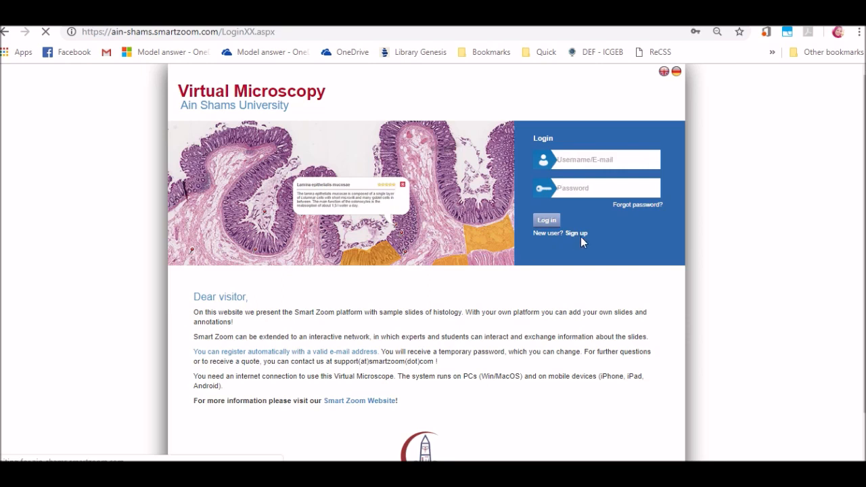
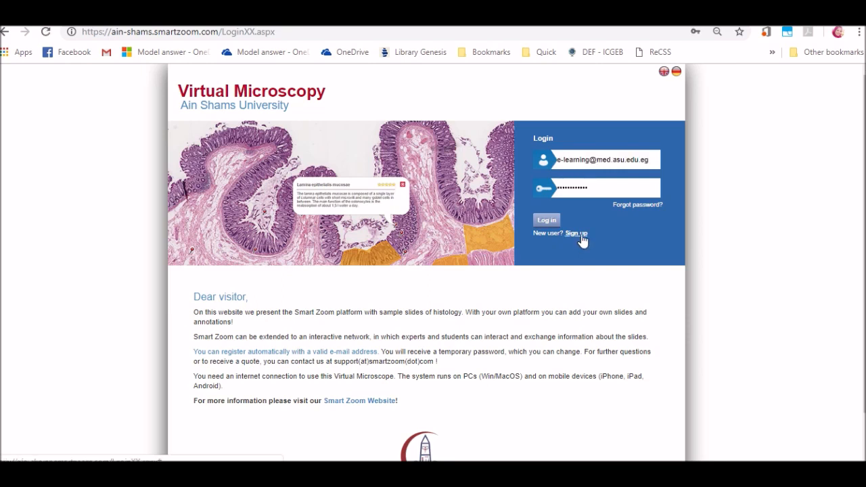
Start the new-user signup form and begin entering the name.
click(575, 233)
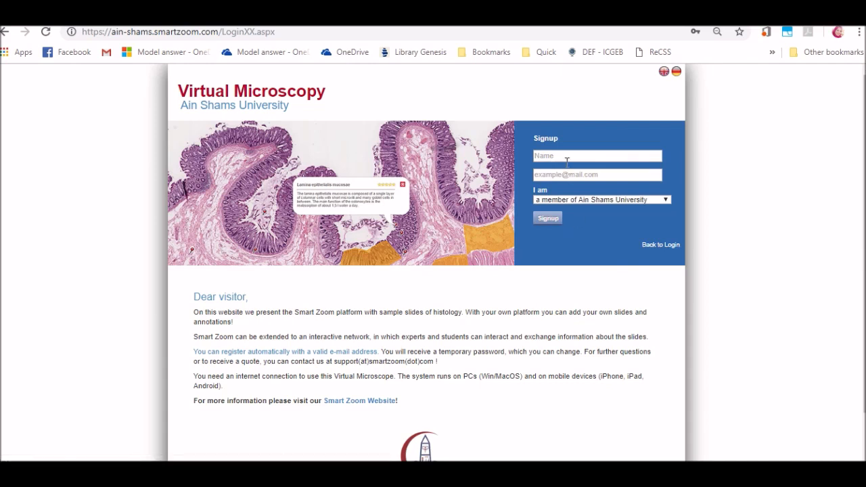
text(Dalia)
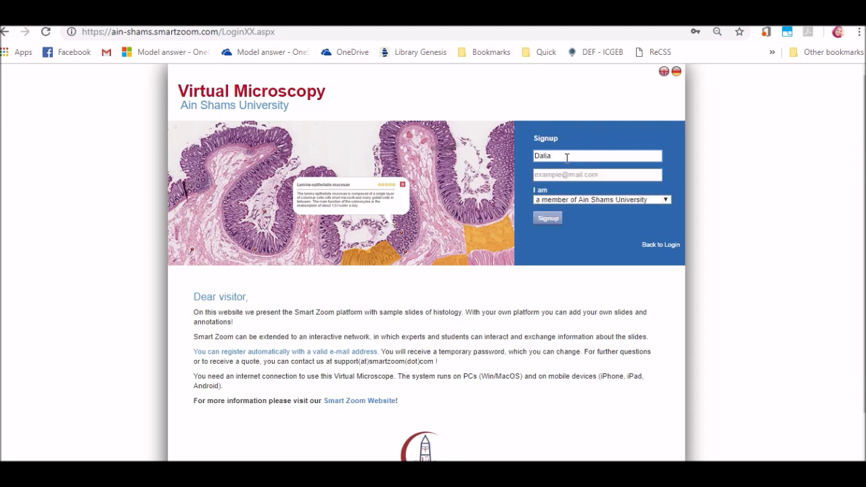
Fill the signup e-mail field with the university address ending .asu.edu.eg.
click(596, 174)
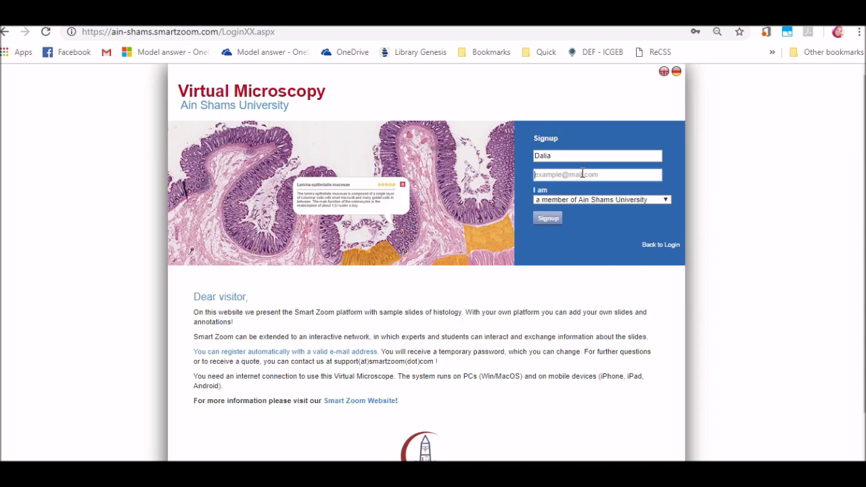
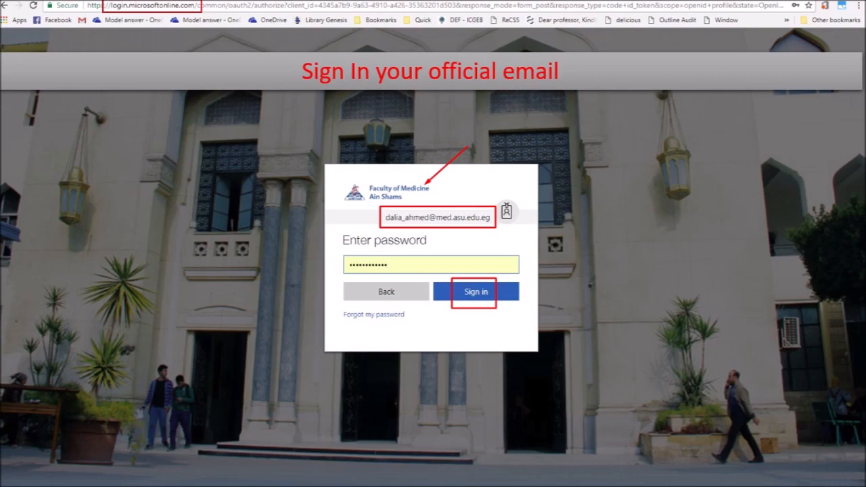
Sign in to the official faculty e-mail account with the entered password.
click(476, 292)
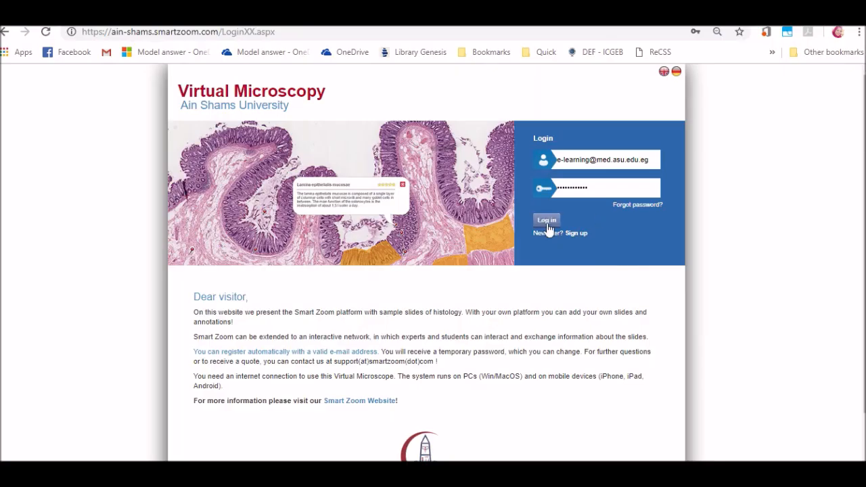
Log in to Smart Zoom and reach the home page of histology slide categories.
click(547, 219)
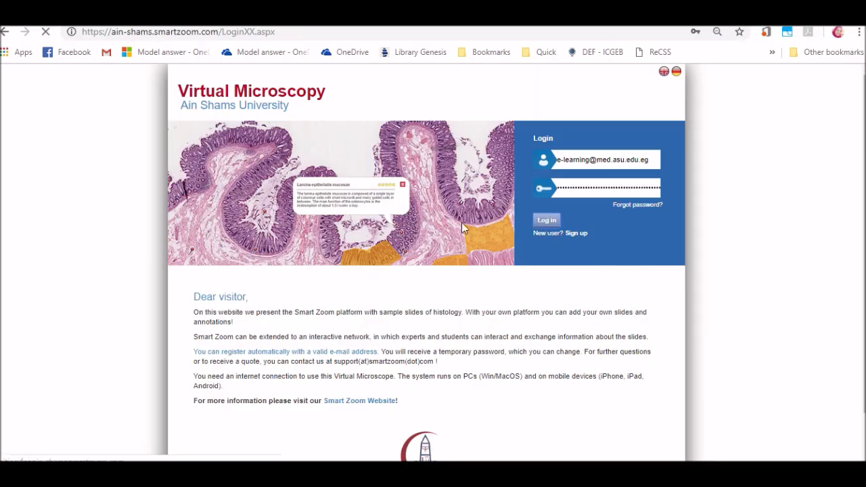
click(547, 220)
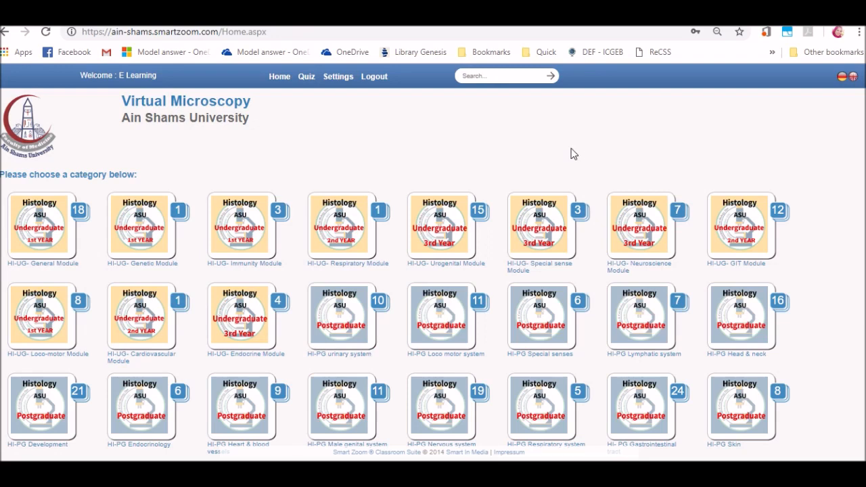
mouse_move(855, 96)
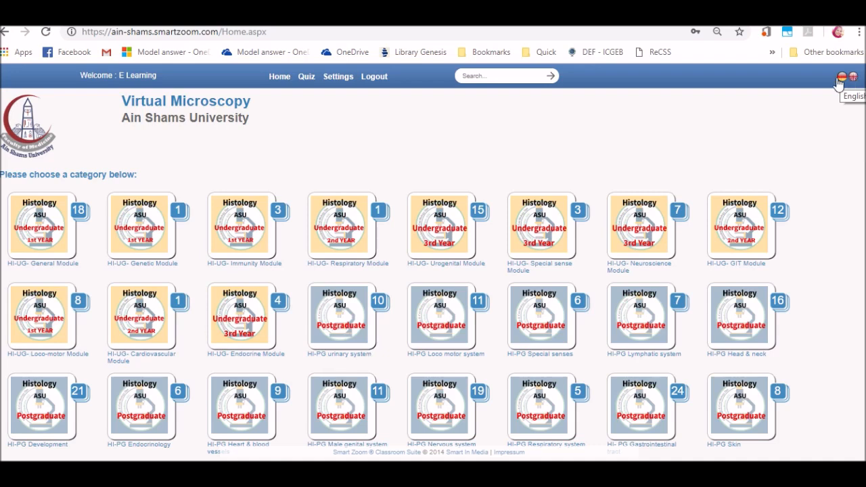
mouse_move(852, 81)
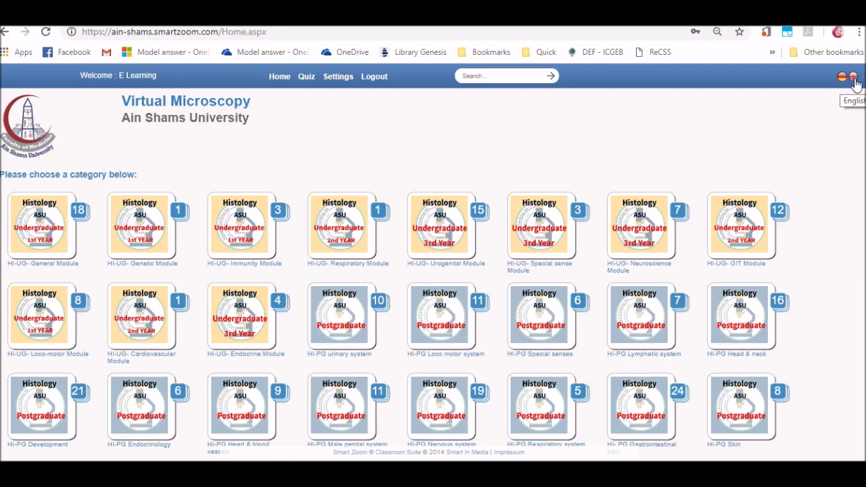
mouse_move(168, 140)
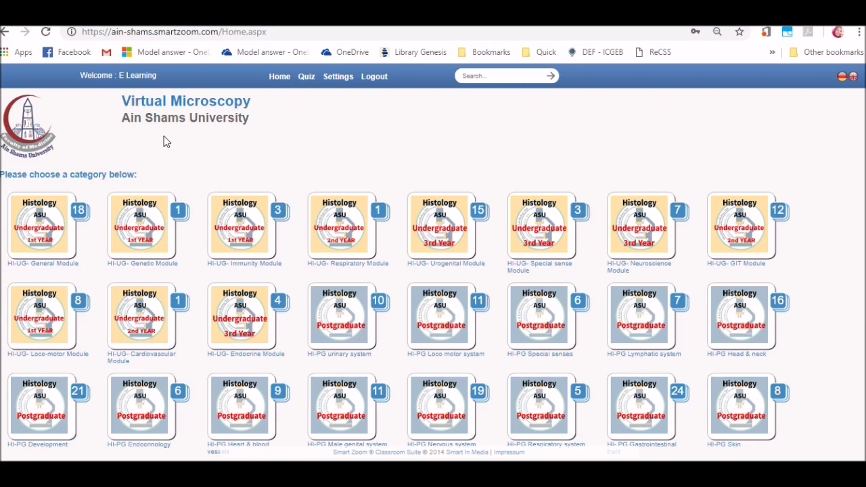
mouse_move(78, 187)
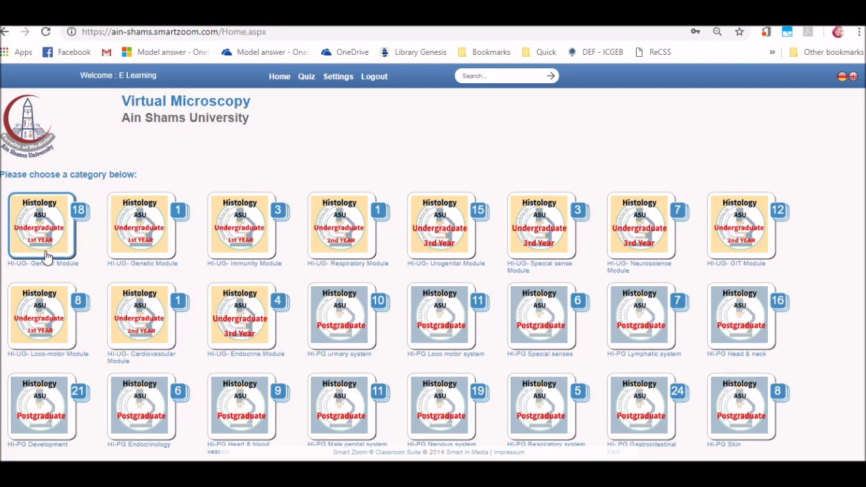
mouse_move(154, 278)
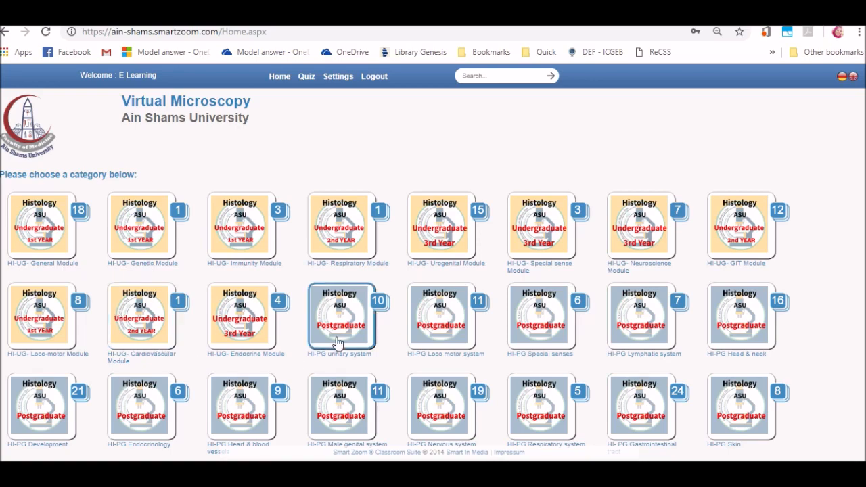
scroll(down, 3)
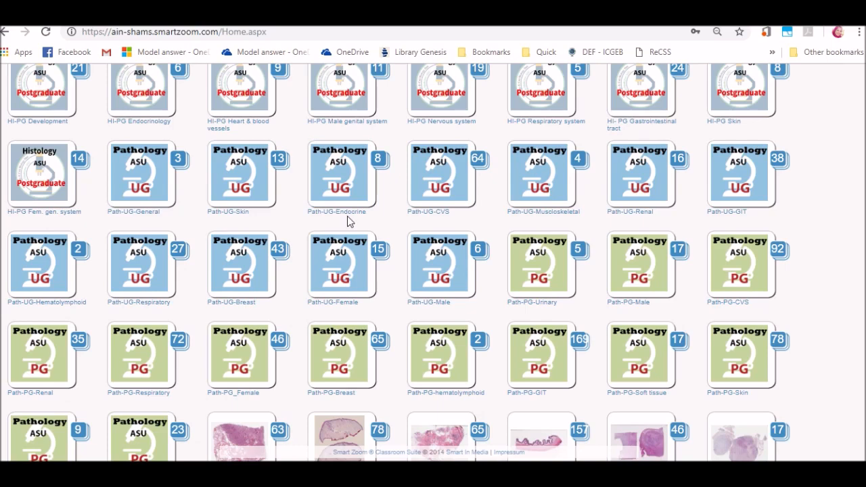
scroll(down, 3)
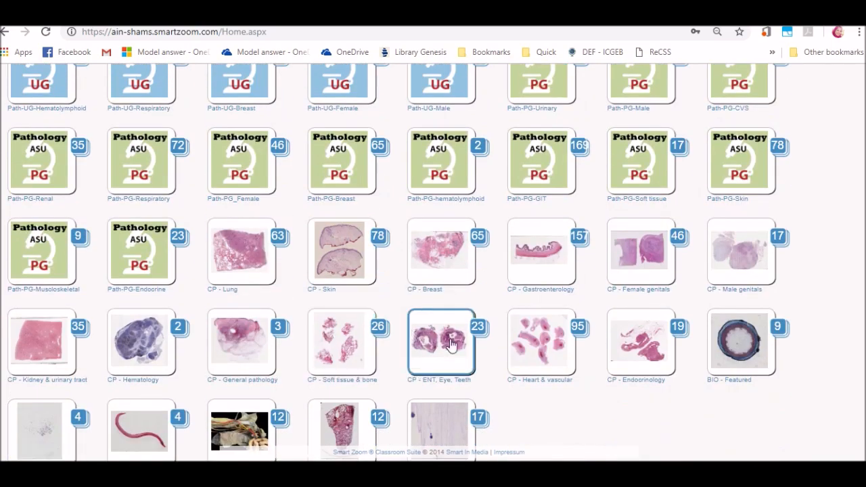
scroll(down, 3)
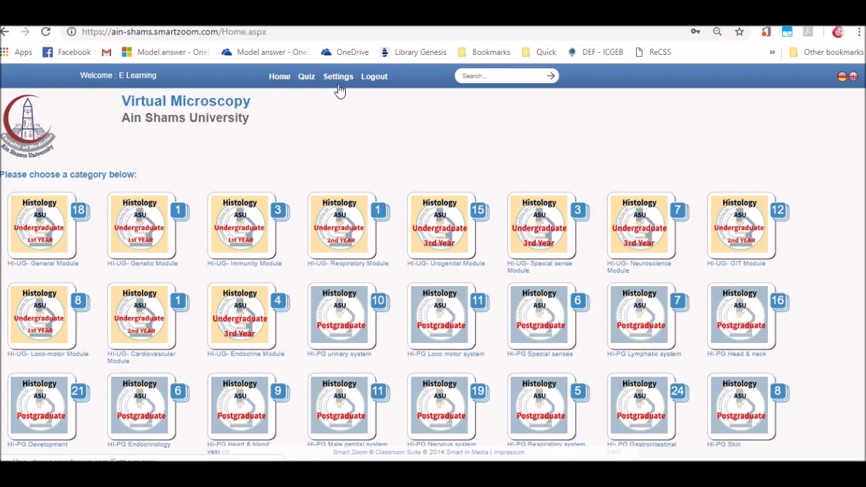
mouse_move(457, 92)
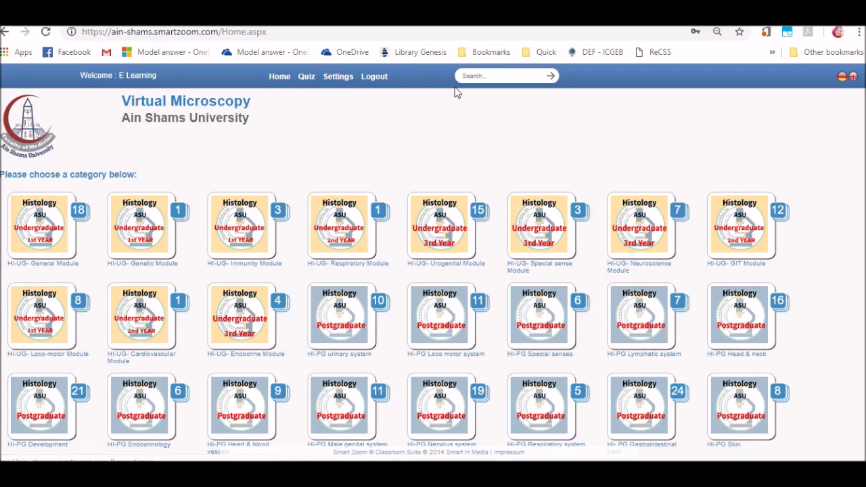
mouse_move(114, 187)
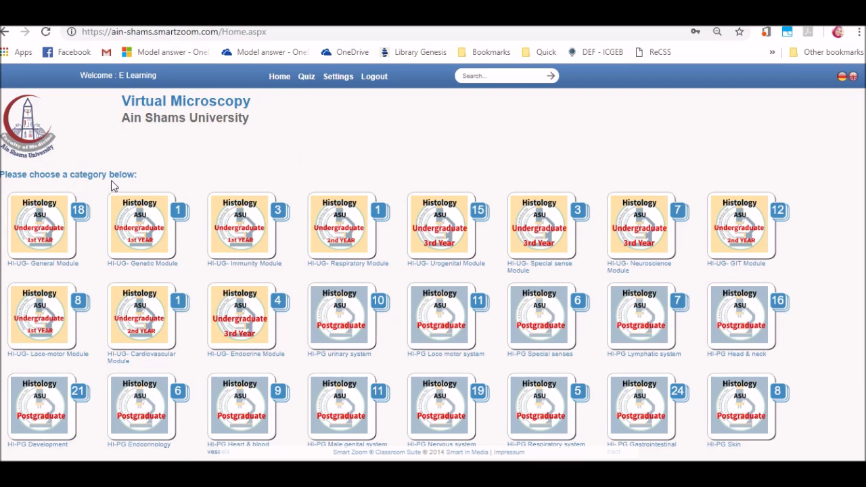
Open the HI-UG General Module slide category listing its histology slides.
click(40, 230)
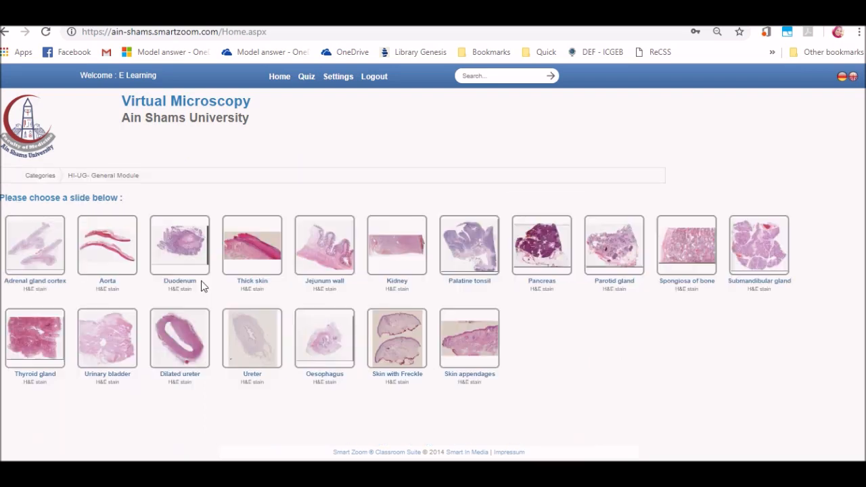
mouse_move(718, 294)
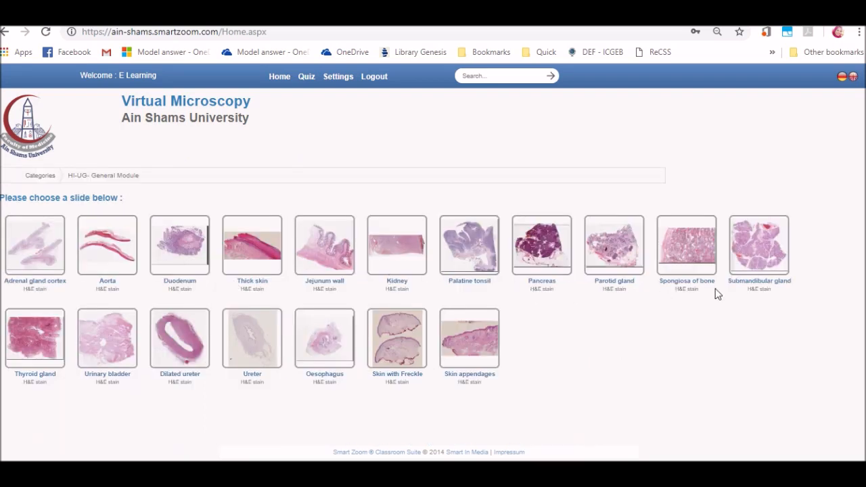
mouse_move(764, 292)
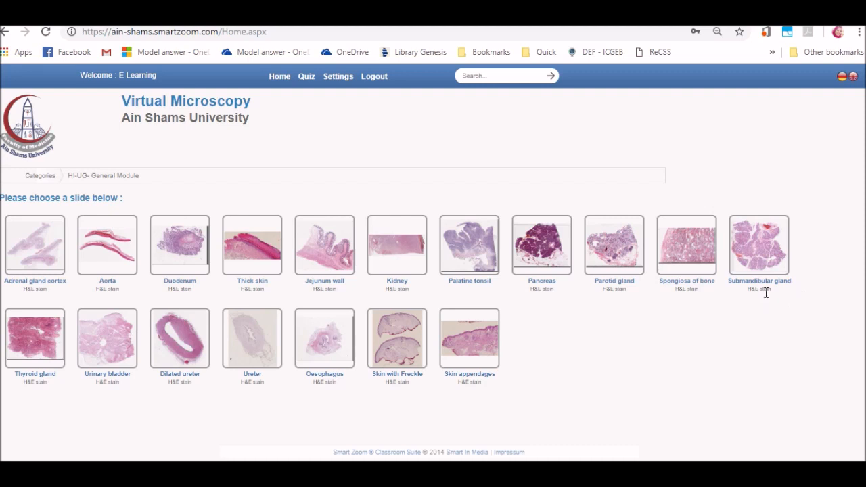
mouse_move(422, 295)
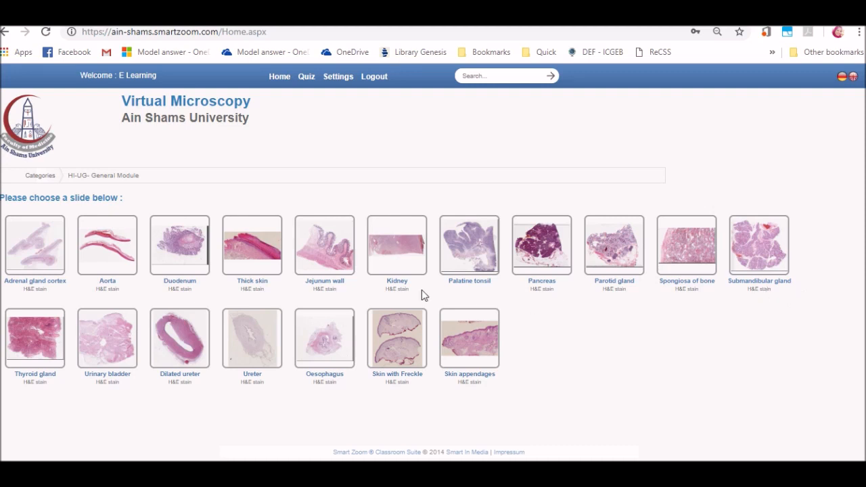
mouse_move(50, 300)
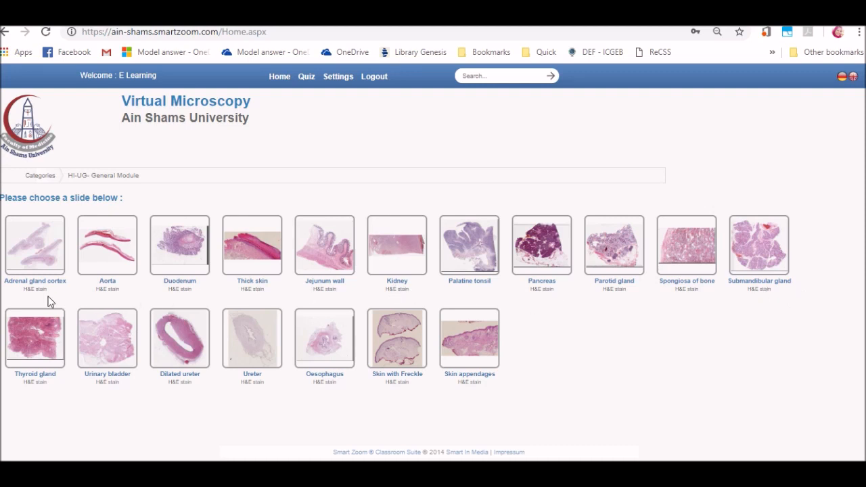
mouse_move(43, 291)
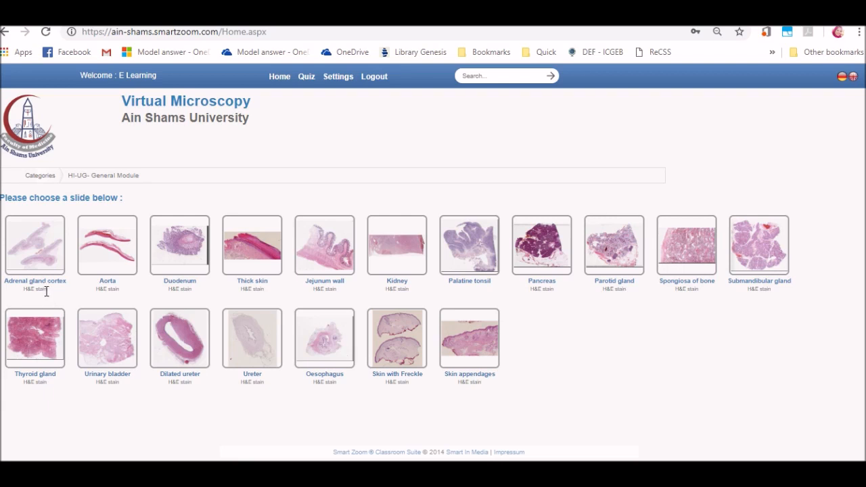
mouse_move(46, 290)
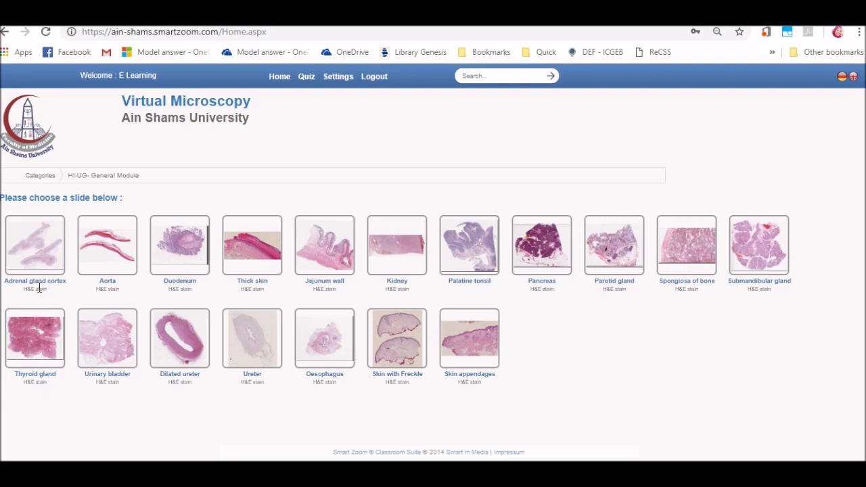
mouse_move(39, 289)
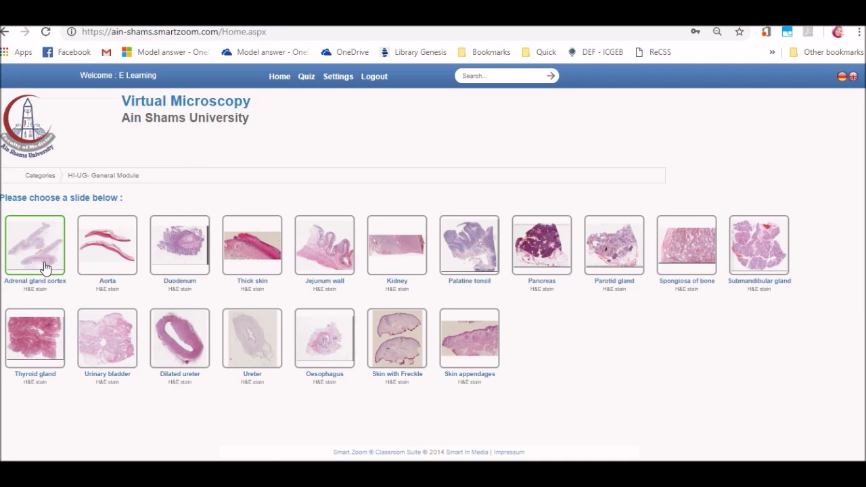
mouse_move(76, 287)
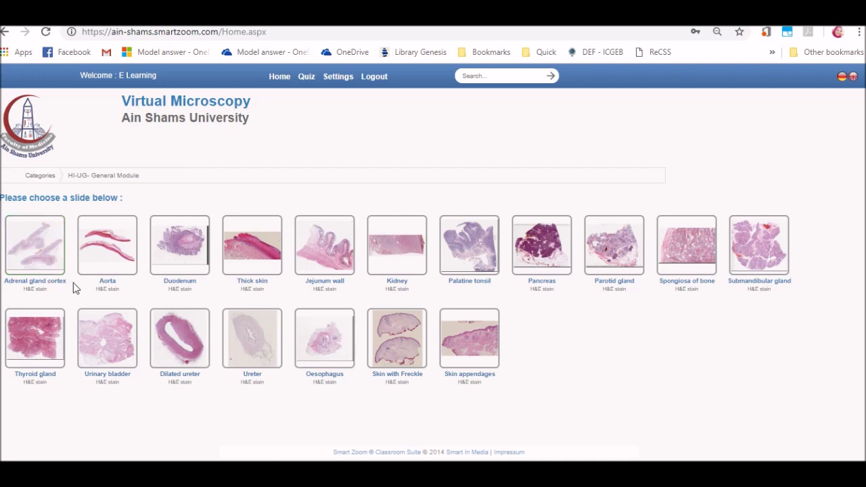
mouse_move(257, 280)
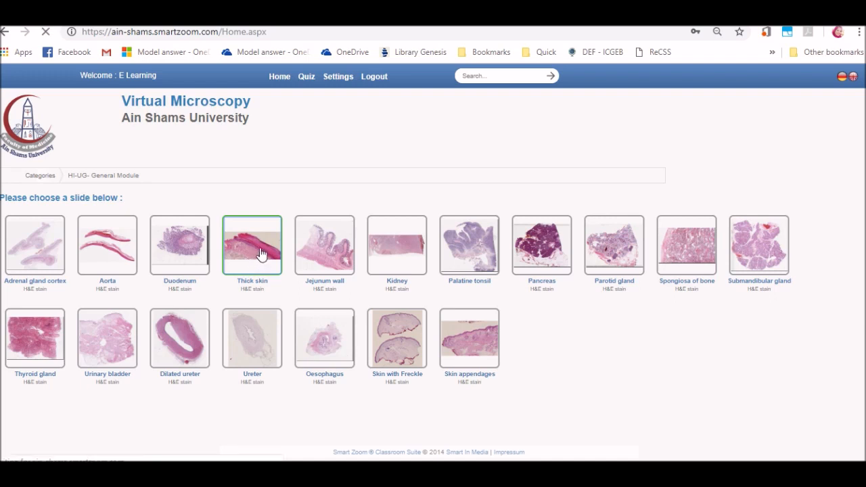
Open the Thick skin slide, magnify down to the epidermal cell layers, then pull back twice.
click(252, 244)
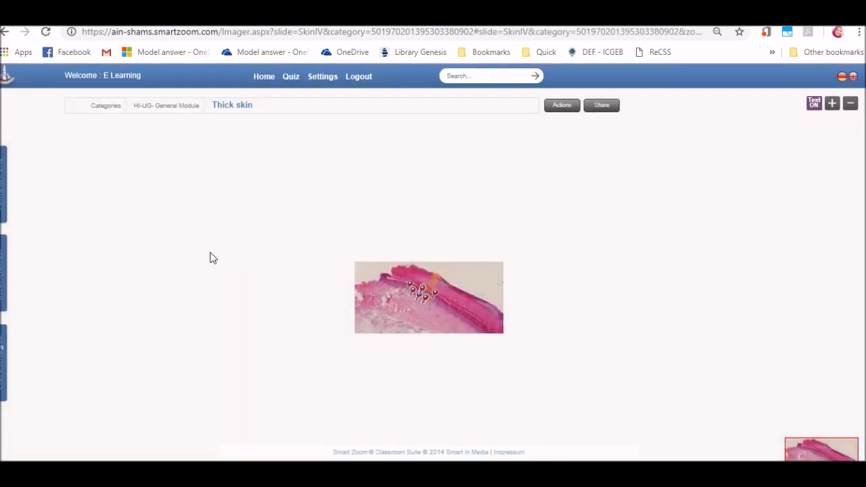
mouse_move(201, 266)
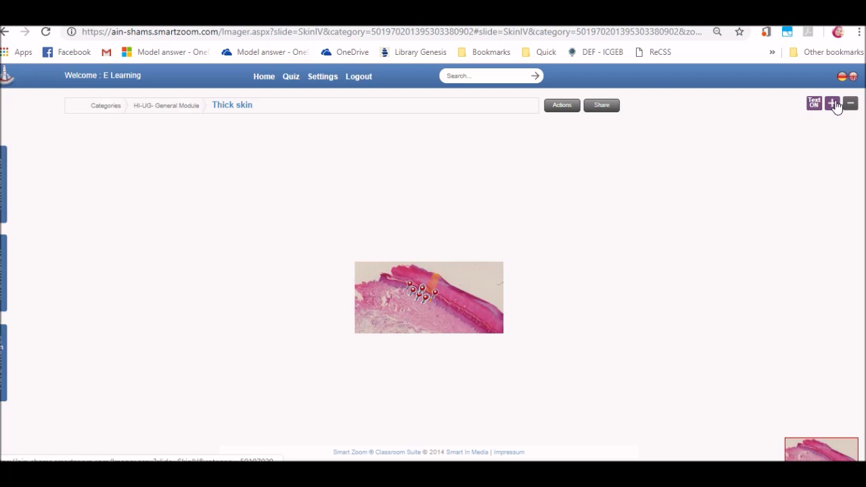
click(833, 103)
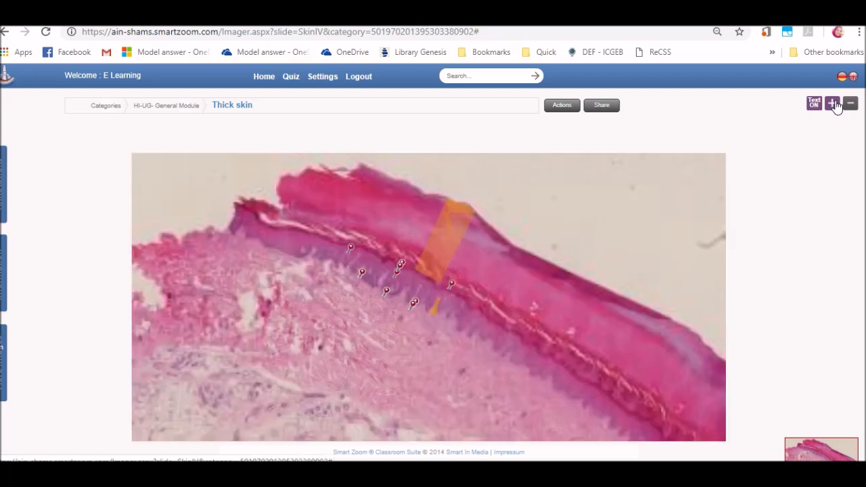
click(832, 103)
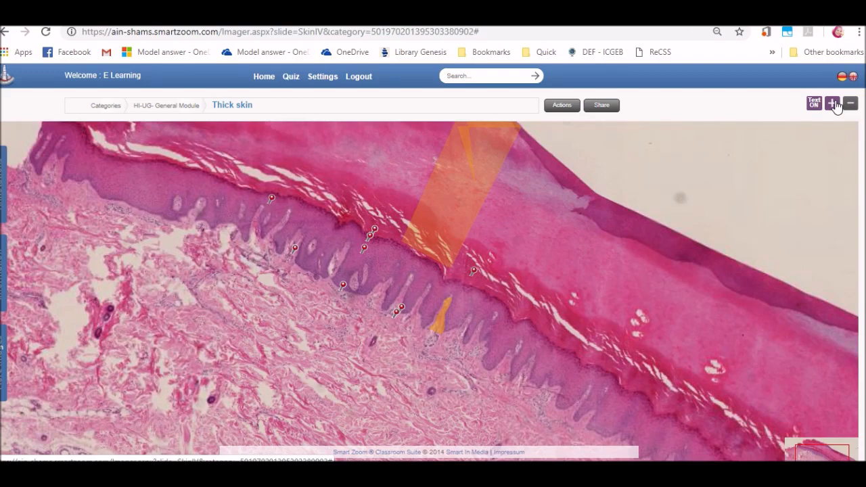
click(831, 103)
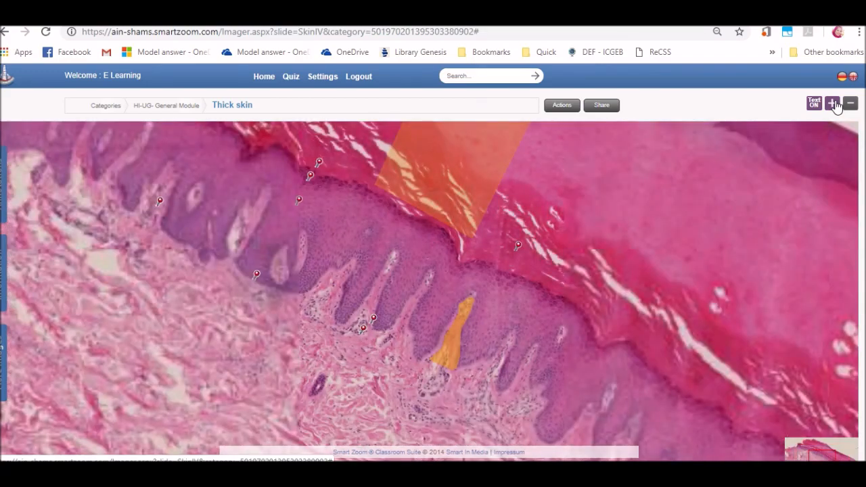
click(833, 103)
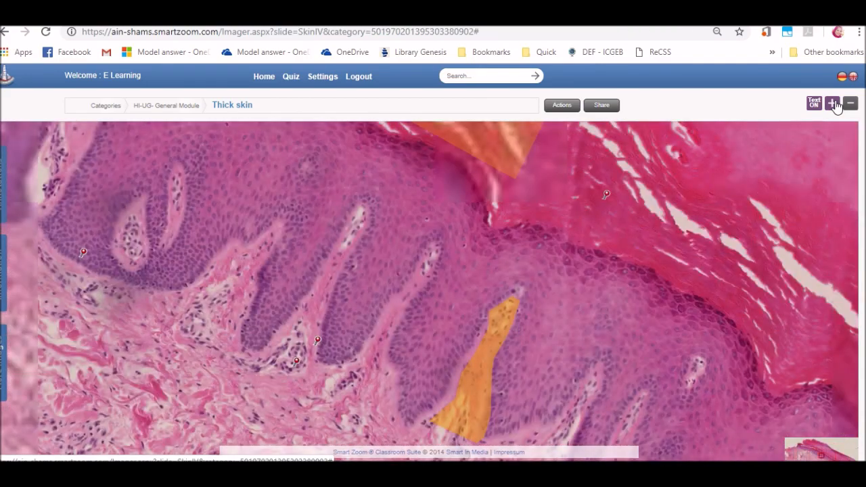
click(833, 103)
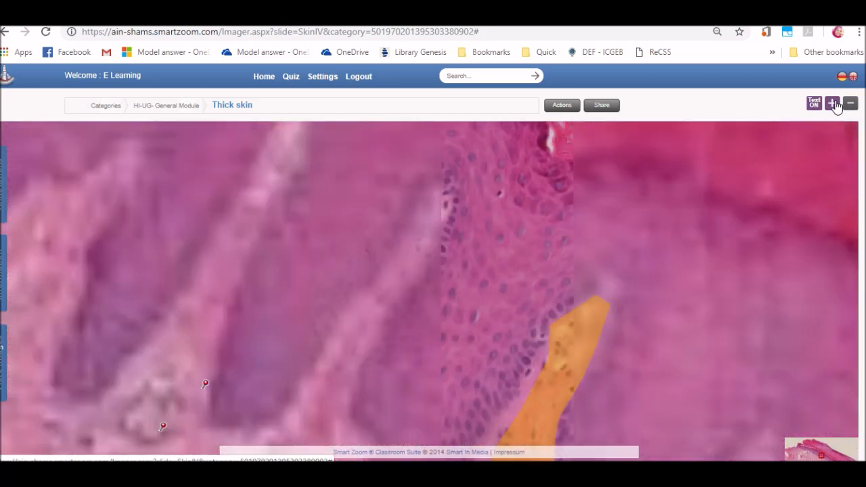
click(833, 103)
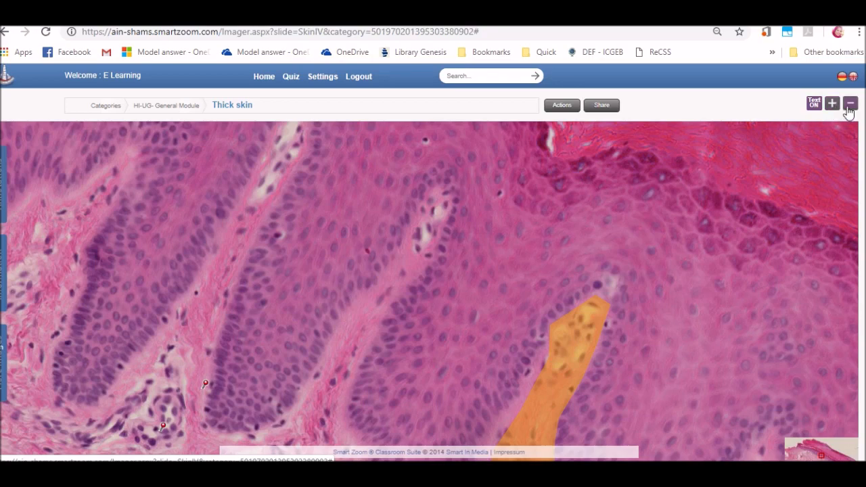
click(849, 102)
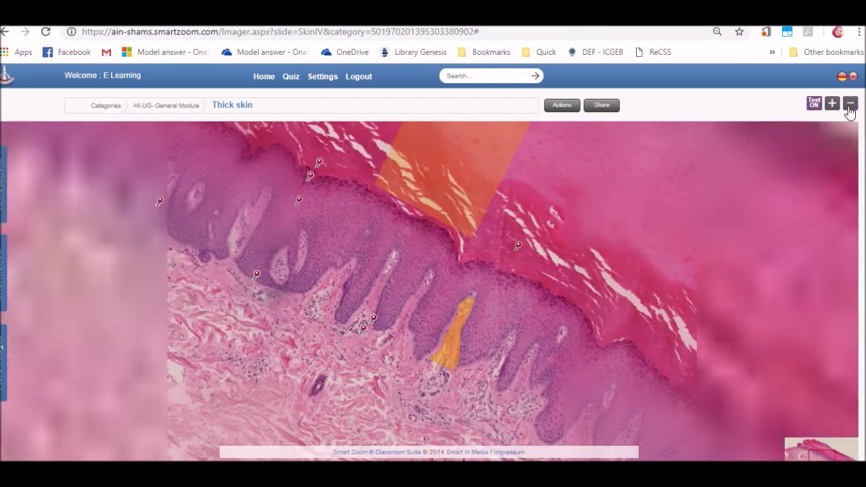
click(850, 102)
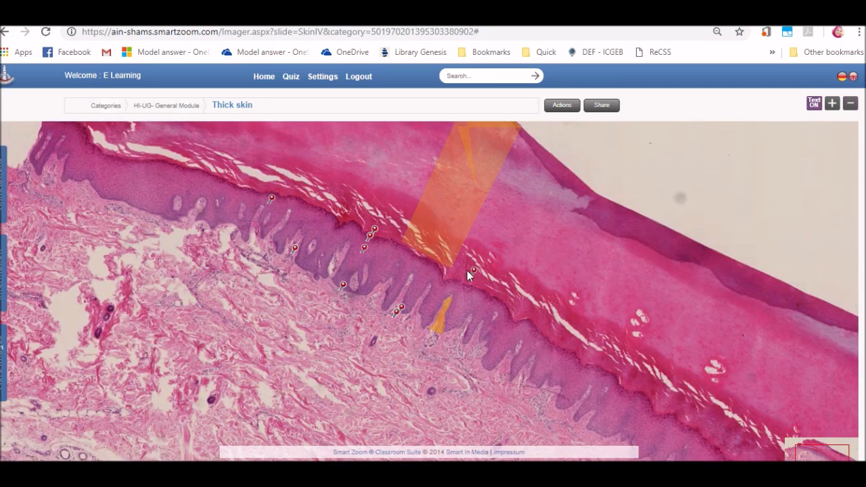
mouse_move(460, 198)
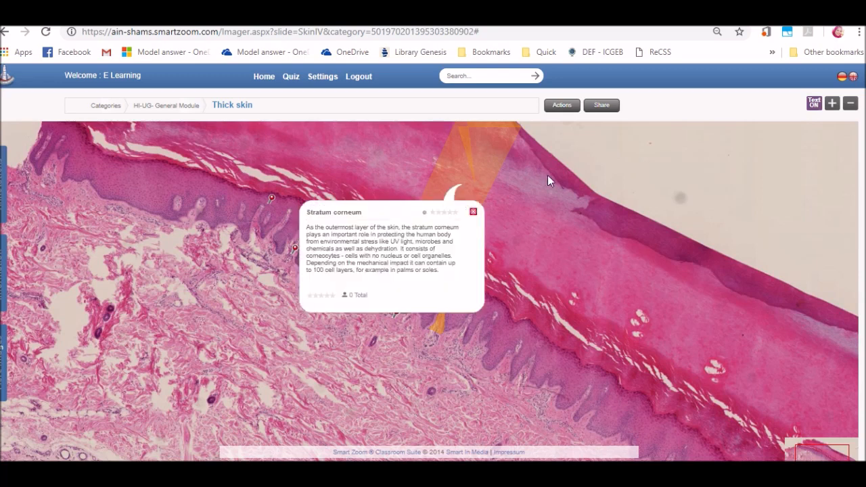
mouse_move(314, 236)
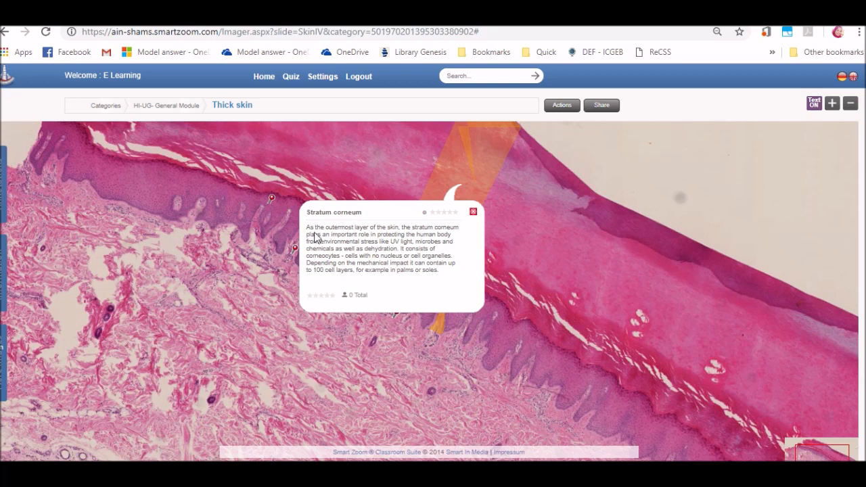
mouse_move(419, 246)
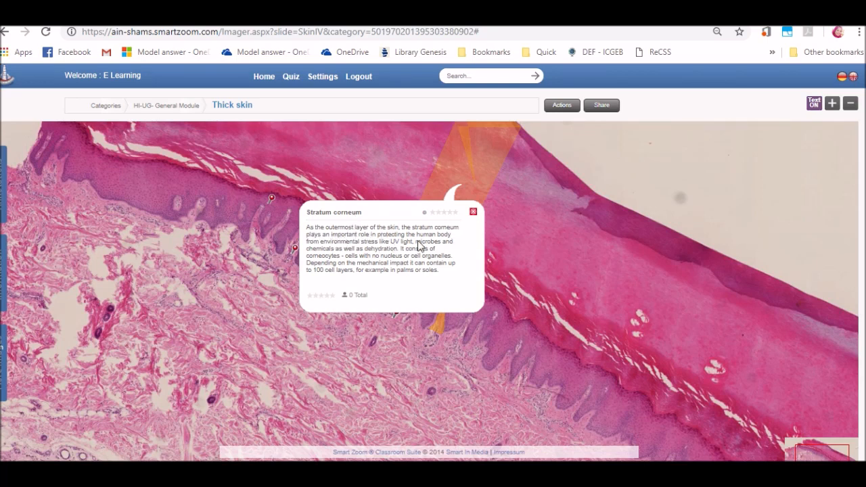
Close the Stratum corneum note, then read and close the Stratum lucidum note.
click(474, 211)
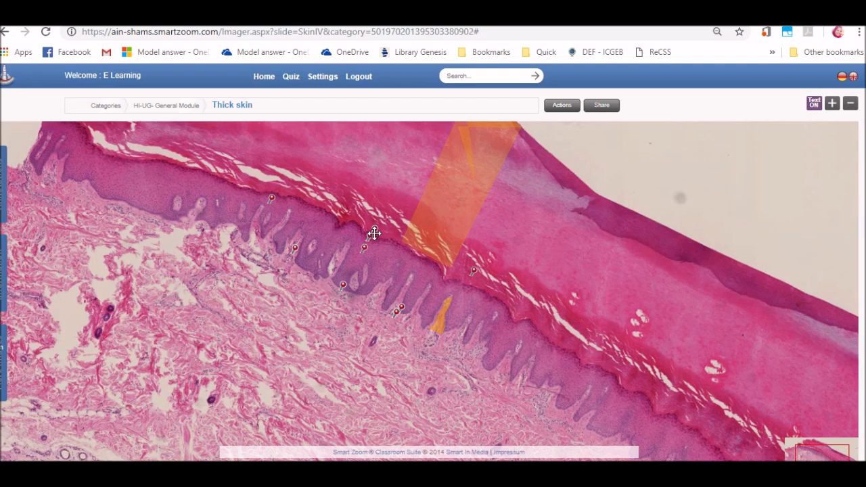
click(376, 233)
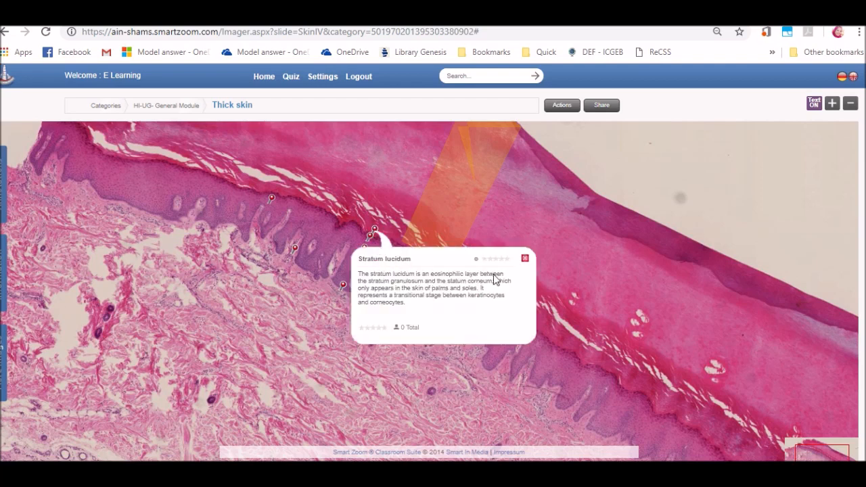
click(525, 258)
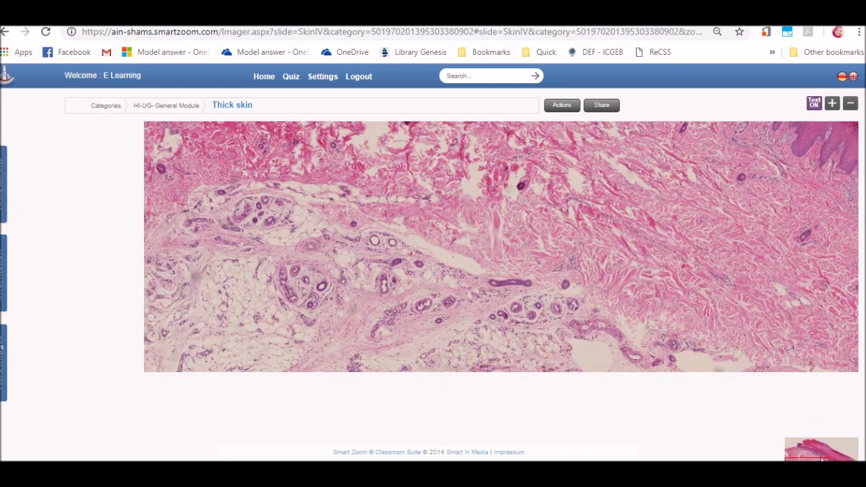
mouse_move(852, 449)
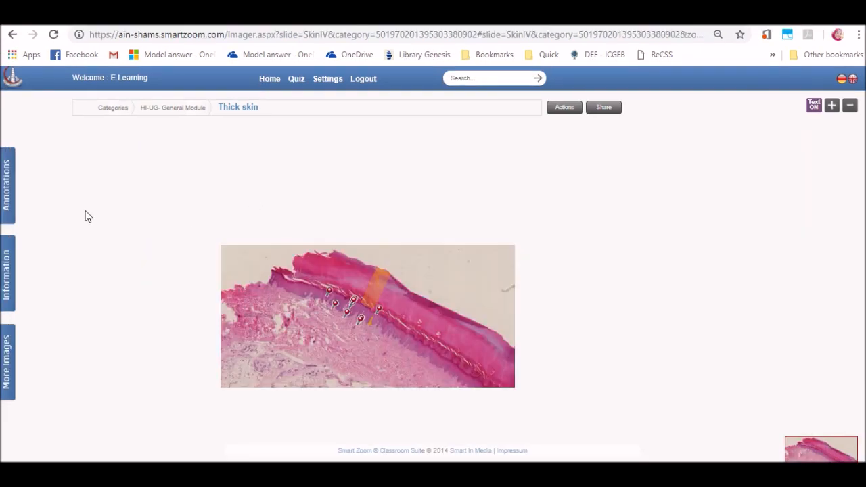
From the Annotations list, visit the Stratum spinosum and Tactile corpuscle of Meissner notes.
click(8, 187)
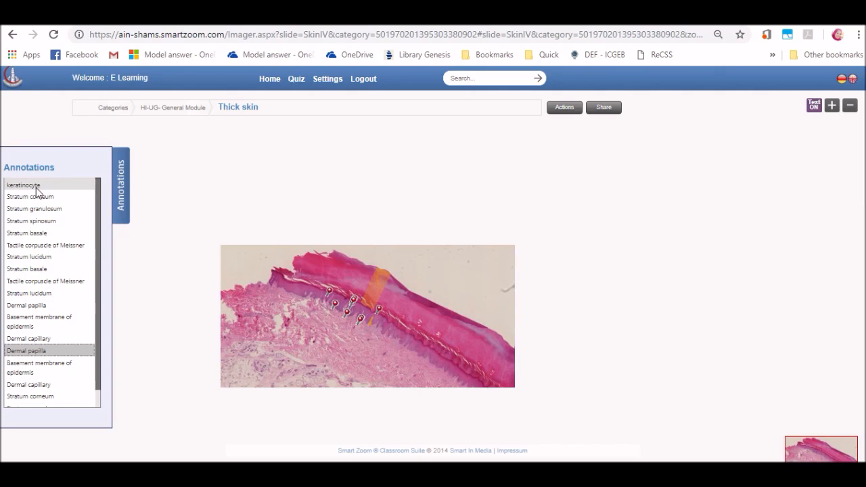
click(32, 221)
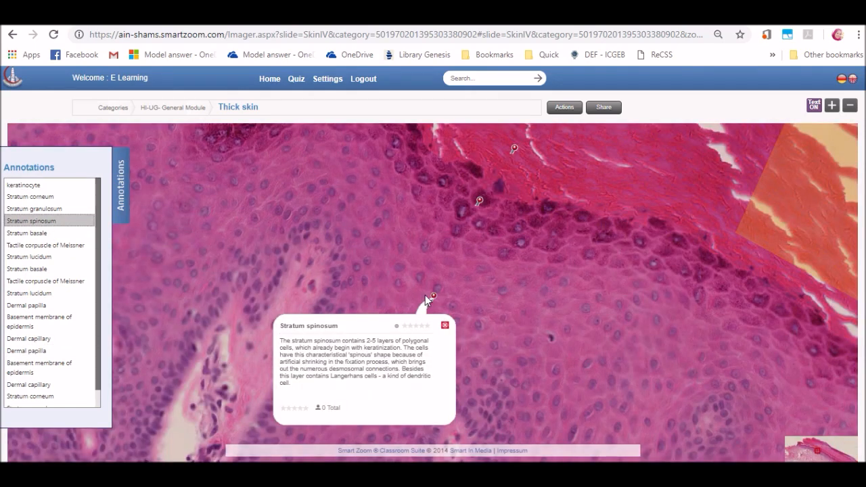
click(443, 325)
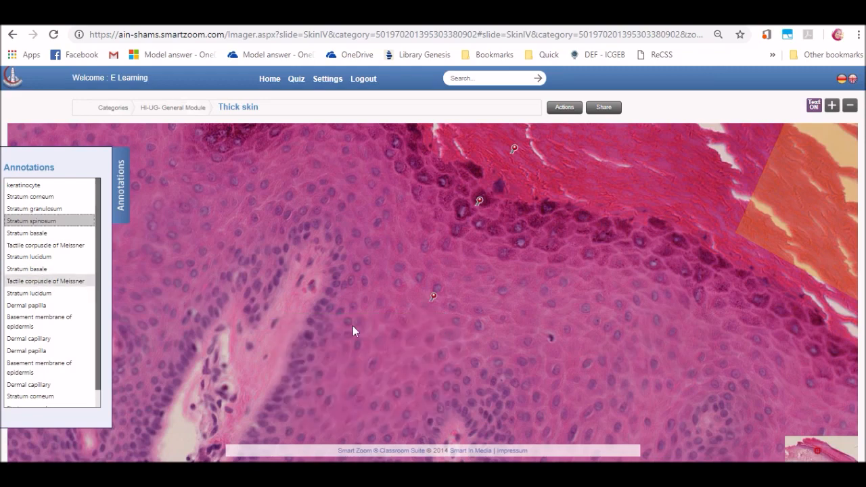
click(433, 296)
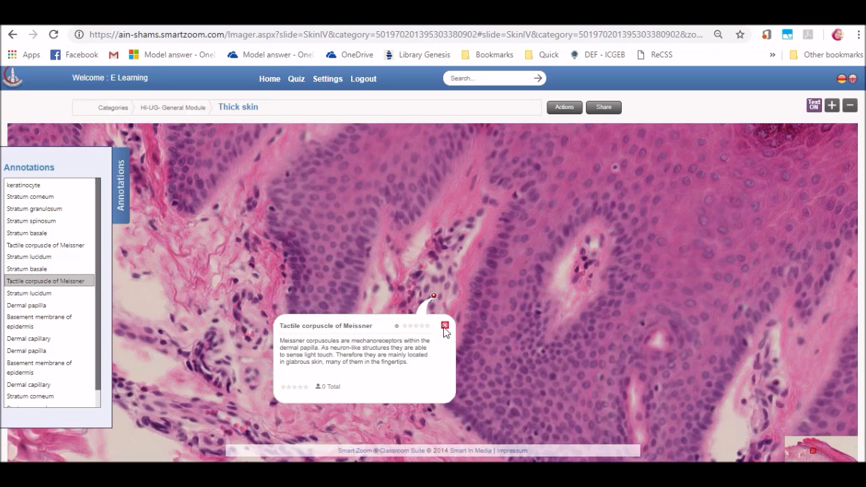
click(444, 324)
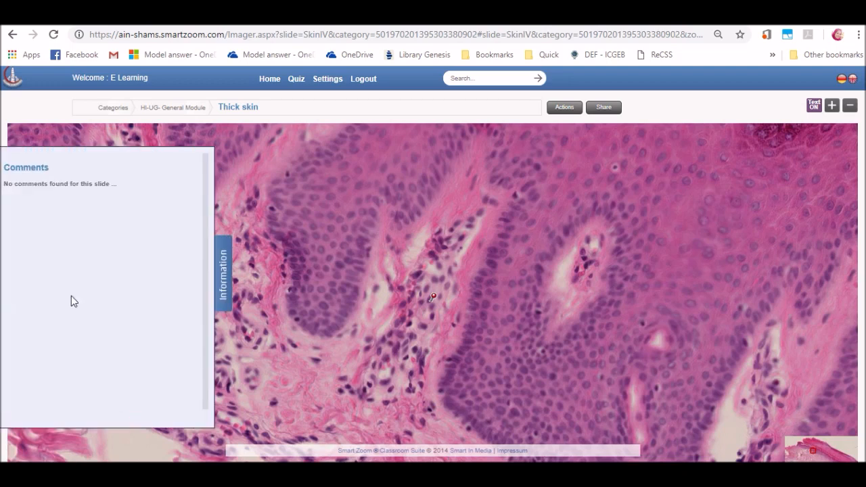
Close the comments panel and glance at the other slides in the same category.
click(223, 272)
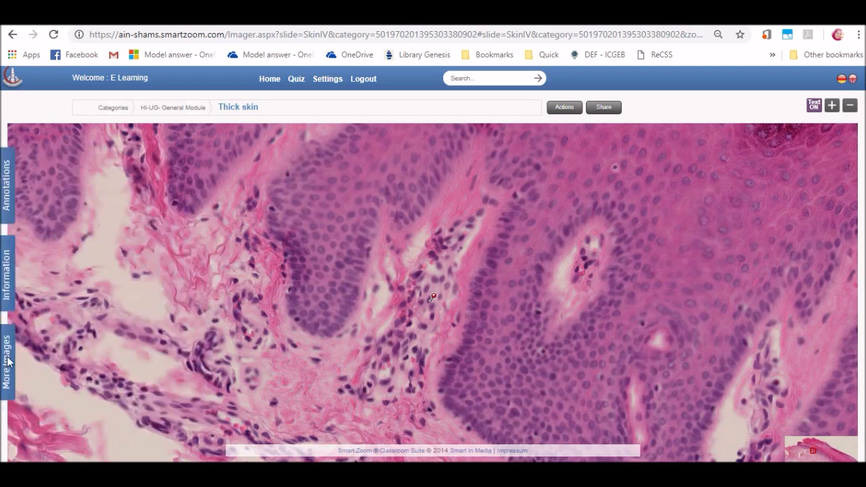
click(8, 359)
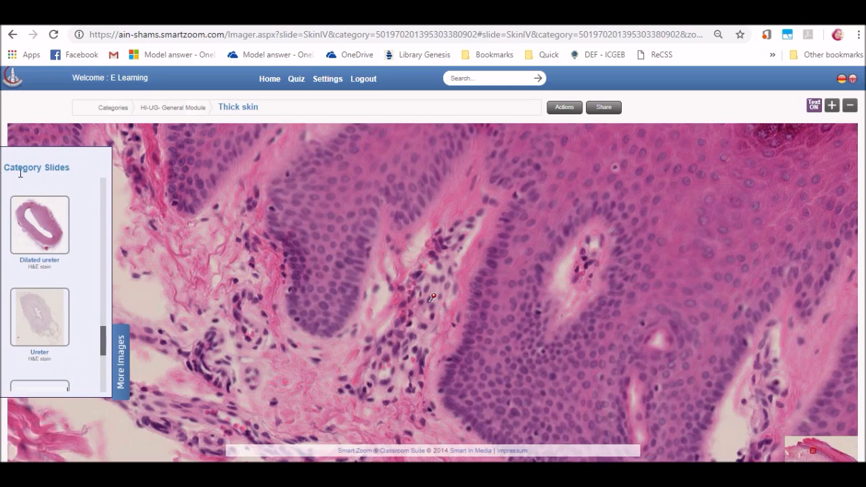
click(119, 360)
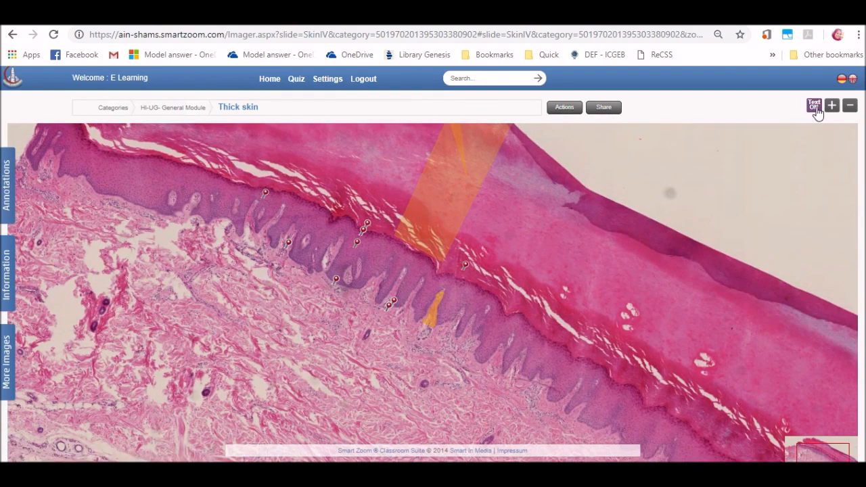
click(814, 106)
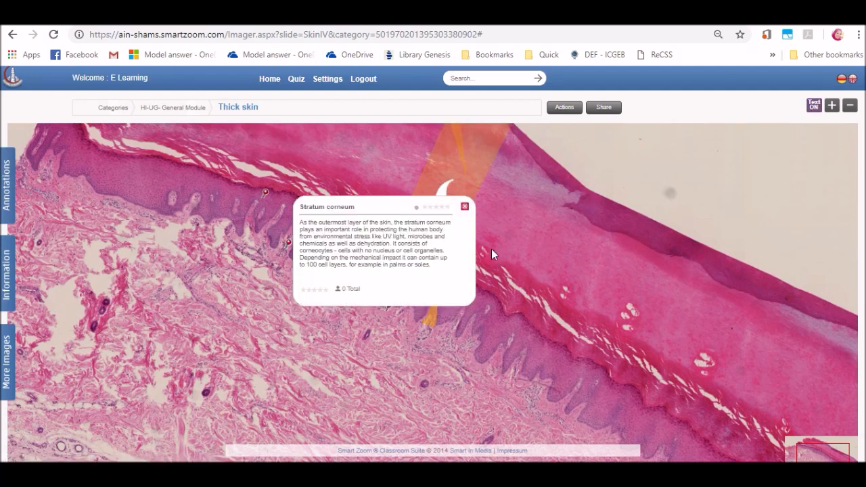
click(465, 205)
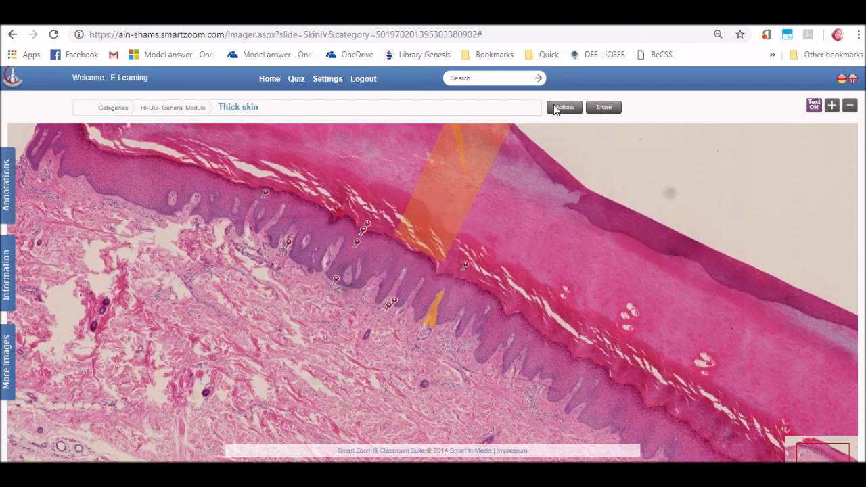
Open My Notebook for the Thick skin slide from the Actions menu.
click(563, 107)
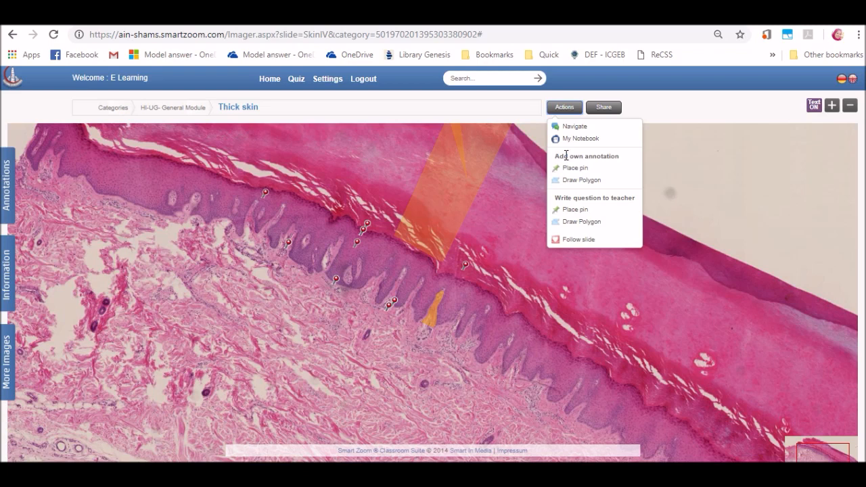
mouse_move(579, 135)
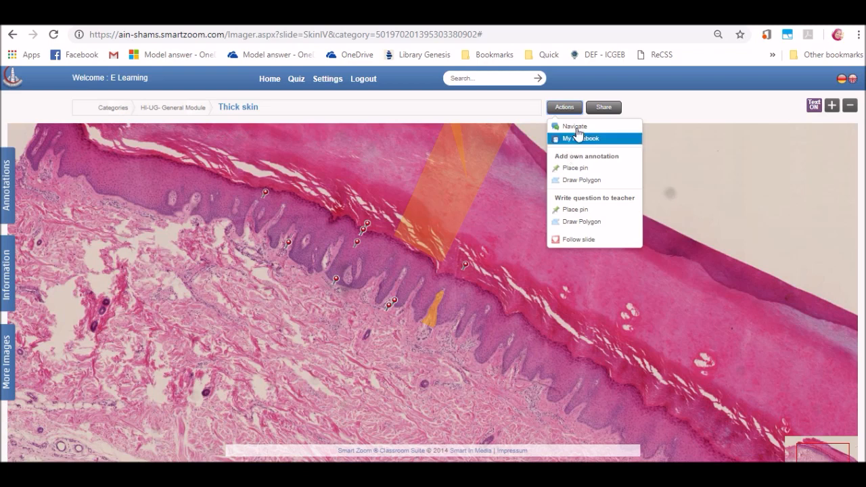
mouse_move(574, 126)
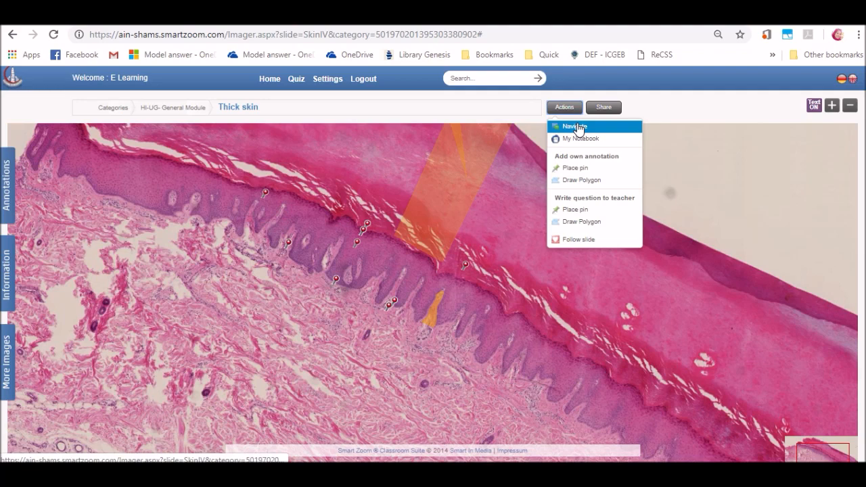
mouse_move(580, 138)
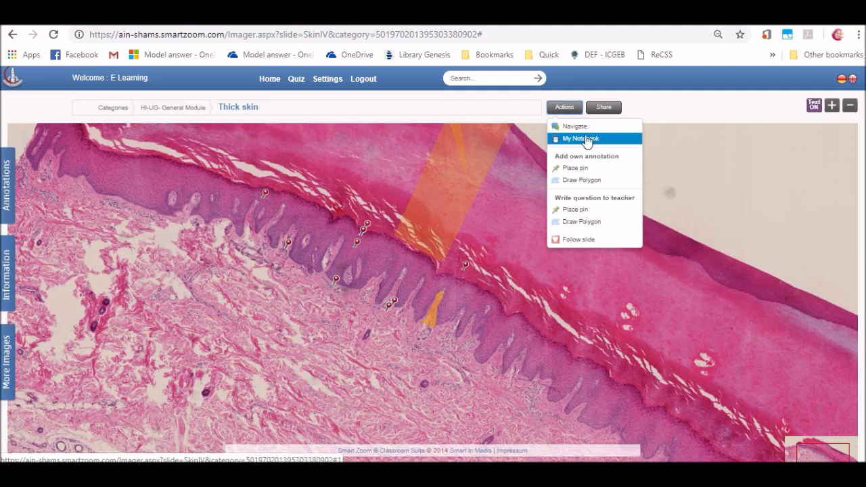
click(579, 138)
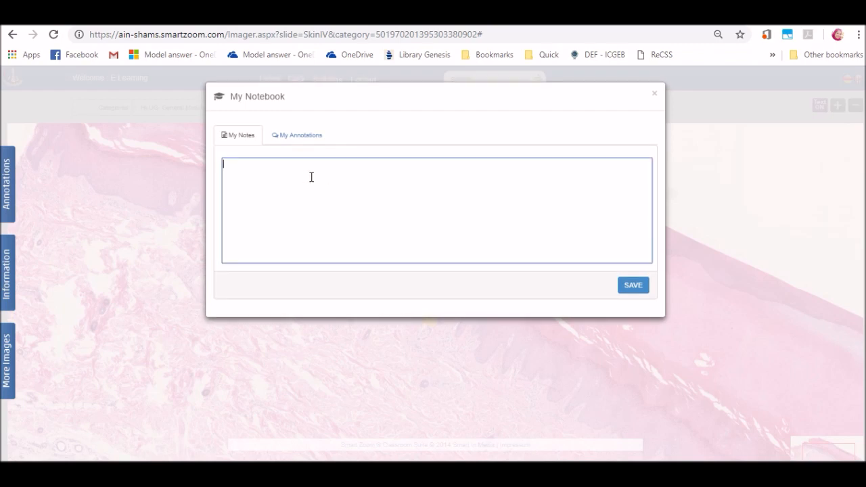
Save the note "Thick skin is composed of..." in My Notebook and close it.
text(Thick i)
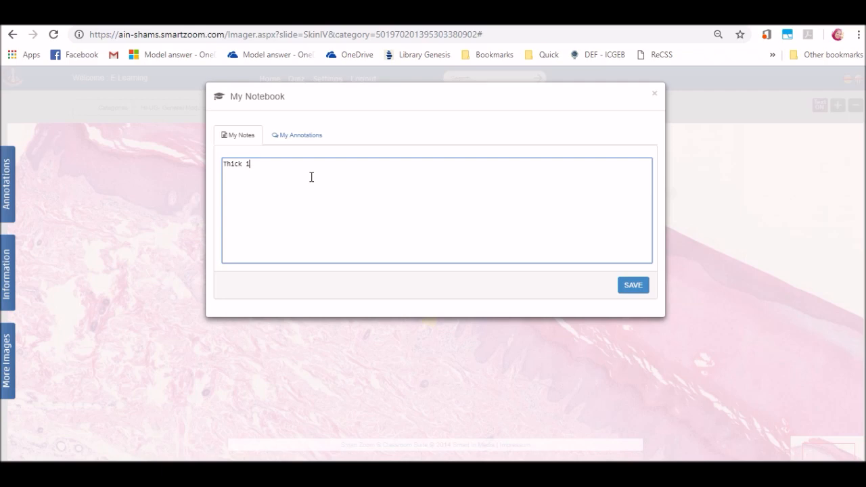
text(skin is)
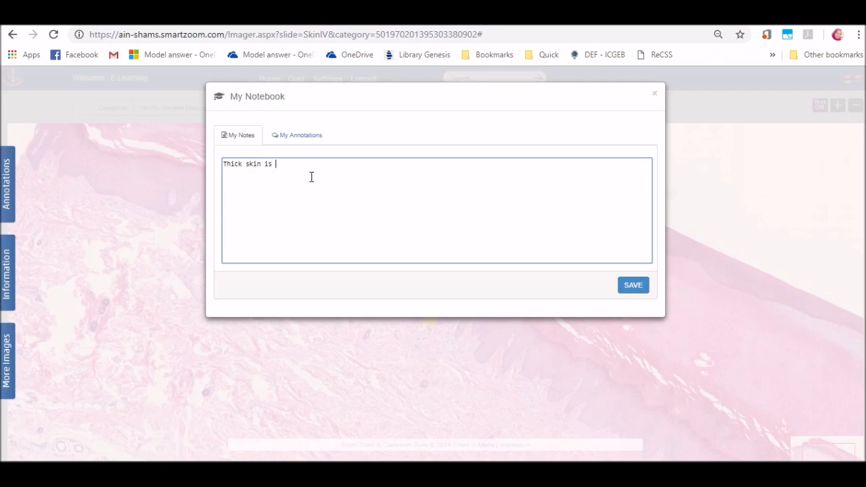
text(compo)
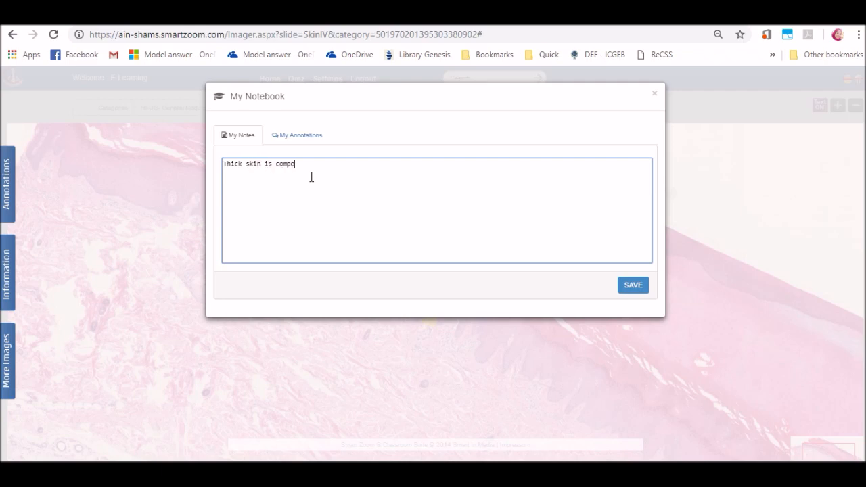
text(sed)
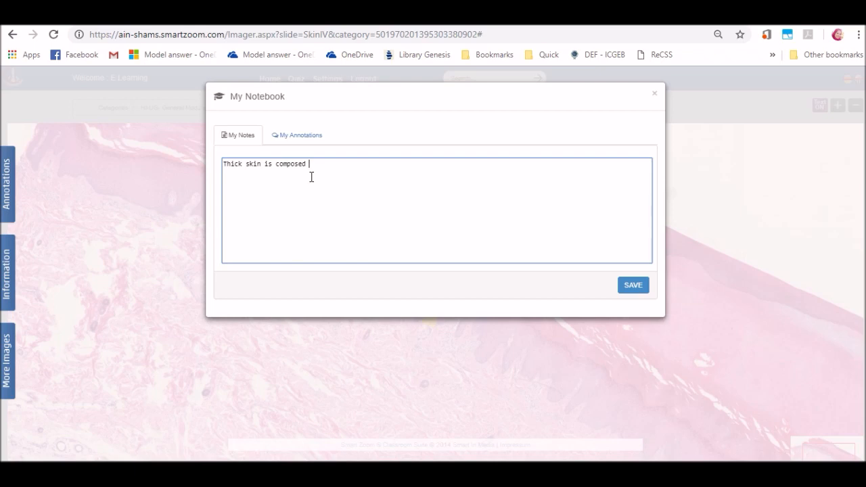
text(of...)
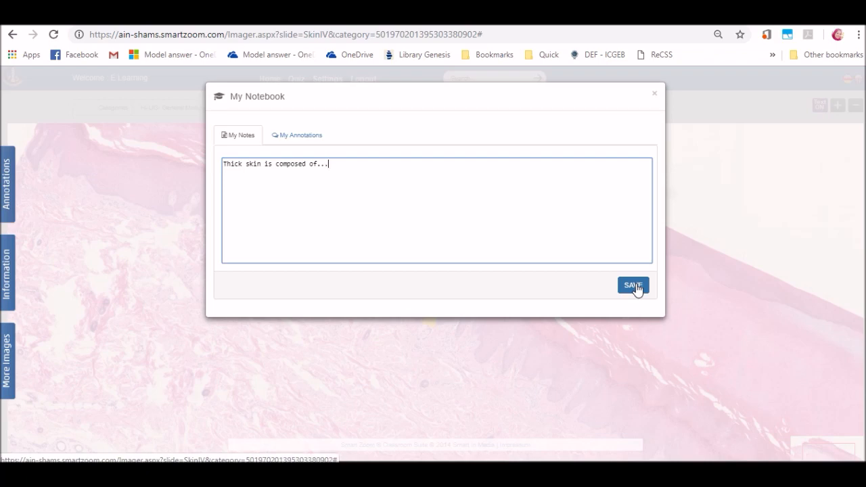
click(633, 284)
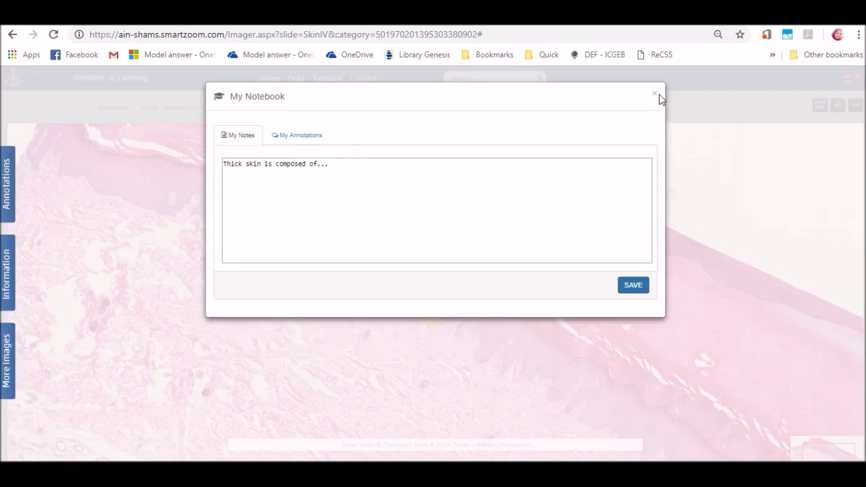
click(655, 93)
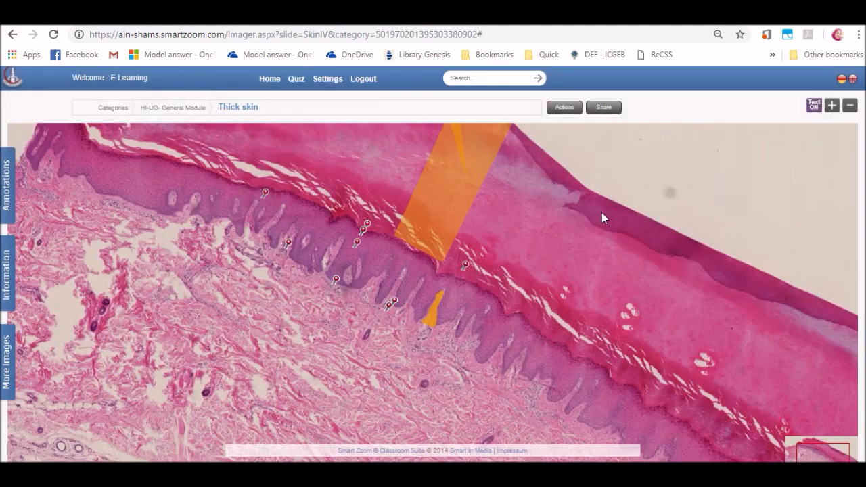
mouse_move(571, 114)
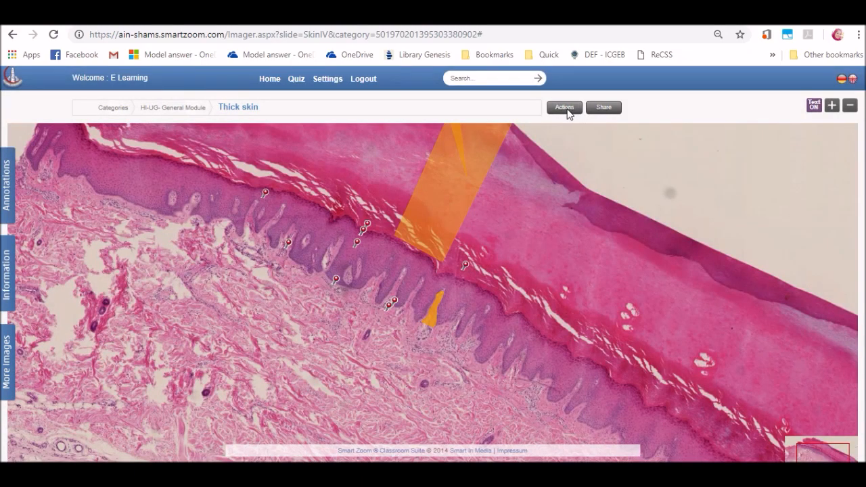
Place a pin in the dermis titled "Dermis" with description "Reticular dermis" and save it.
click(563, 107)
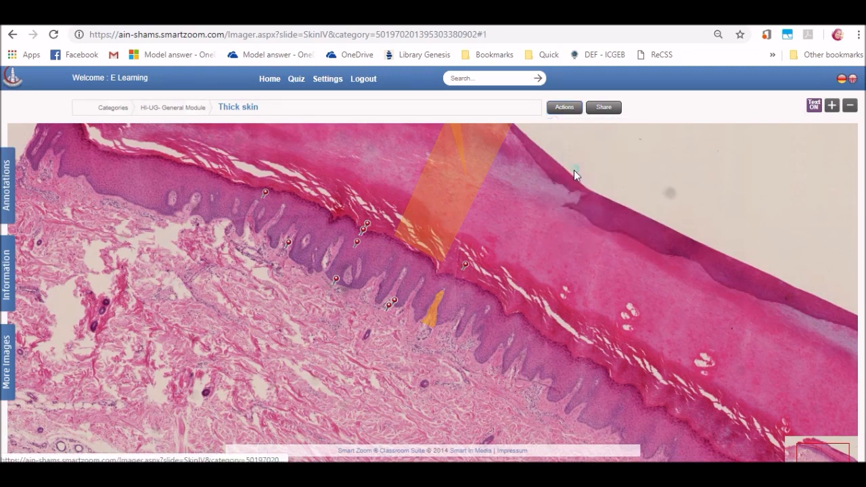
click(250, 338)
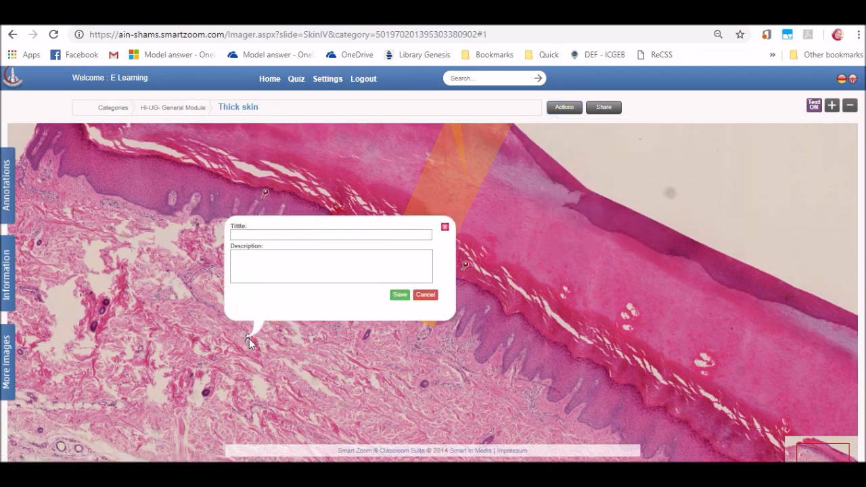
click(330, 235)
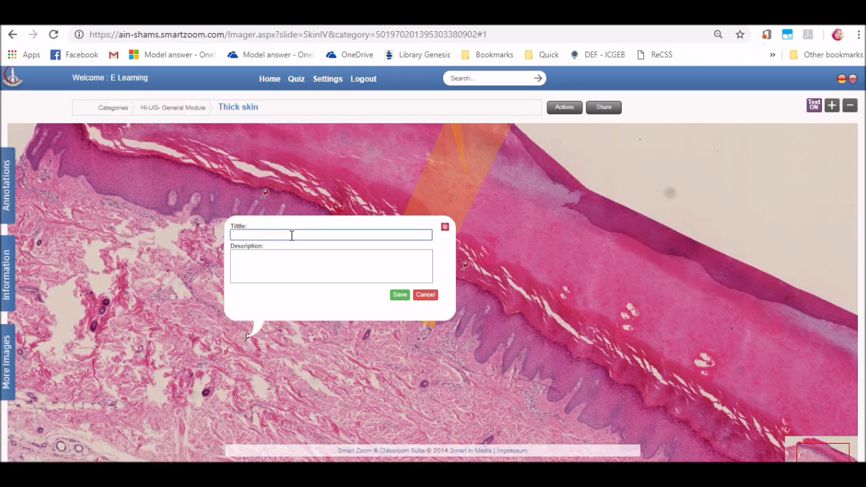
text(Dermi)
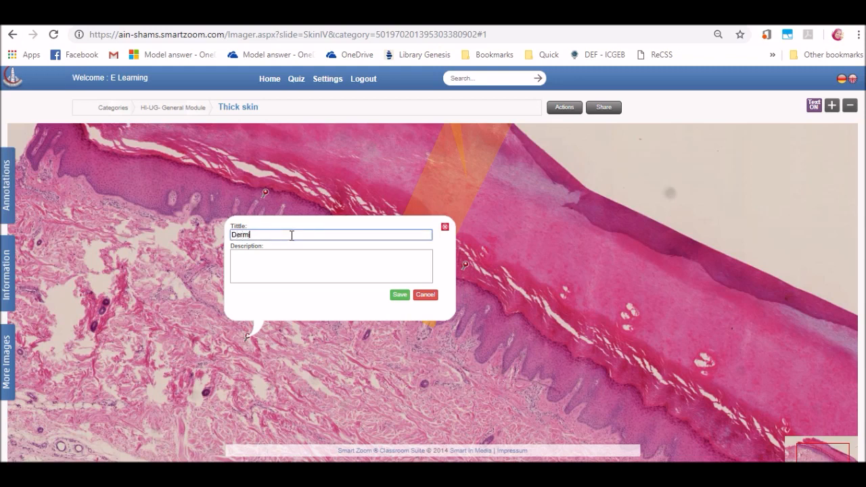
text(is)
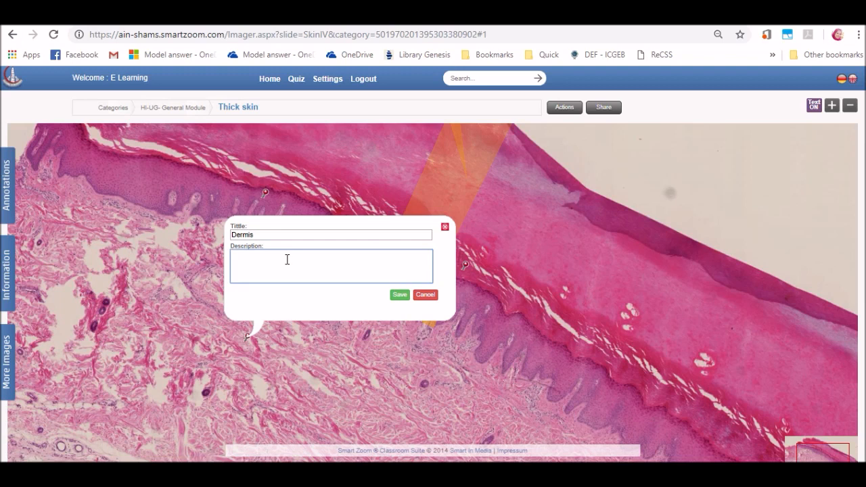
text(Reticu)
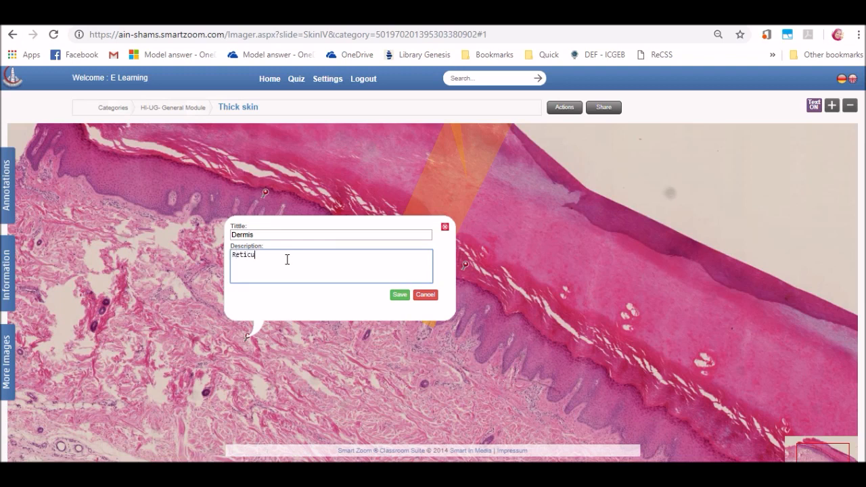
text(lar dermis)
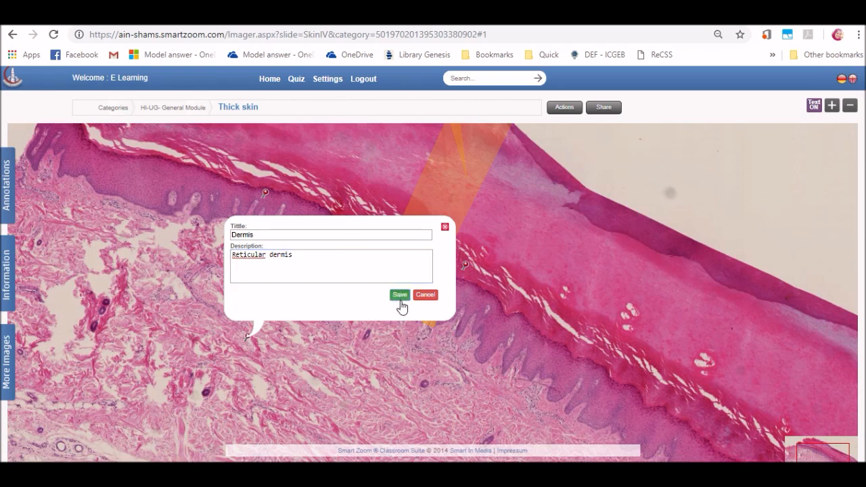
click(399, 295)
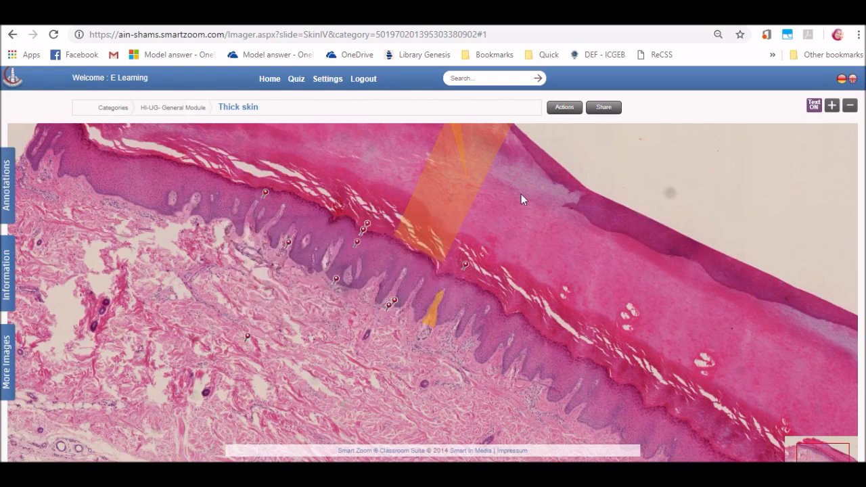
click(562, 106)
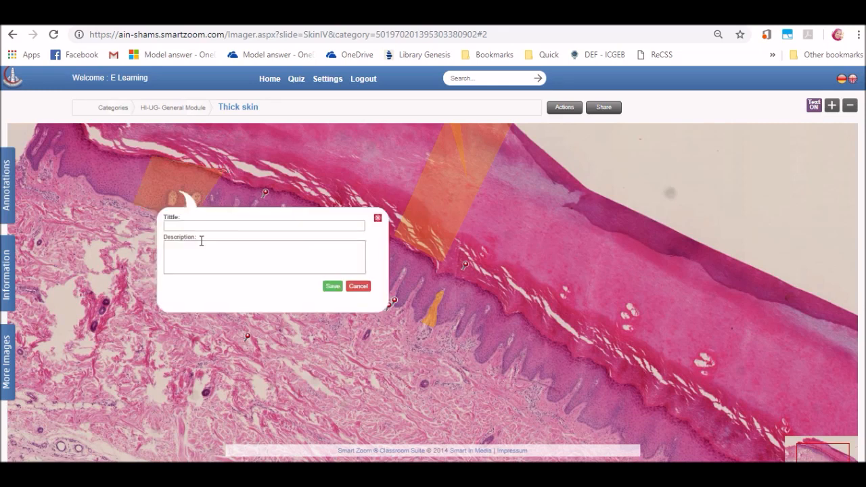
Title the epidermis polygon 'stratified squamous epithelium' and save the annotation.
text(s)
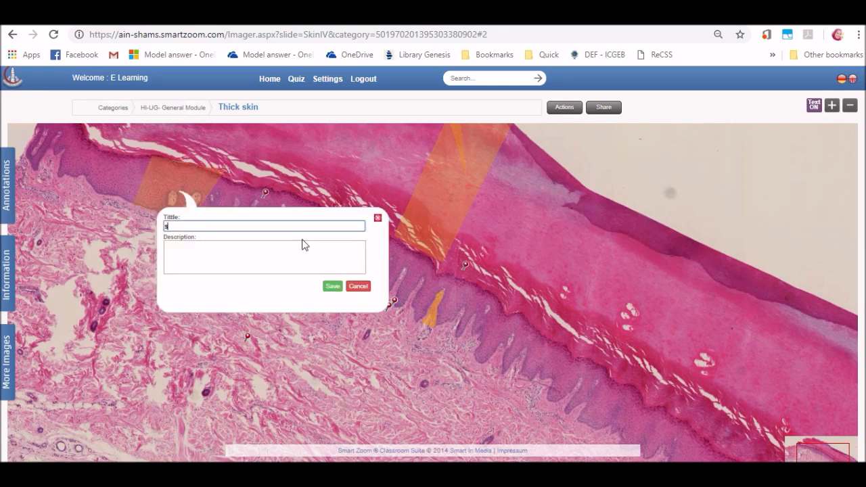
text(stratic)
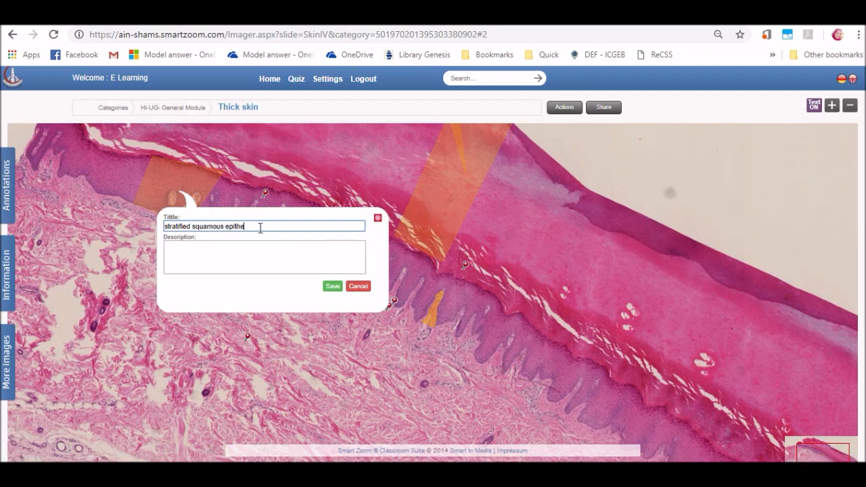
text(lium)
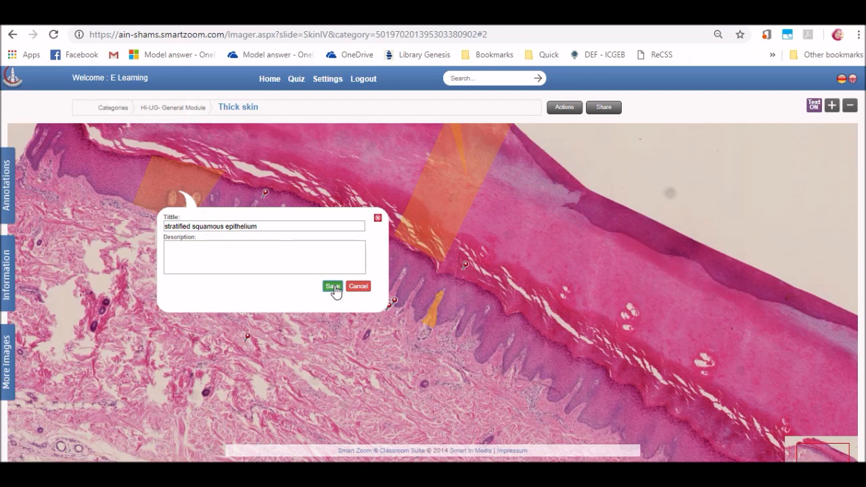
click(331, 285)
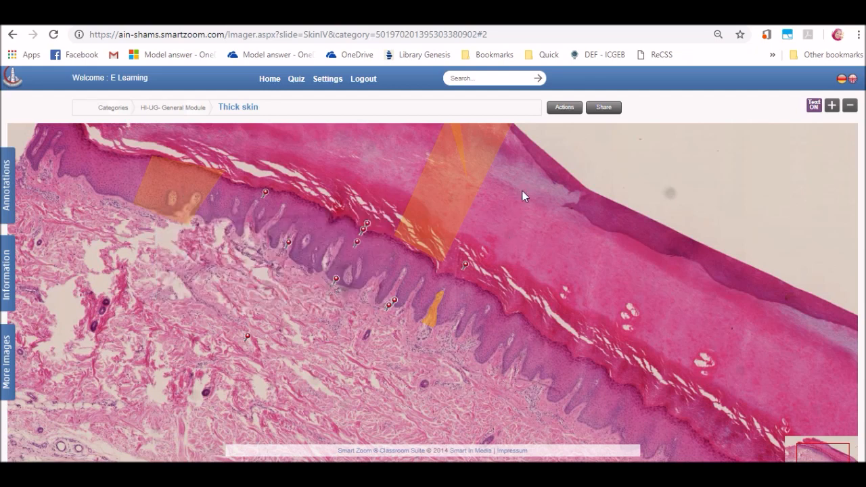
Show the My Annotations list in My Notebook from the slide's Actions menu.
click(564, 107)
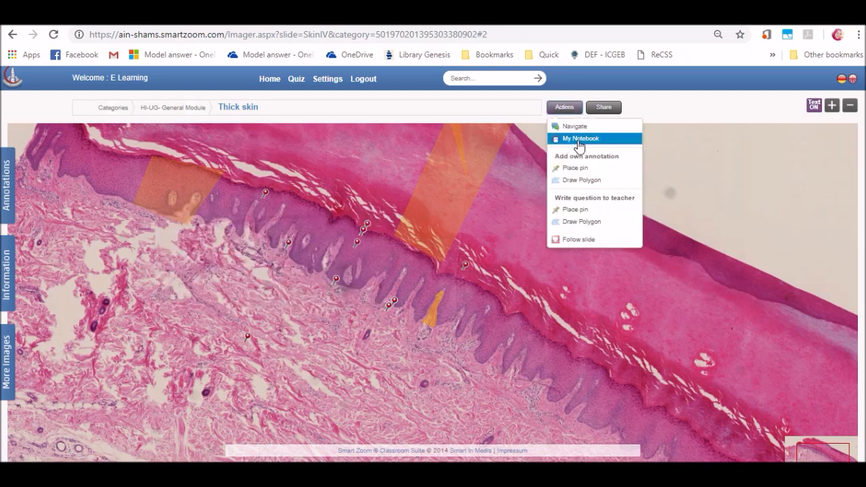
click(579, 138)
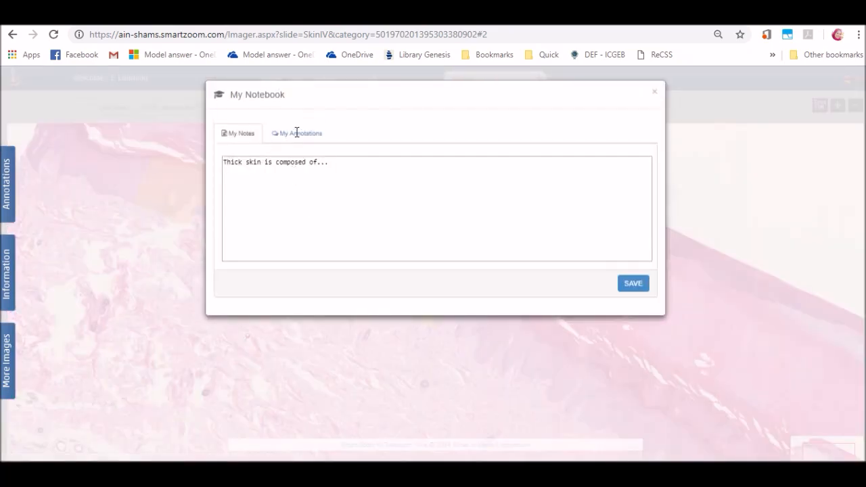
click(300, 134)
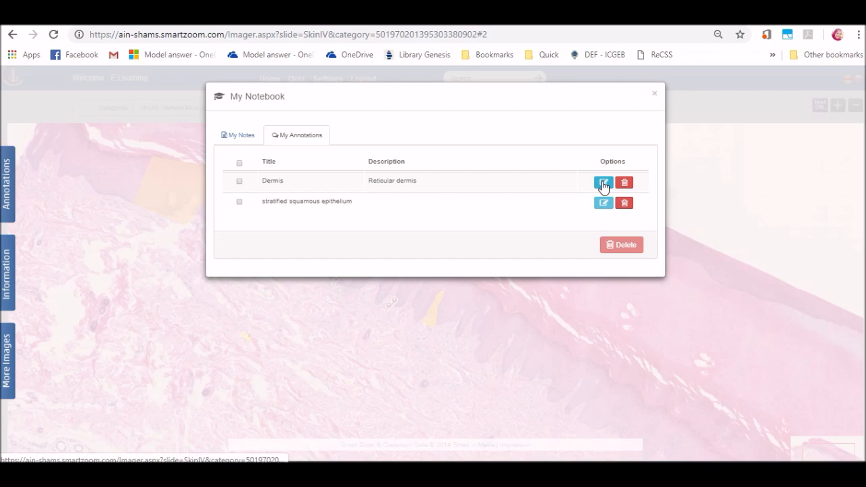
Delete the Dermis and stratified squamous epithelium annotations, confirming each with OK.
click(604, 182)
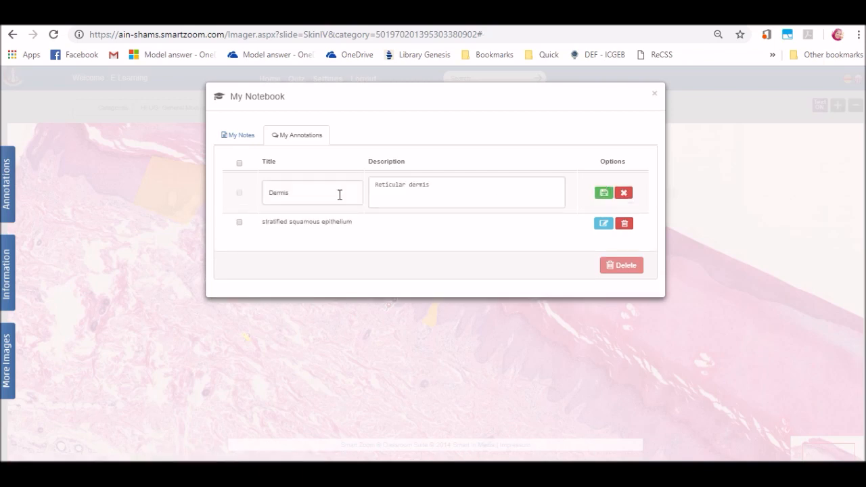
click(603, 192)
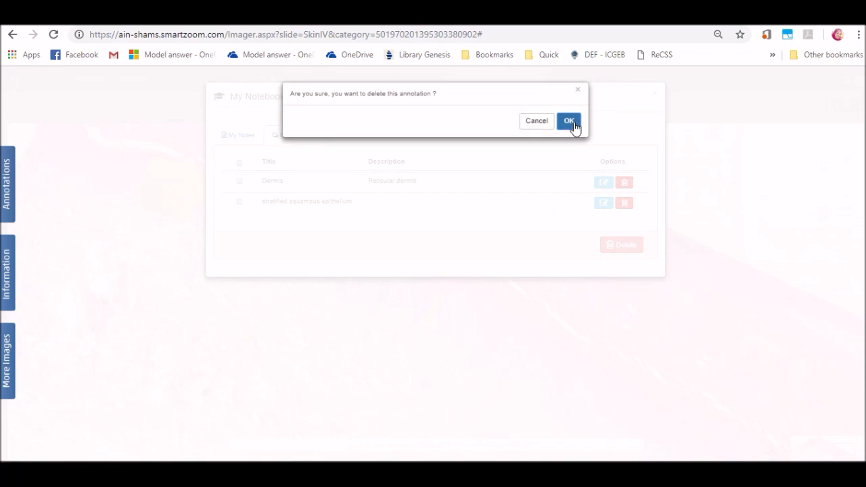
click(568, 120)
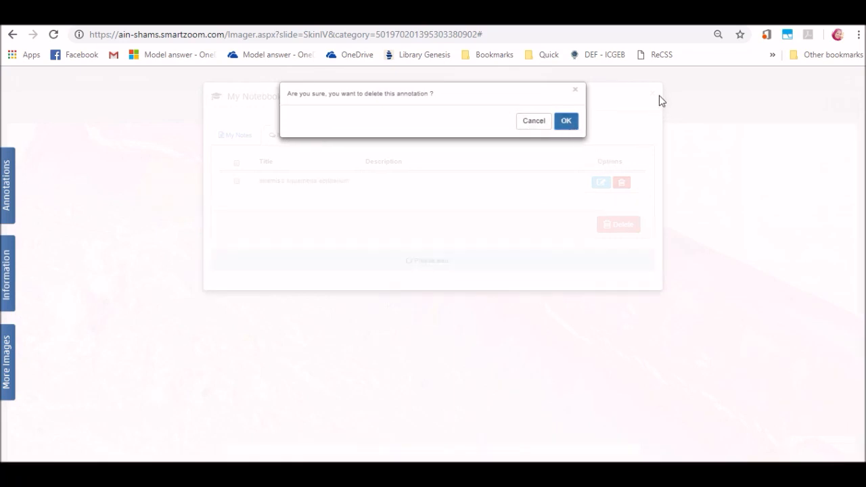
click(565, 120)
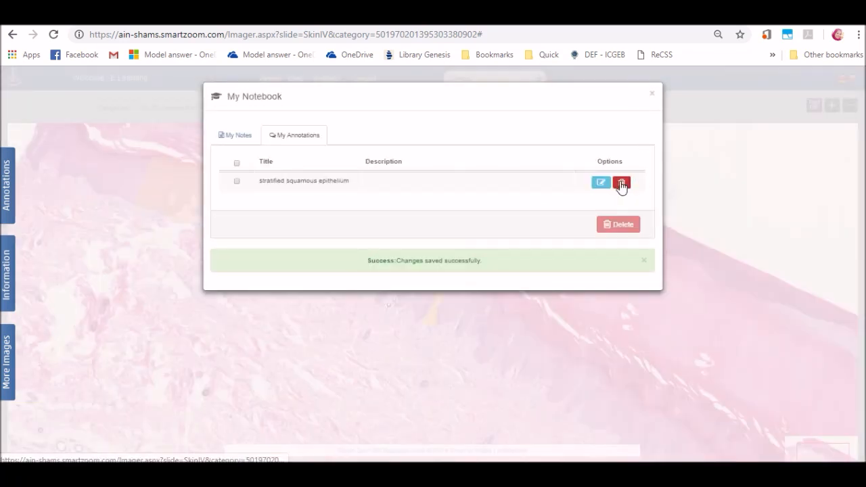
click(621, 183)
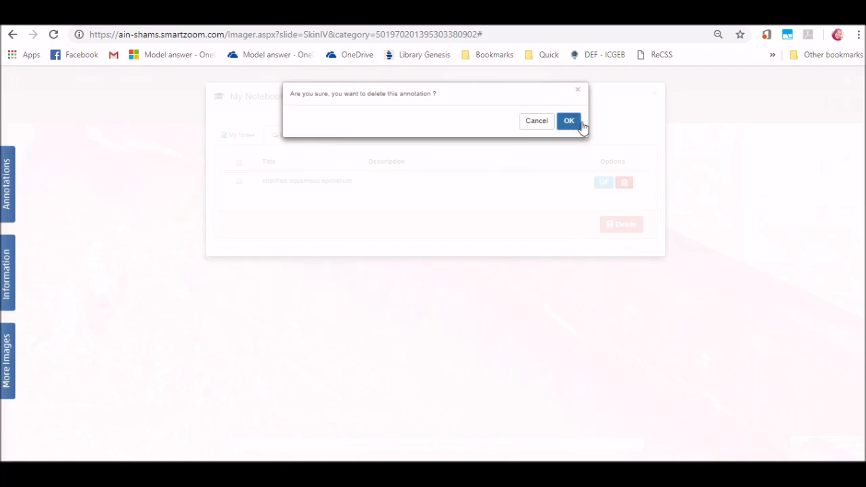
click(568, 120)
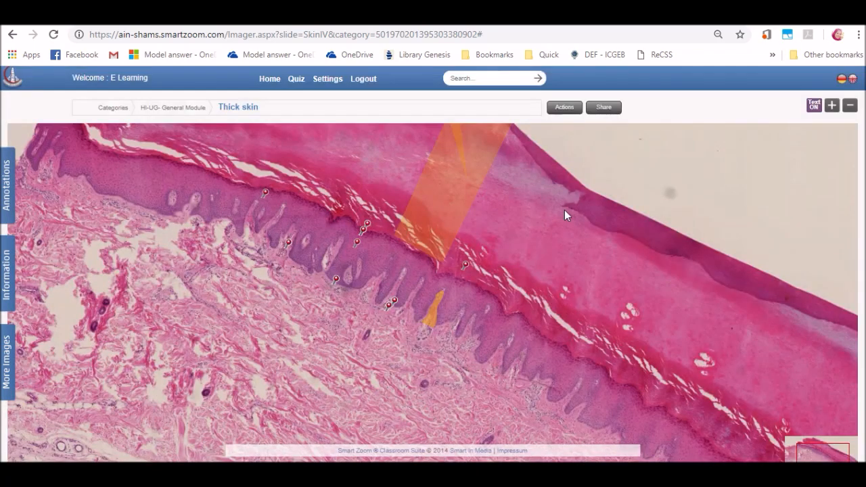
Pin a teacher question 'what is this structure?' on the epidermis and save it.
click(562, 106)
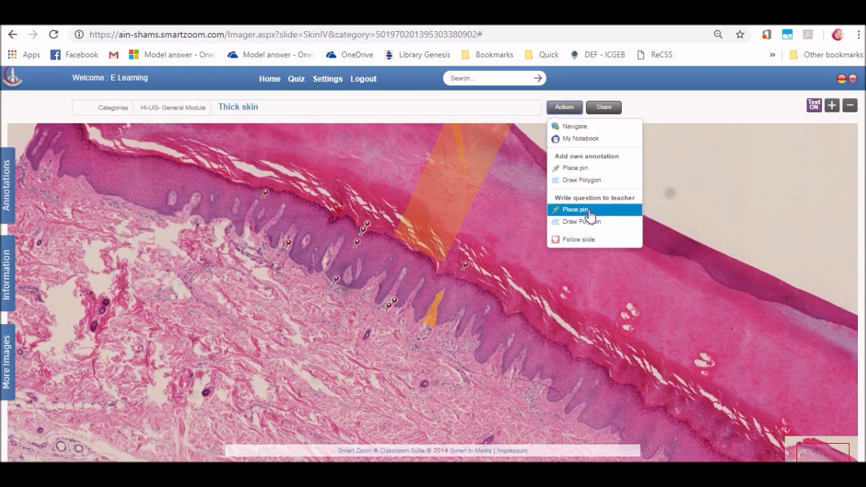
click(574, 209)
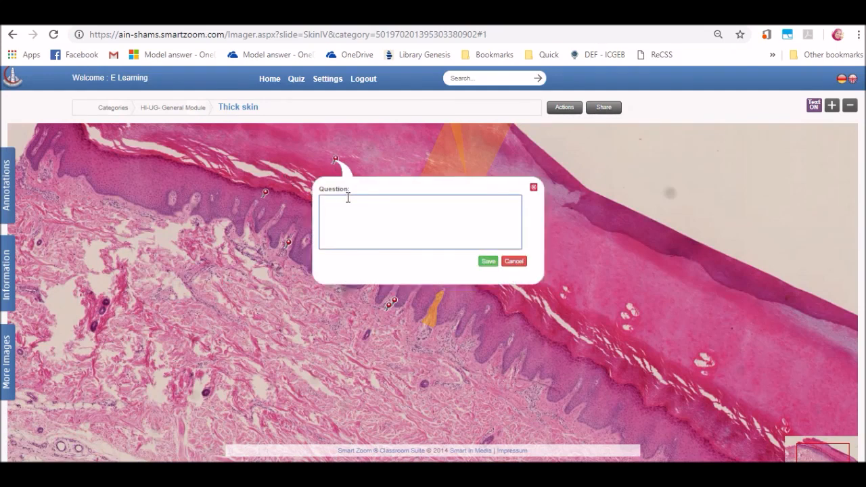
text(what is this s)
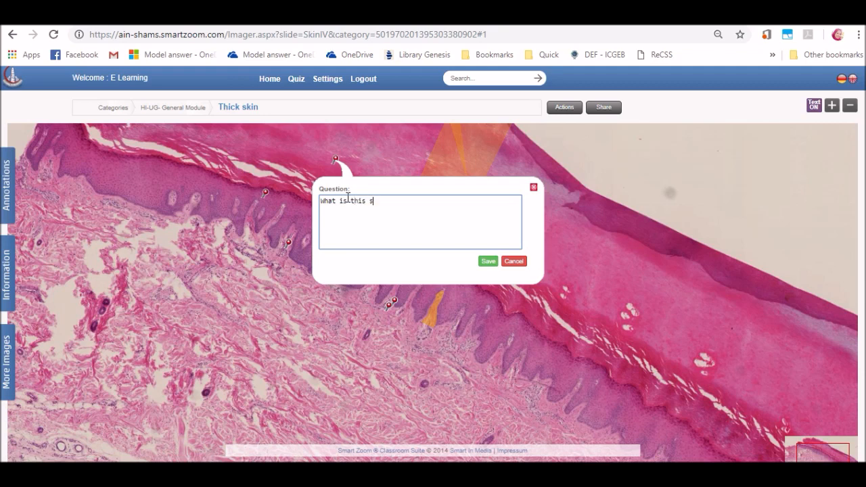
text(tructure?)
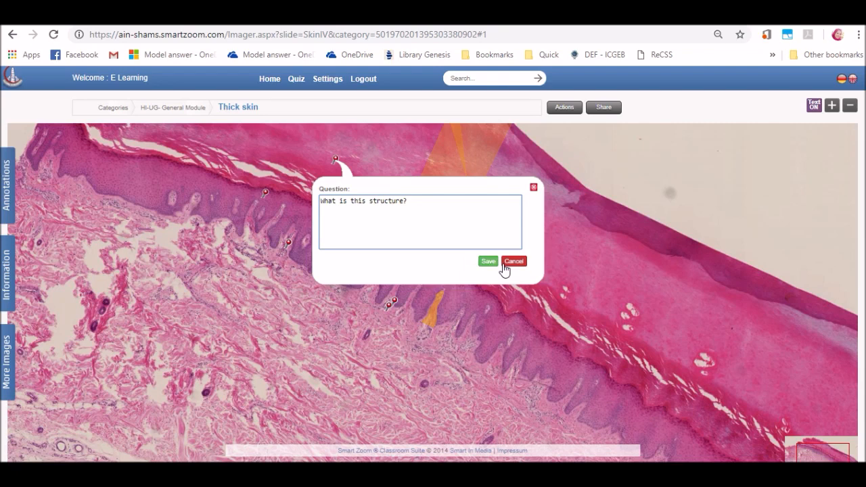
click(514, 261)
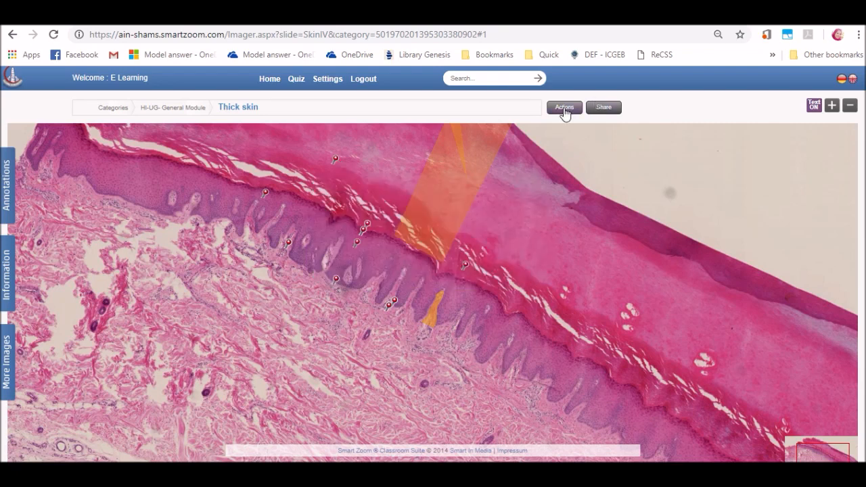
Pin a second teacher question 'what is this area?' in the lower-left dermis after accepting the tutor prompt.
click(562, 106)
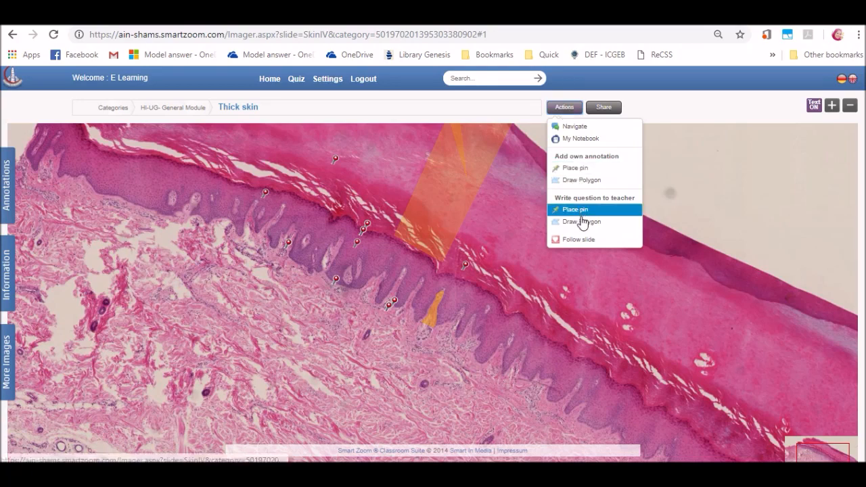
click(573, 208)
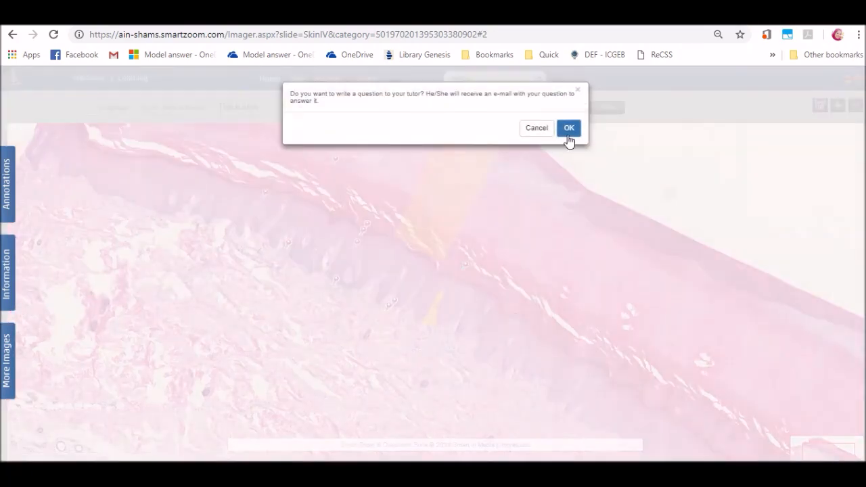
click(568, 128)
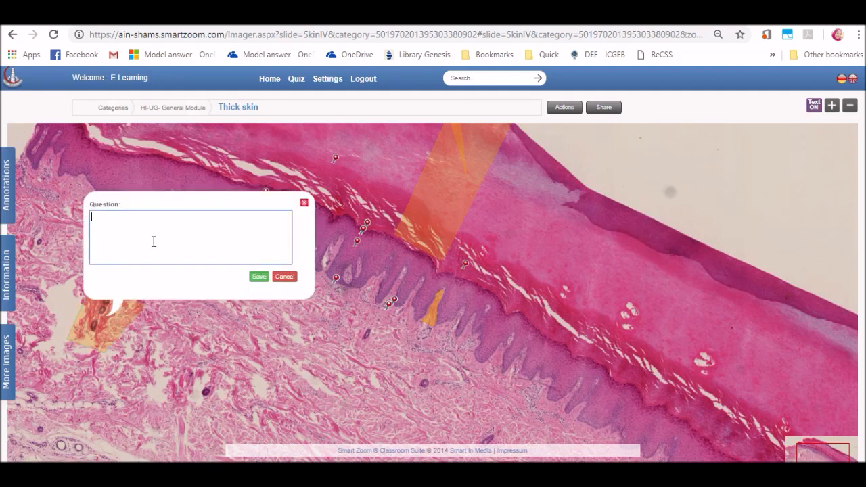
text(what is this areax)
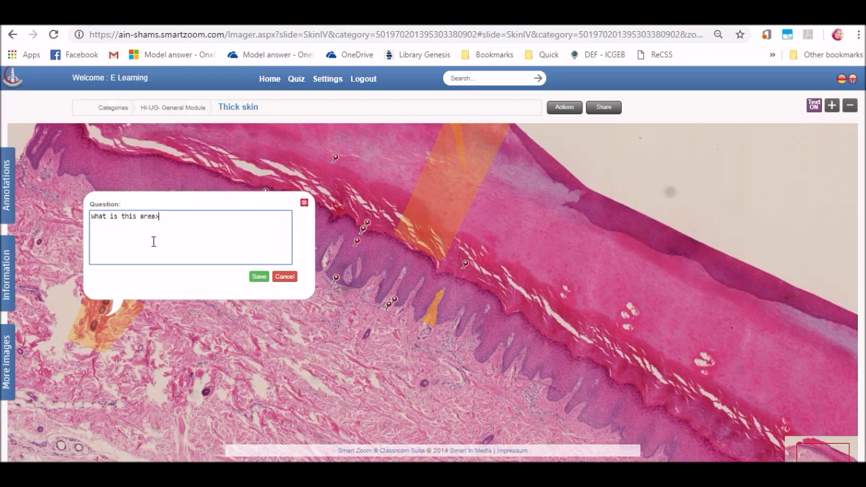
text(?)
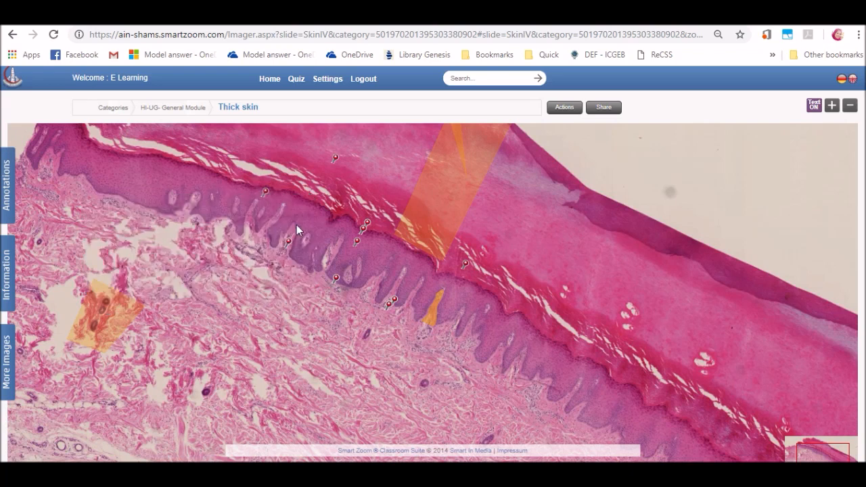
click(562, 107)
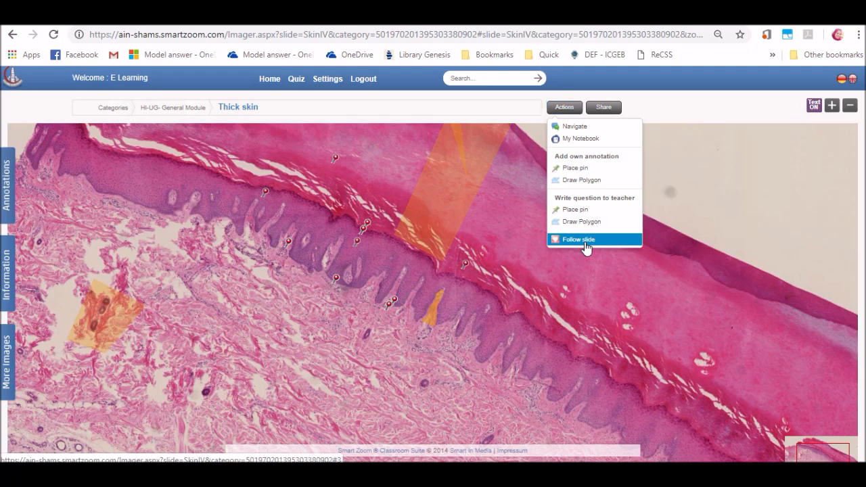
Choose Follow slide so the Thick skin view tracks the shared slide.
click(577, 239)
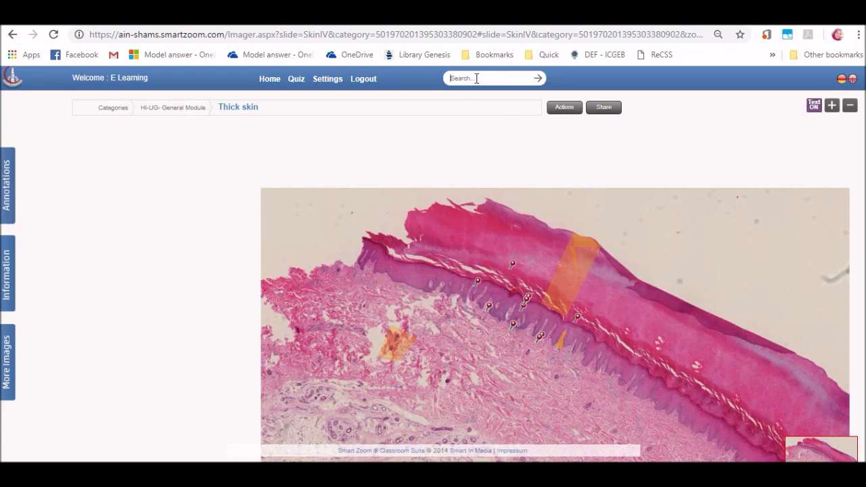
text(Skin)
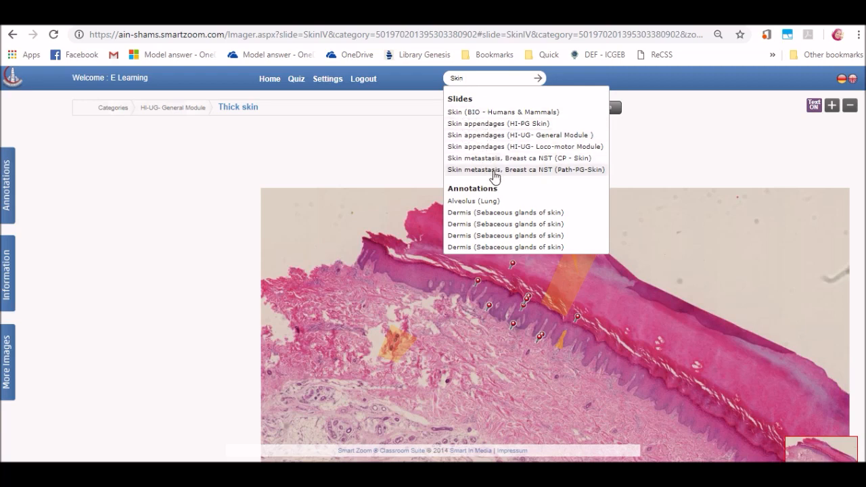
mouse_move(506, 246)
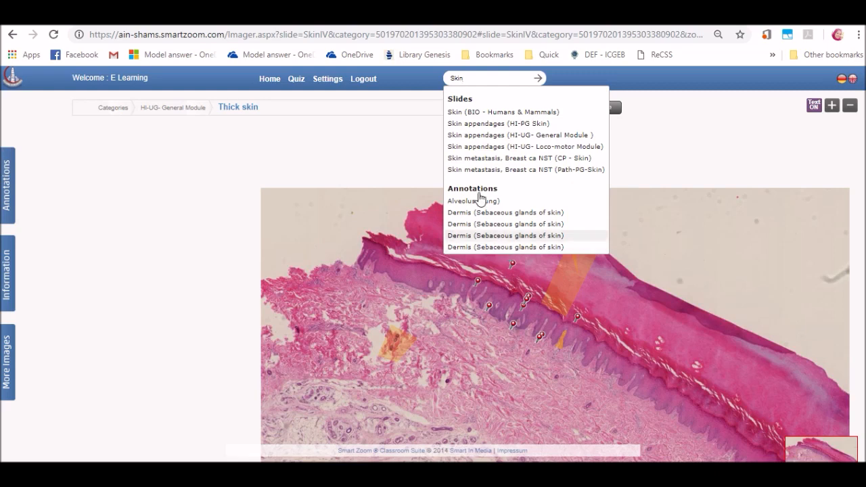
mouse_move(495, 235)
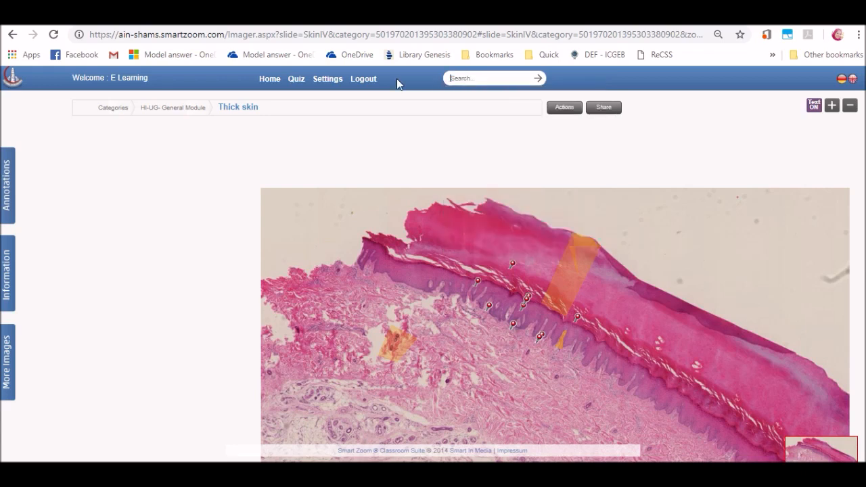
mouse_move(328, 78)
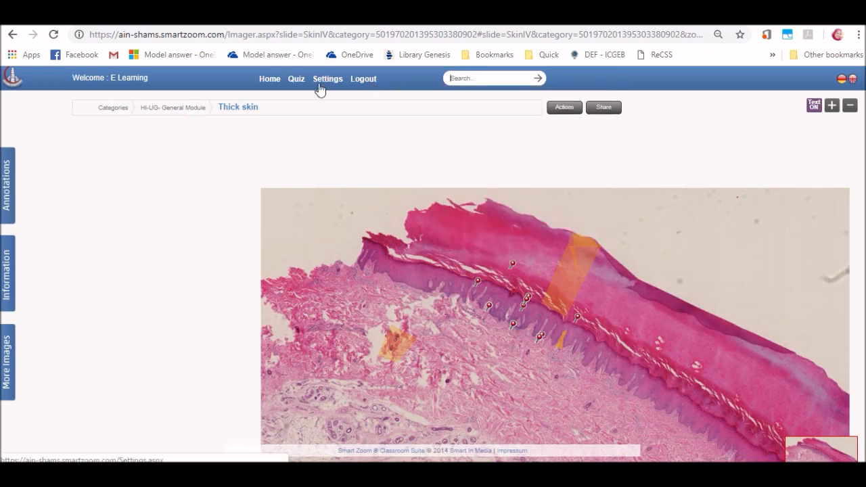
Go to the Settings page showing the Password Reset form.
click(327, 78)
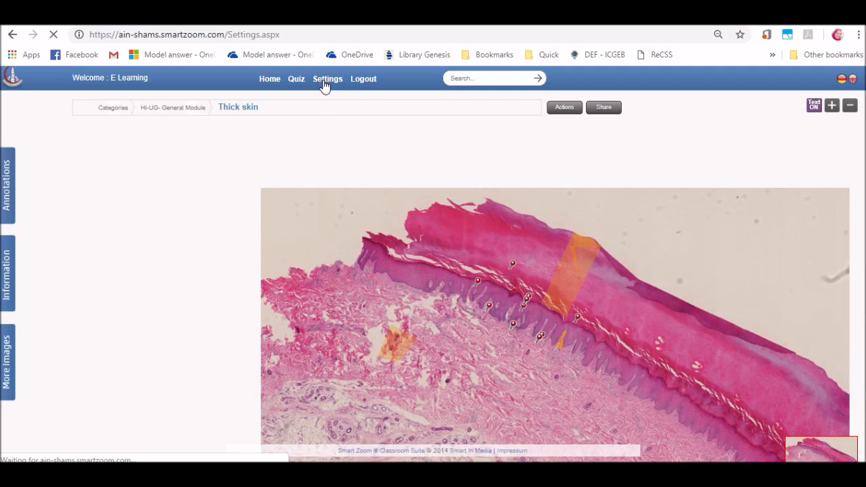
click(328, 78)
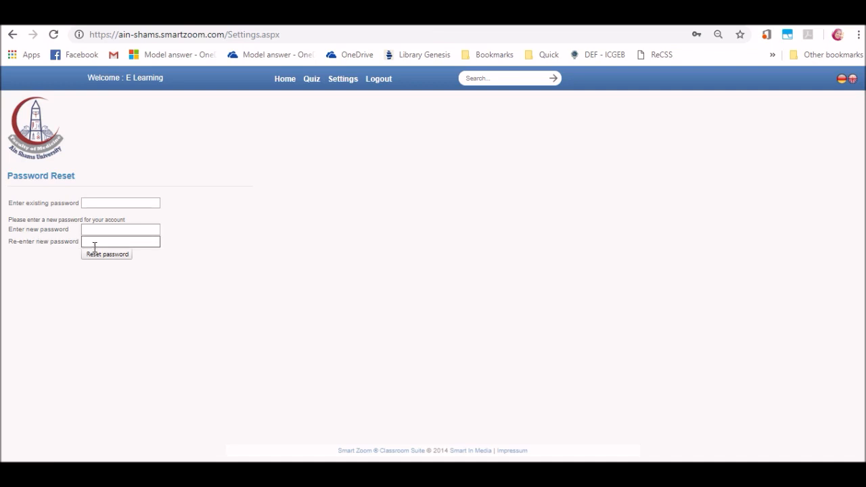
mouse_move(311, 79)
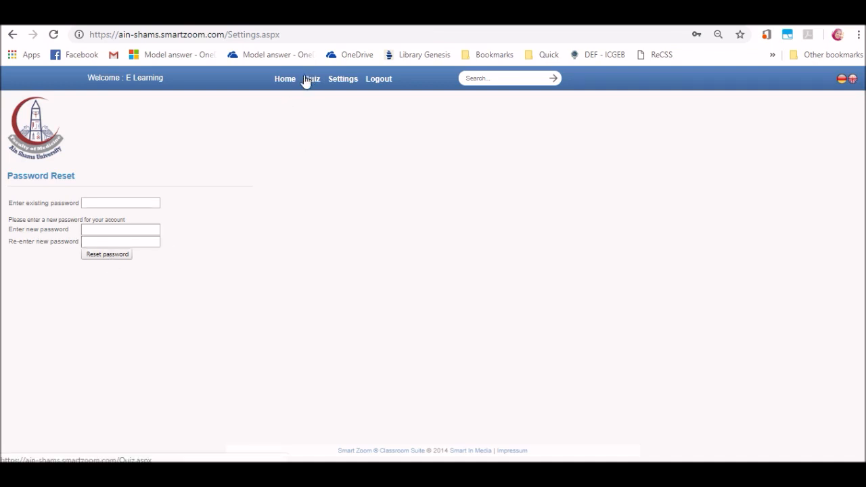
Start a quiz with only the HI-UG- Immunity Module category ticked, Urogenital Module unticked.
click(311, 79)
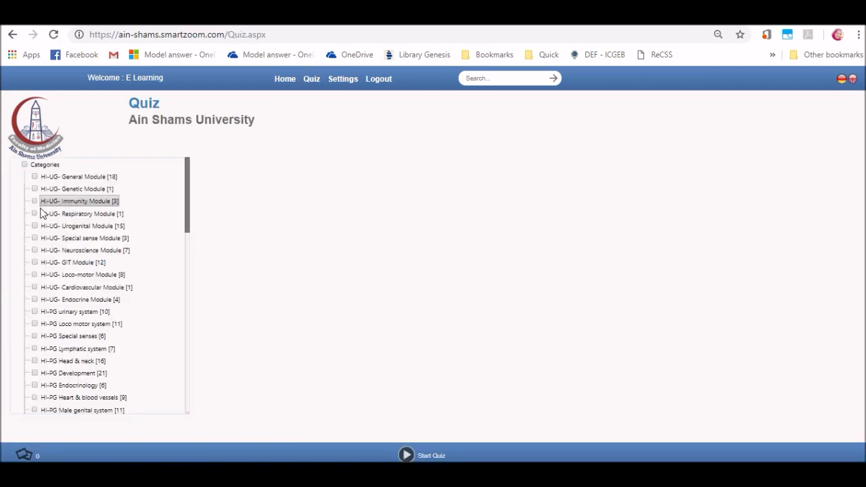
mouse_move(29, 230)
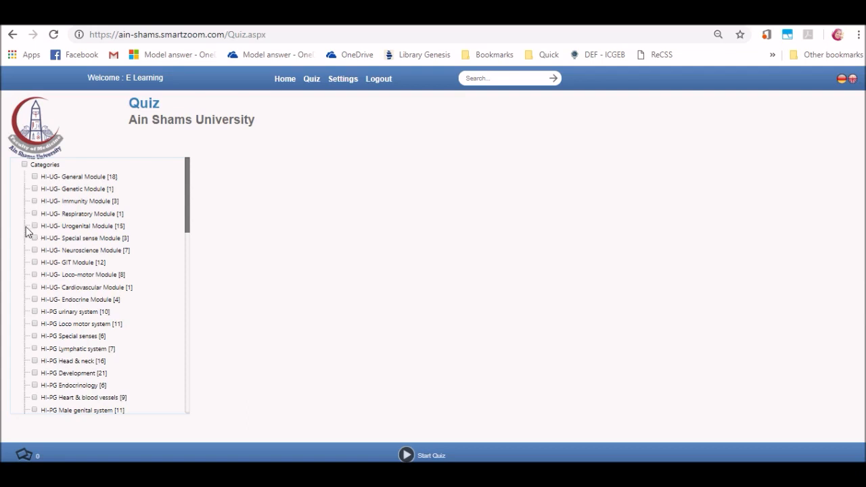
click(35, 225)
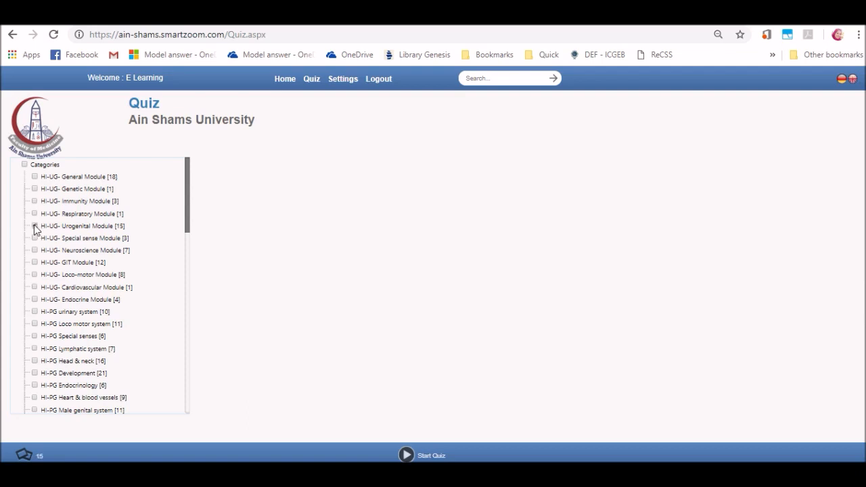
click(35, 226)
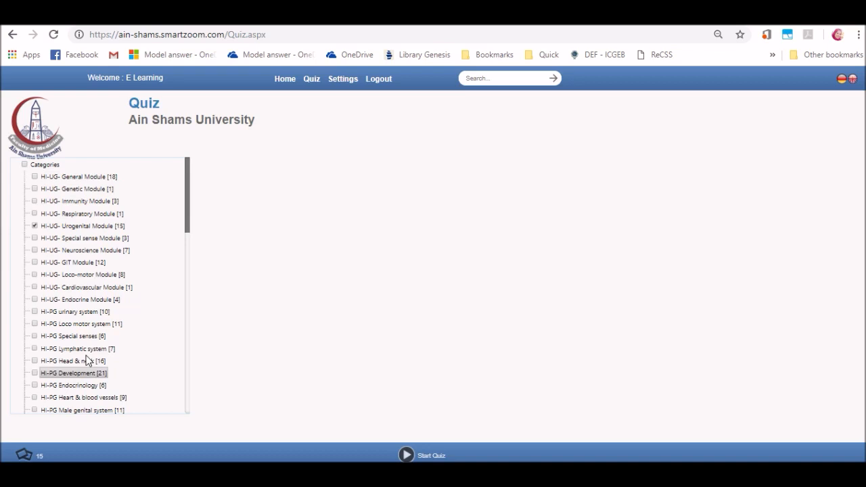
click(34, 225)
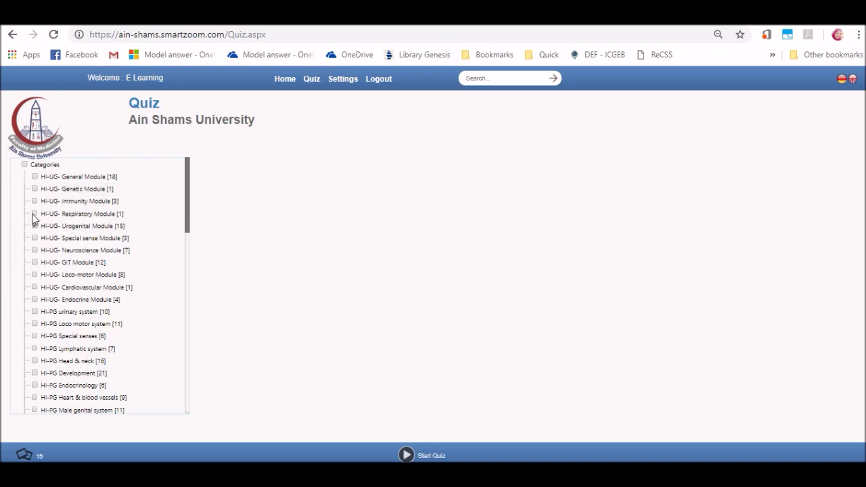
click(35, 224)
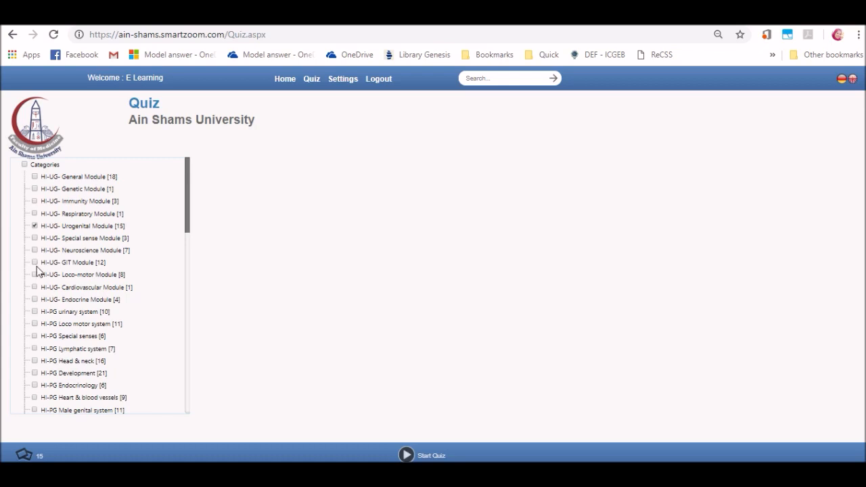
mouse_move(38, 238)
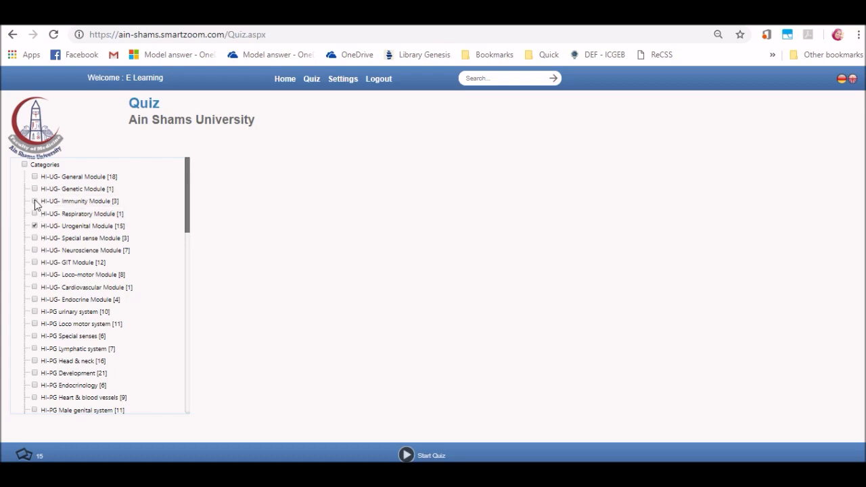
click(36, 200)
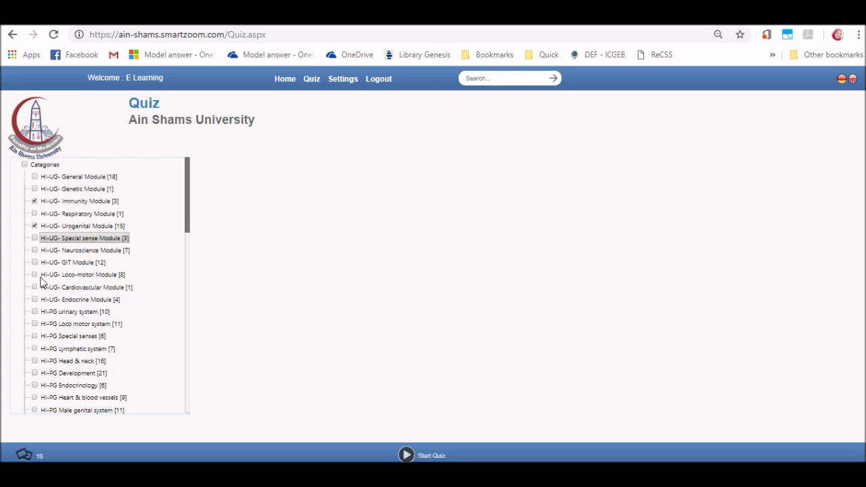
click(35, 225)
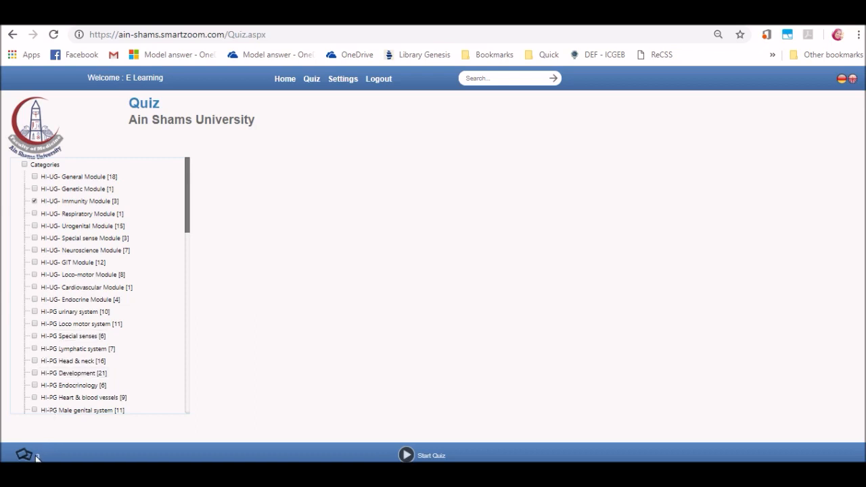
mouse_move(129, 444)
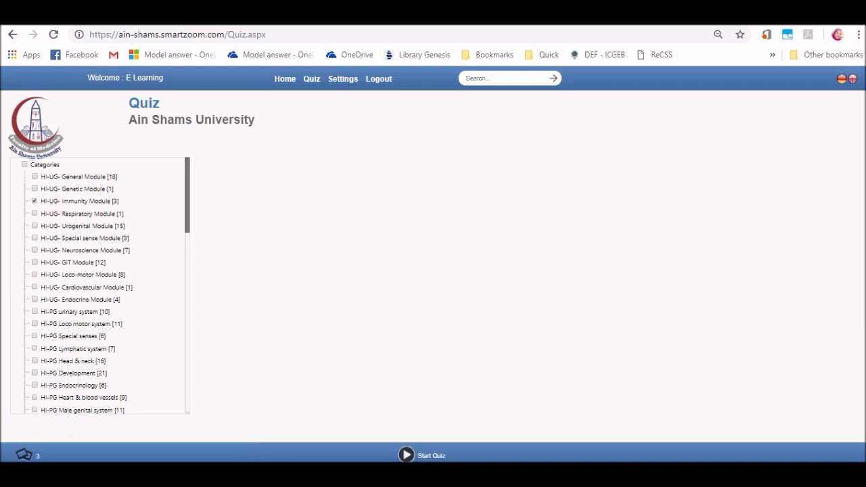
click(405, 454)
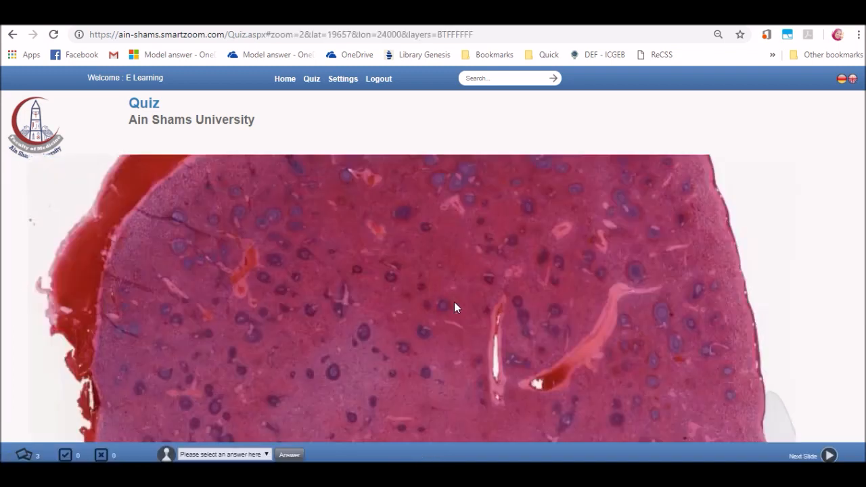
Zoom into the first quiz slide and answer it as Spleen.
double_click(454, 307)
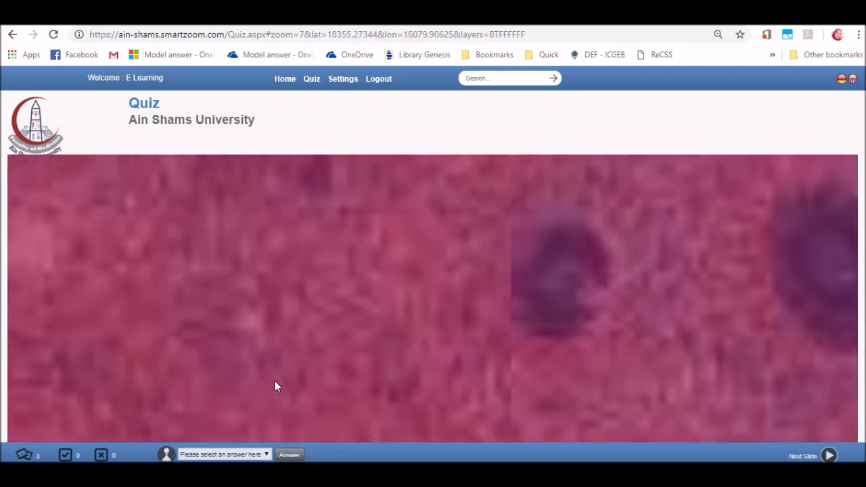
click(224, 455)
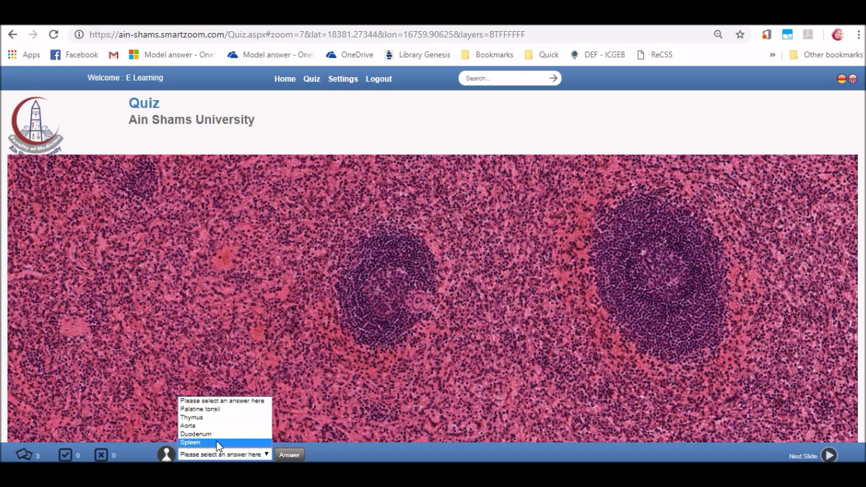
click(190, 440)
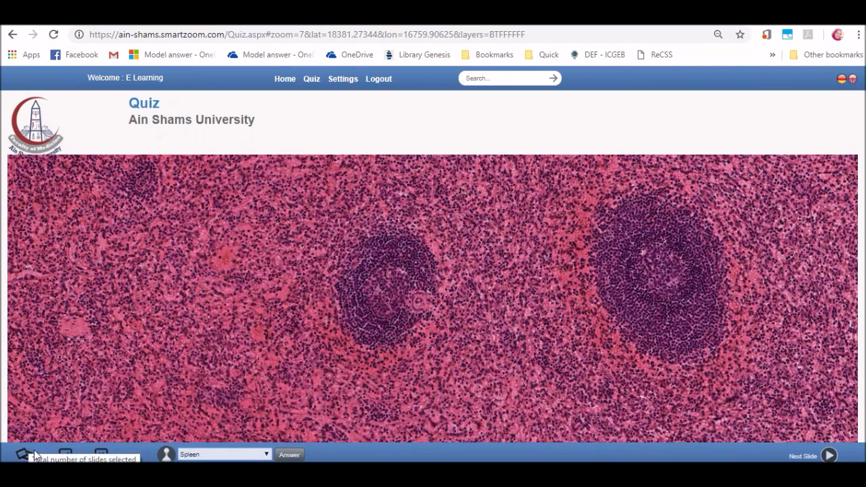
click(290, 454)
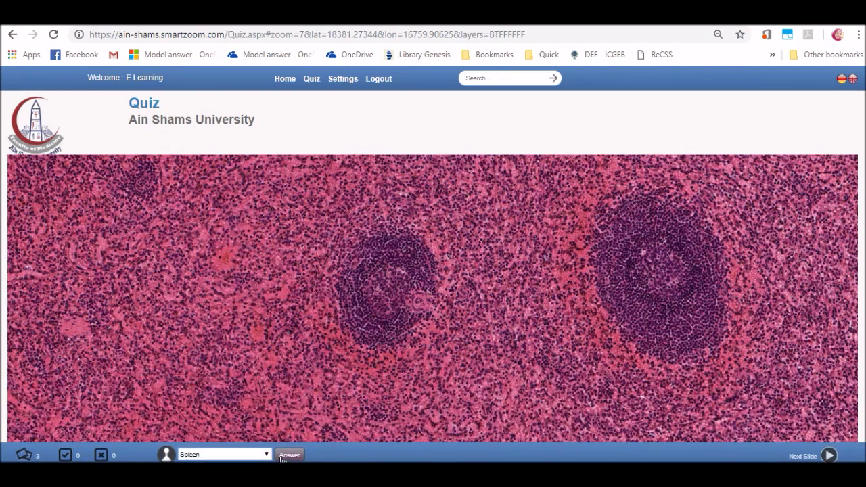
click(289, 454)
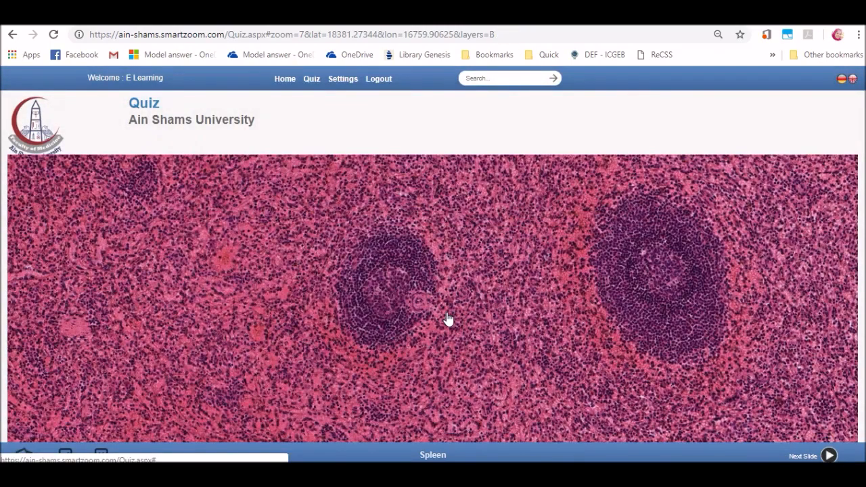
Answer the next quiz slide as Palatine tonsil.
click(828, 454)
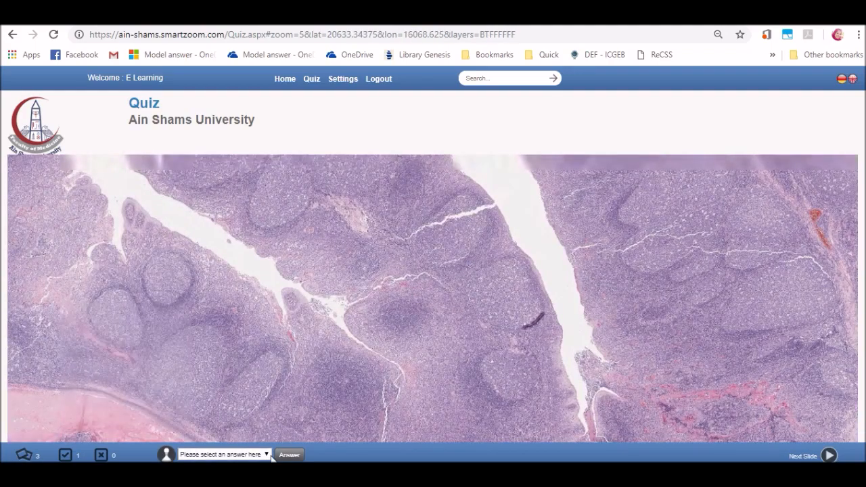
click(223, 454)
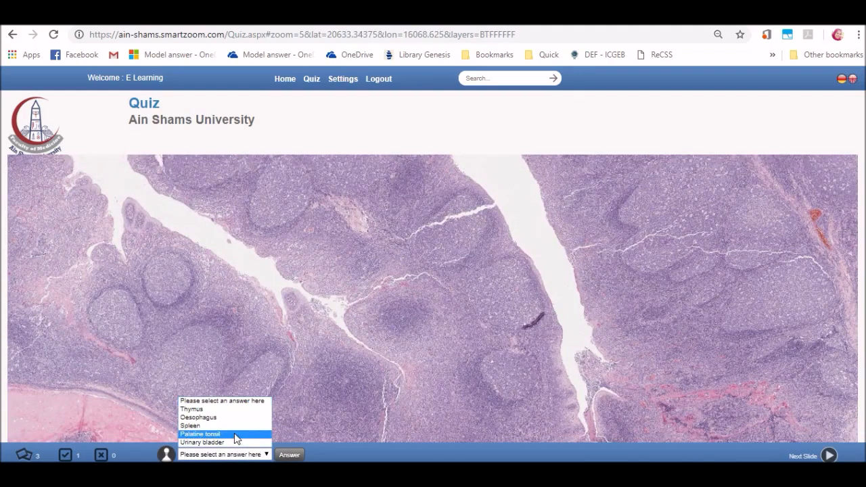
click(200, 433)
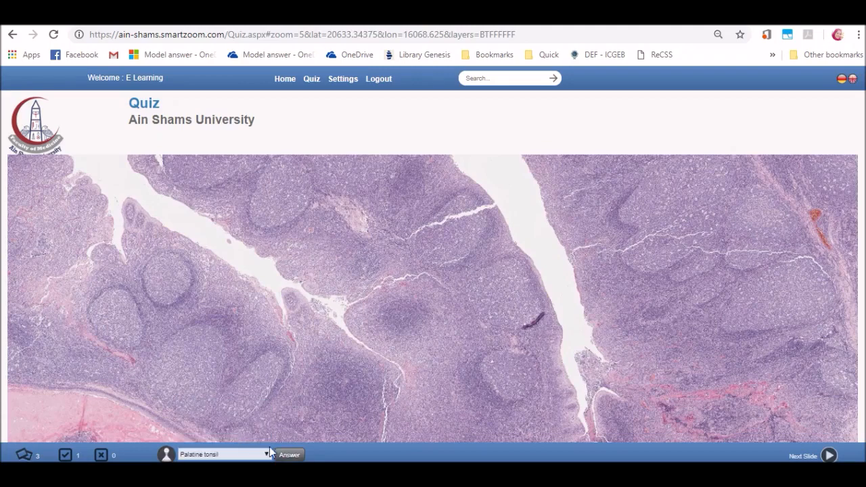
click(289, 454)
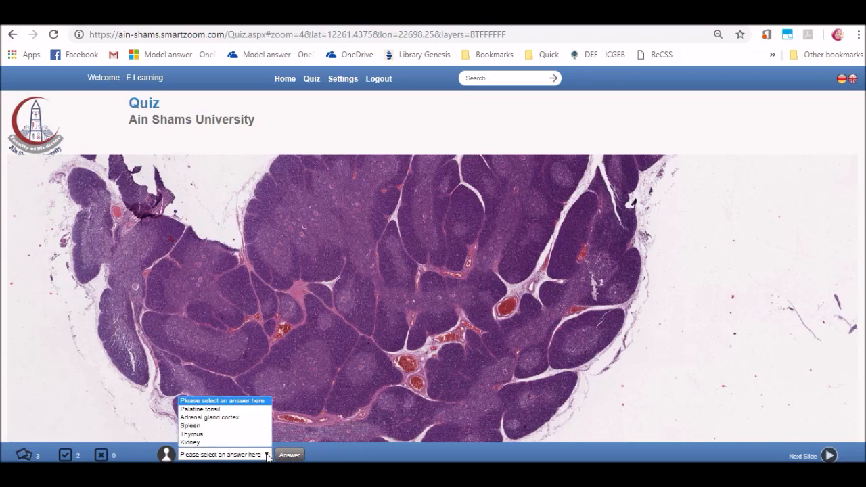
Answer the thymus slide as Kidney, view both orange region notes, and finish the quiz.
click(190, 441)
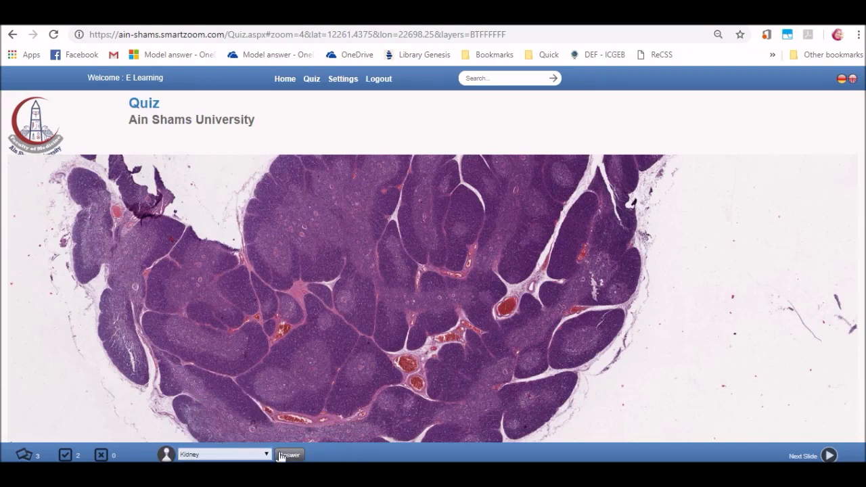
click(290, 454)
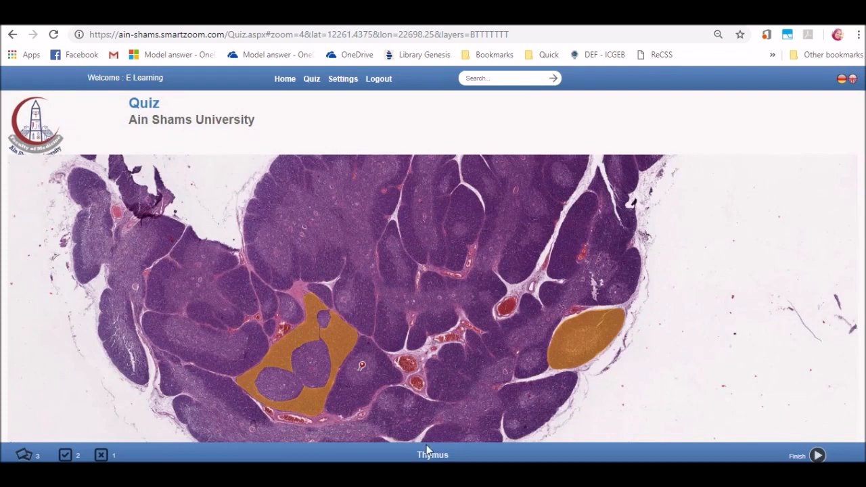
mouse_move(331, 335)
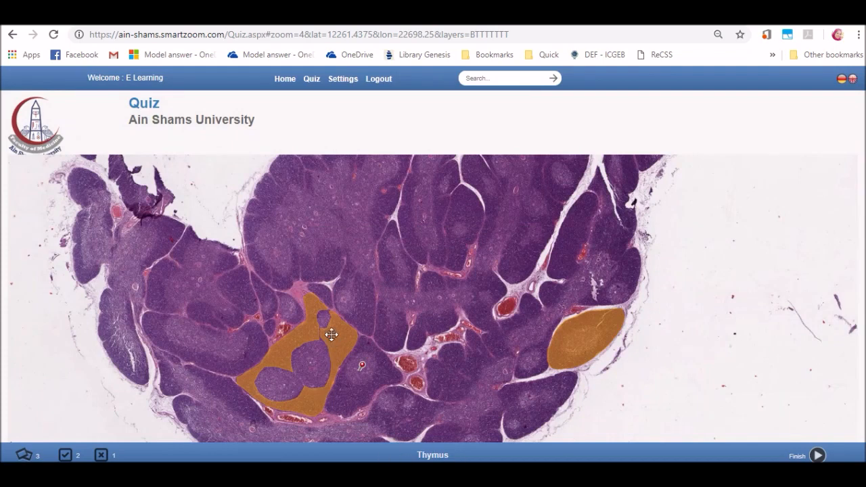
click(311, 339)
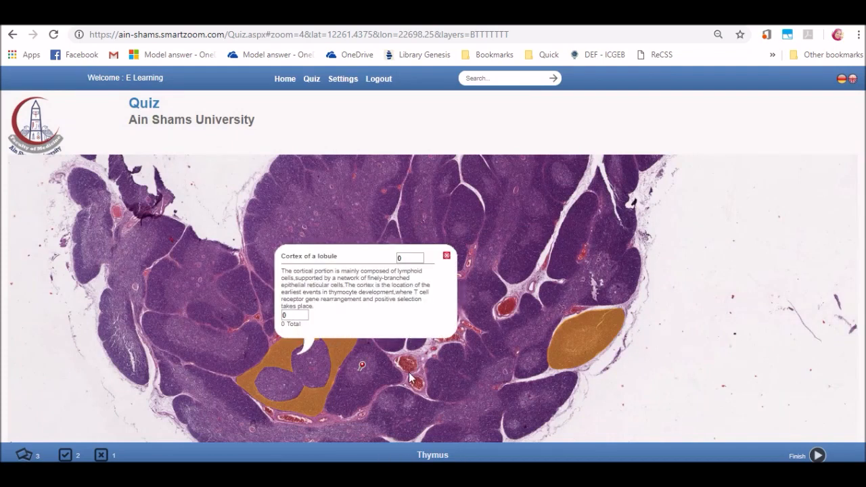
click(362, 365)
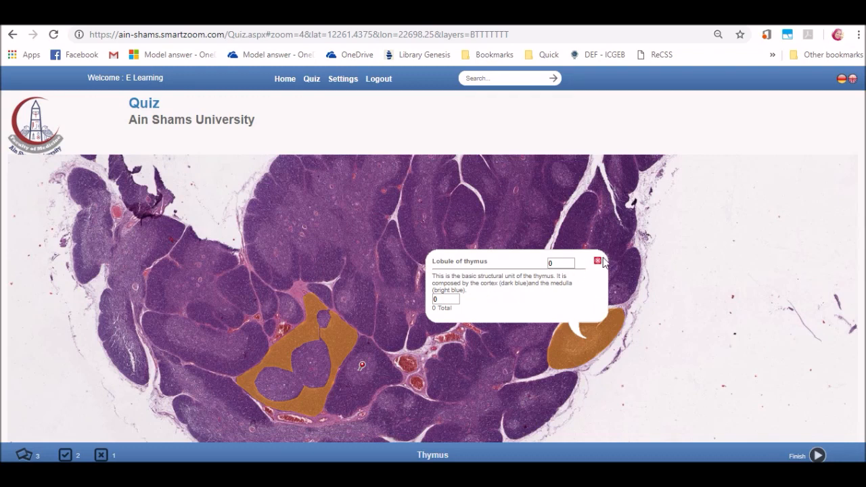
click(597, 261)
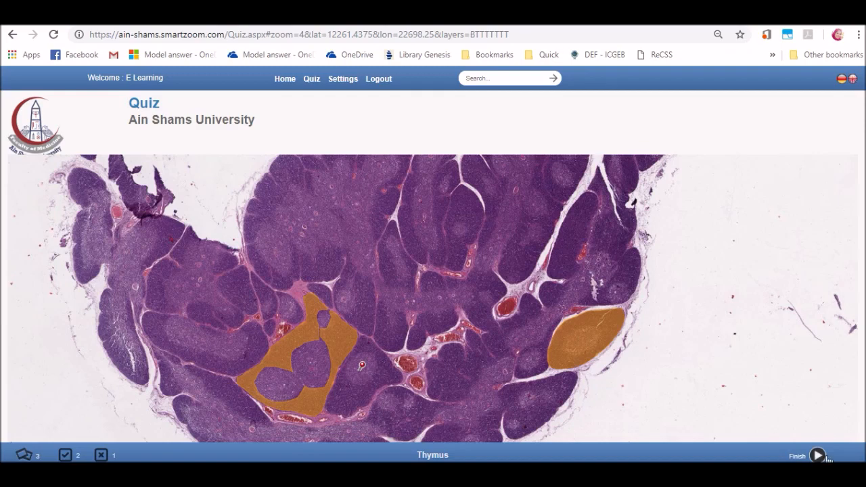
click(816, 454)
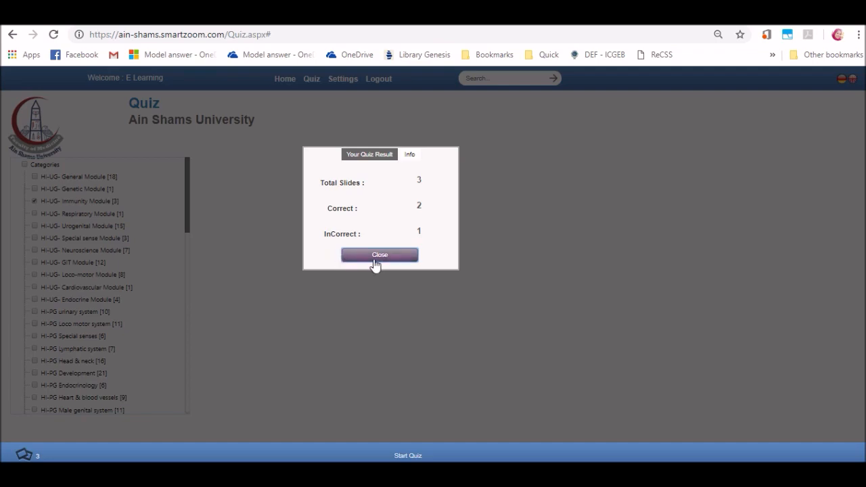
Close the quiz result and go to the Human Anatomy category on the home page.
click(378, 254)
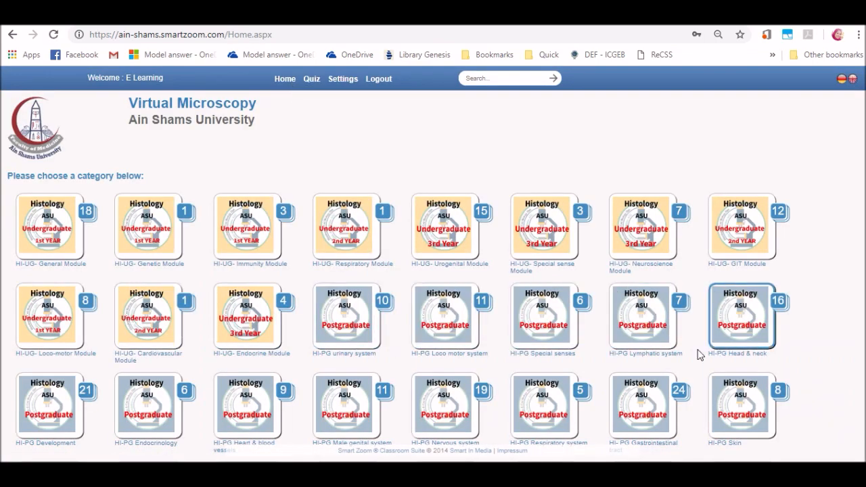
scroll(down, 3)
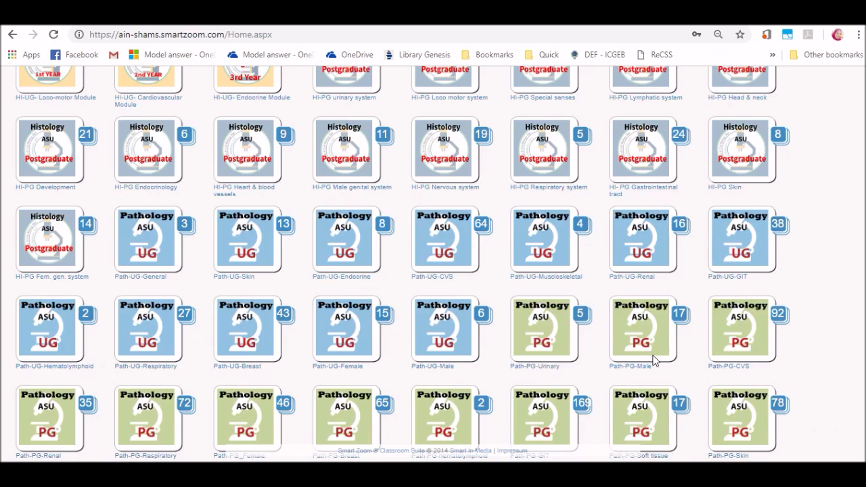
scroll(down, 3)
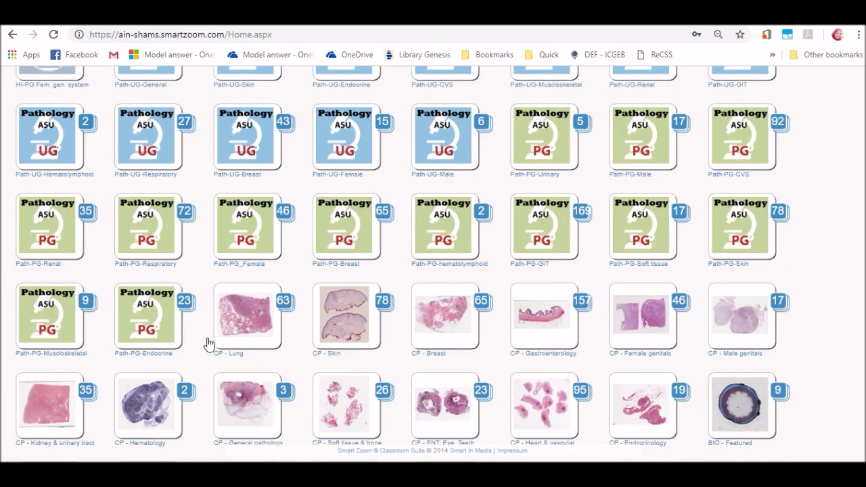
scroll(down, 3)
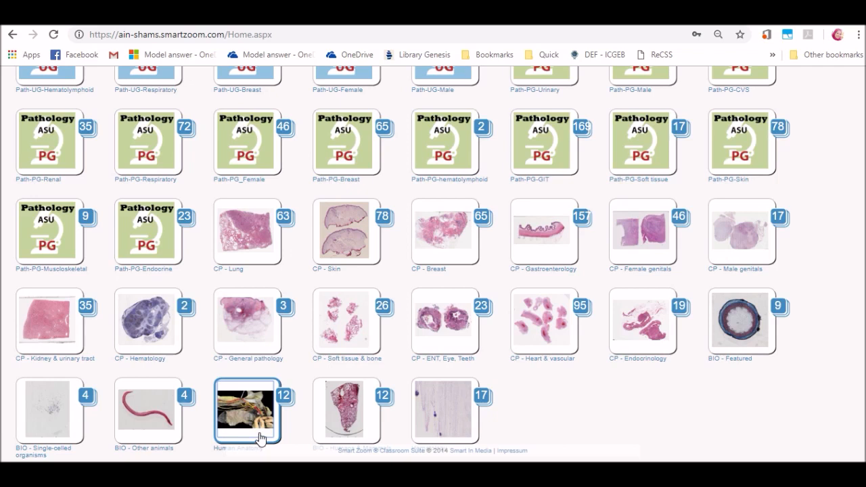
mouse_move(282, 433)
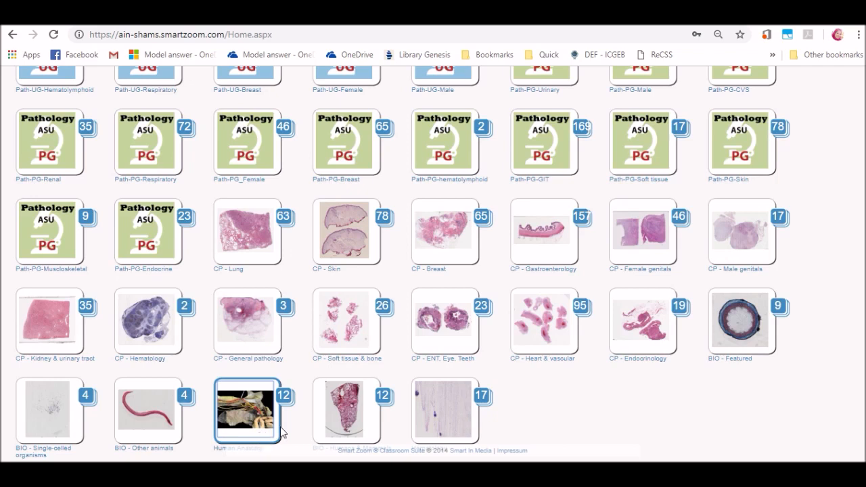
click(246, 408)
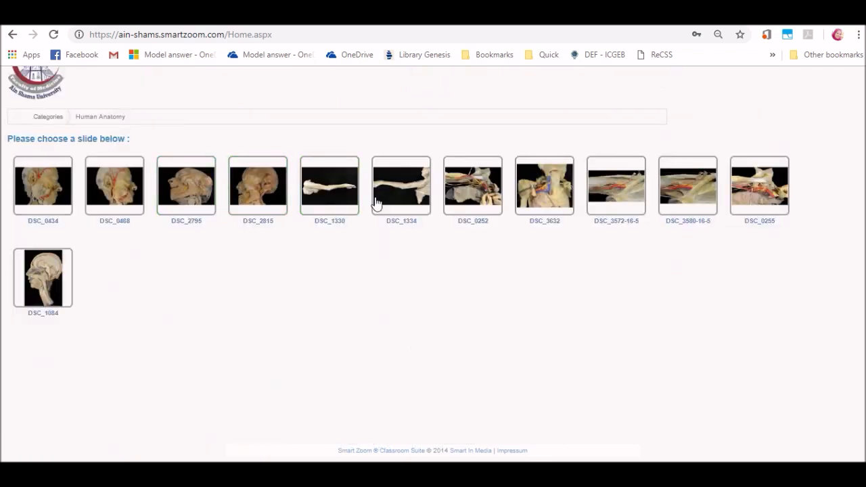
View the DSC_2795 anatomy image and reveal its Parotid gland label.
click(187, 184)
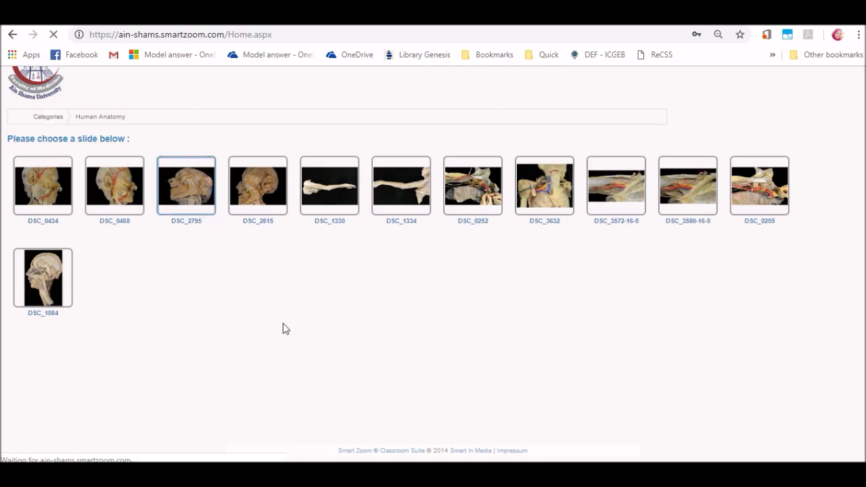
click(187, 184)
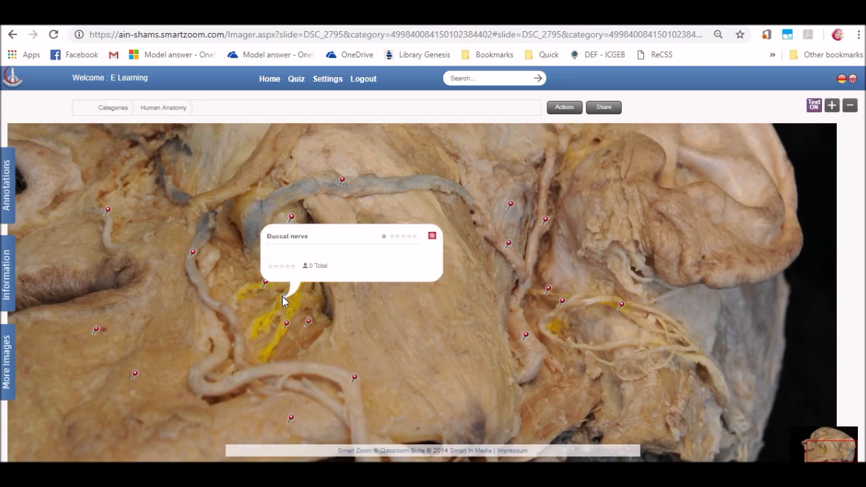
click(341, 180)
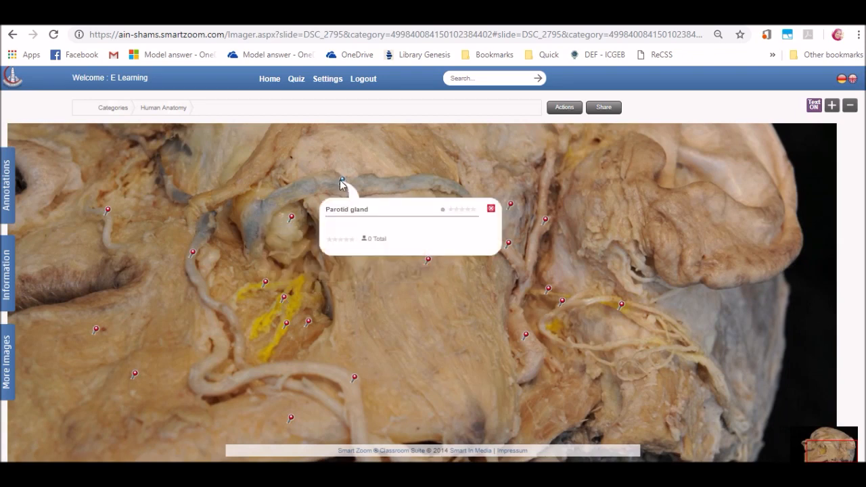
click(291, 216)
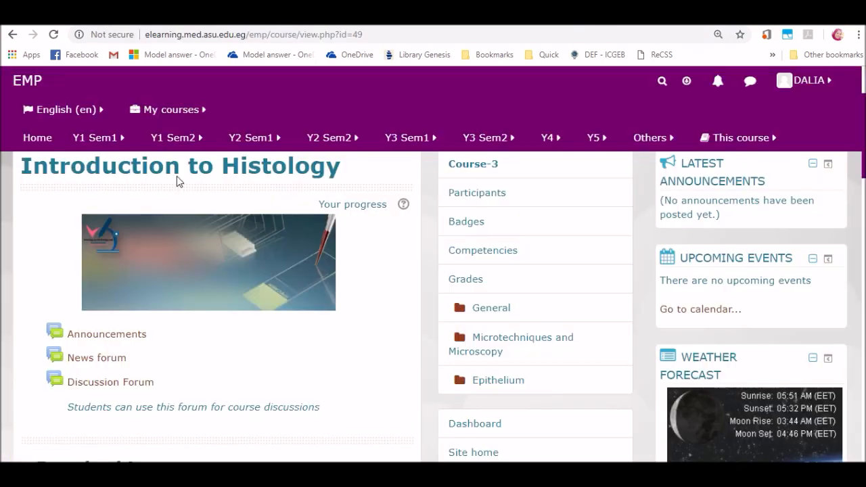
mouse_move(57, 183)
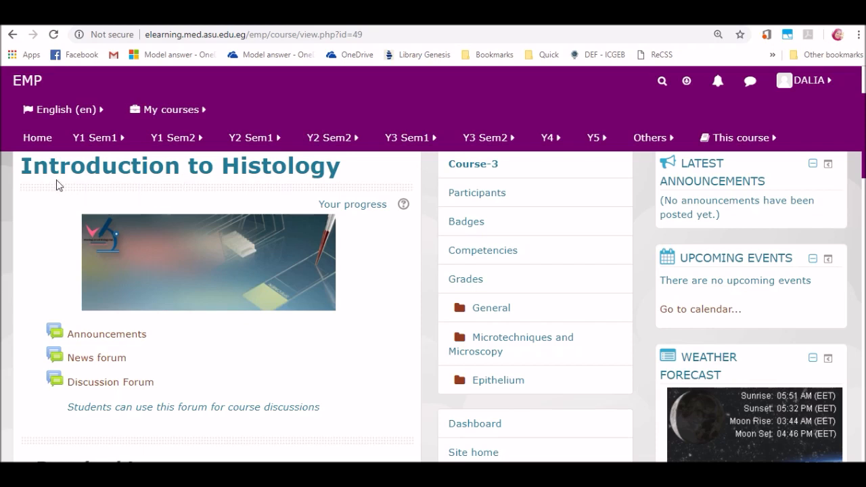
mouse_move(66, 188)
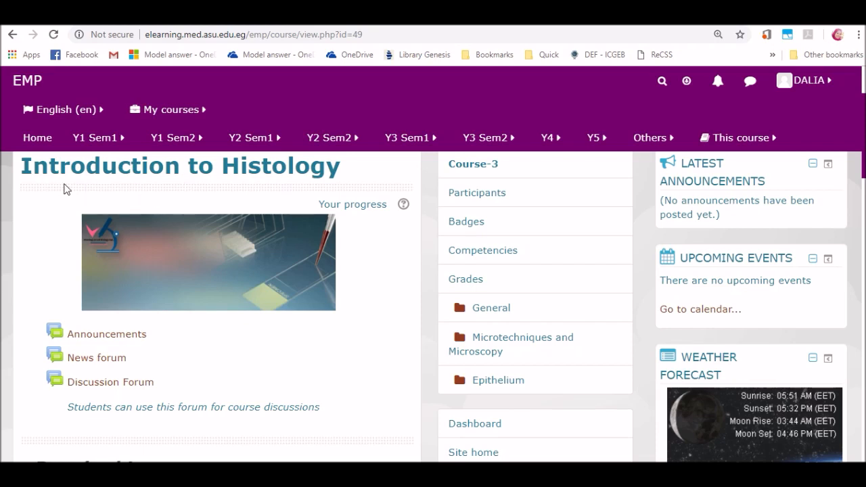
mouse_move(306, 214)
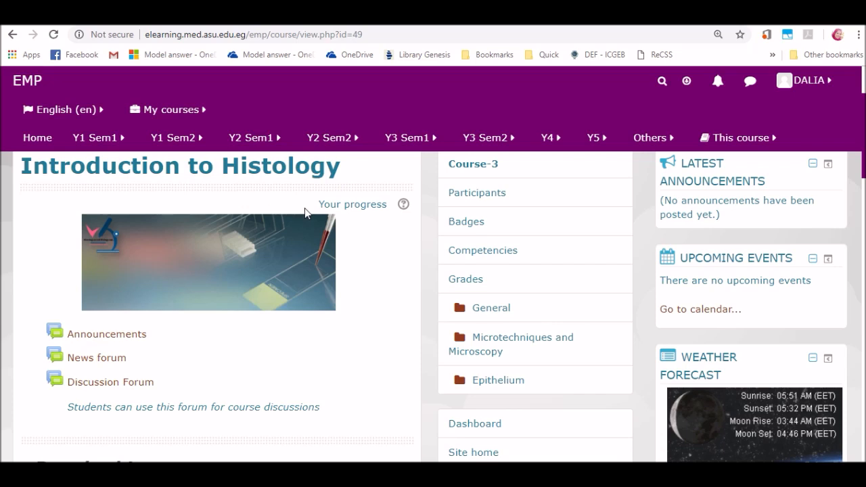
mouse_move(306, 195)
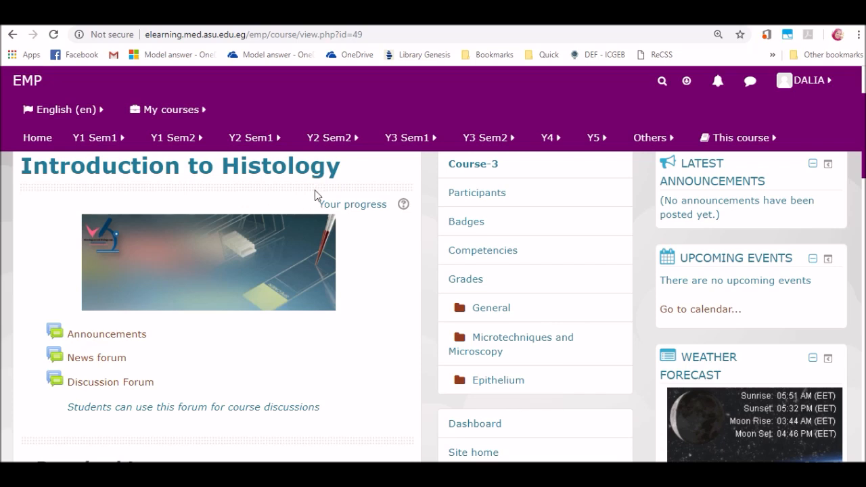
Scroll the Introduction to Histology course page down past Microtechniques and Microscopy to the Epithelium virtual slides.
scroll(down, 3)
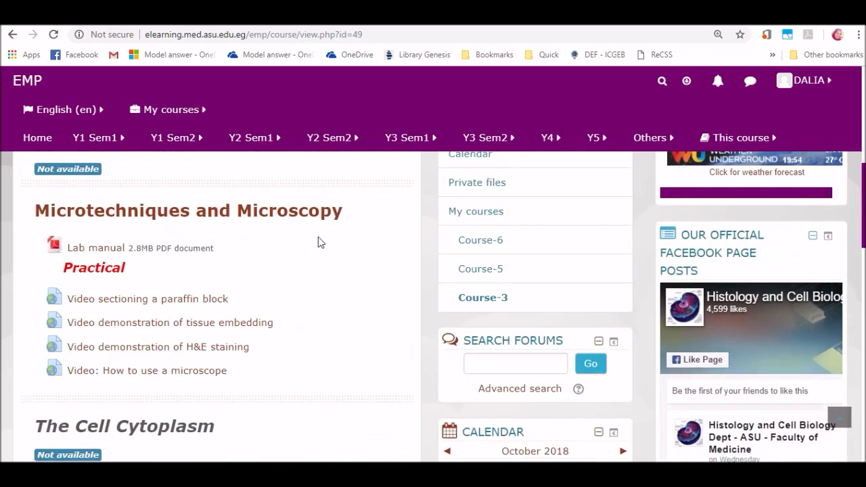
scroll(down, 3)
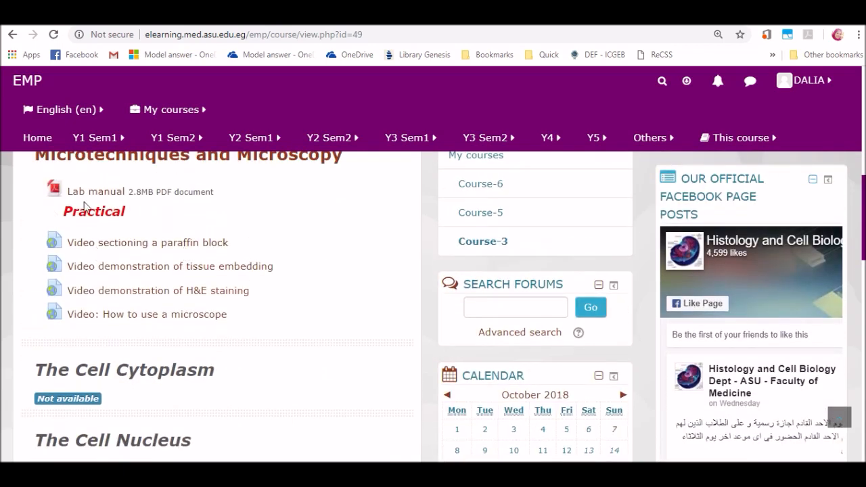
mouse_move(282, 295)
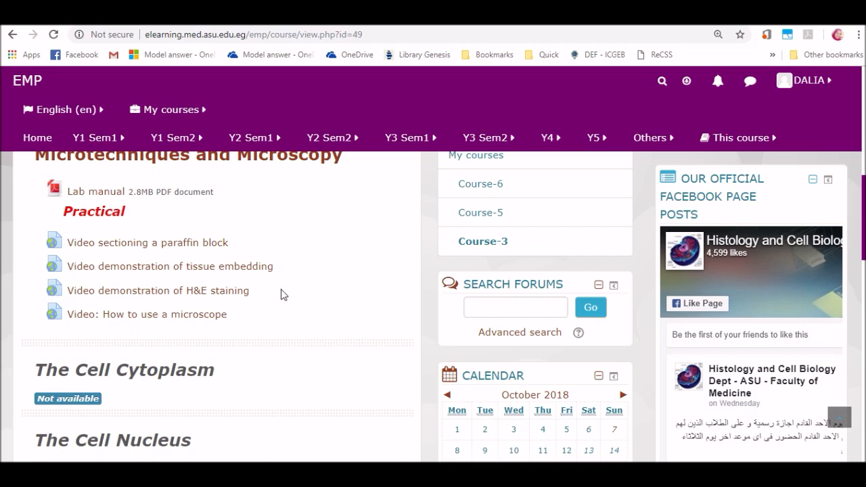
scroll(down, 3)
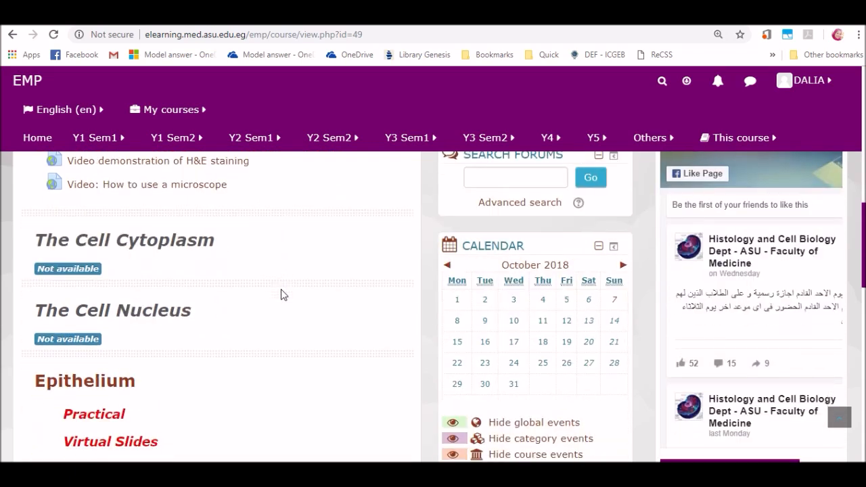
scroll(down, 3)
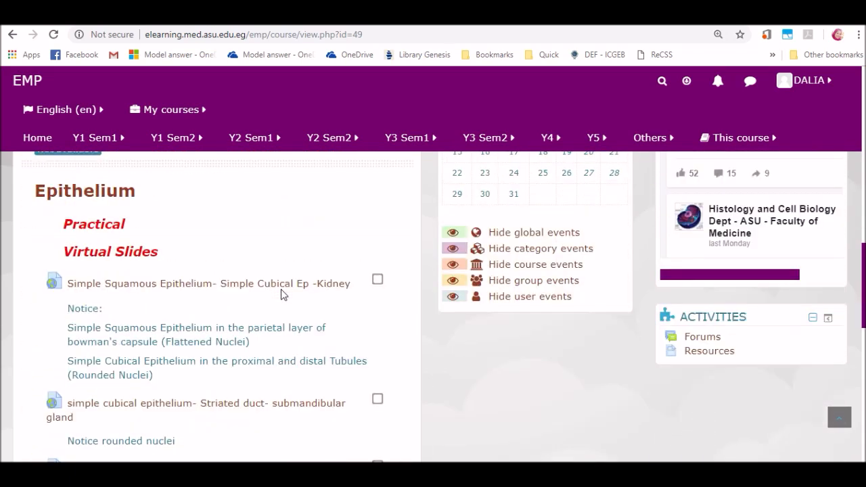
mouse_move(57, 195)
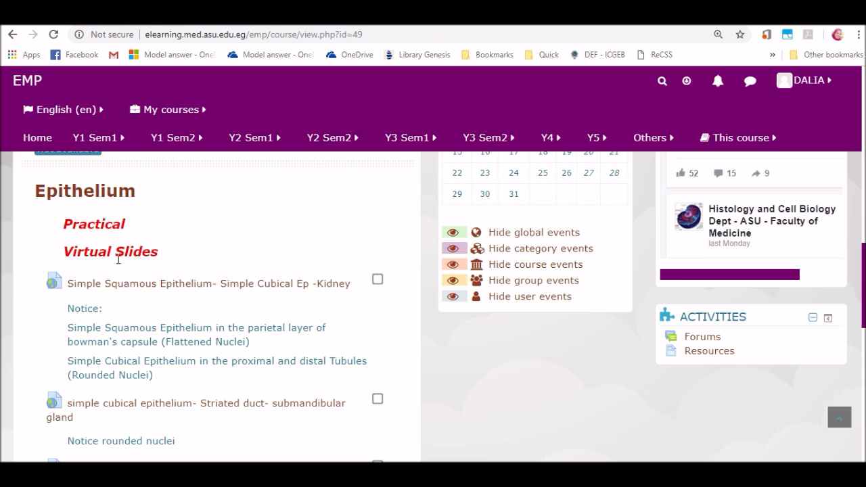
mouse_move(105, 238)
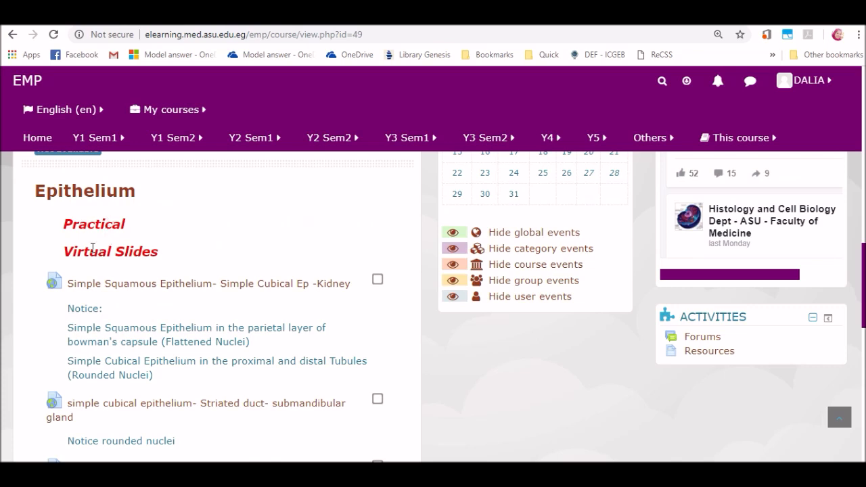
mouse_move(124, 273)
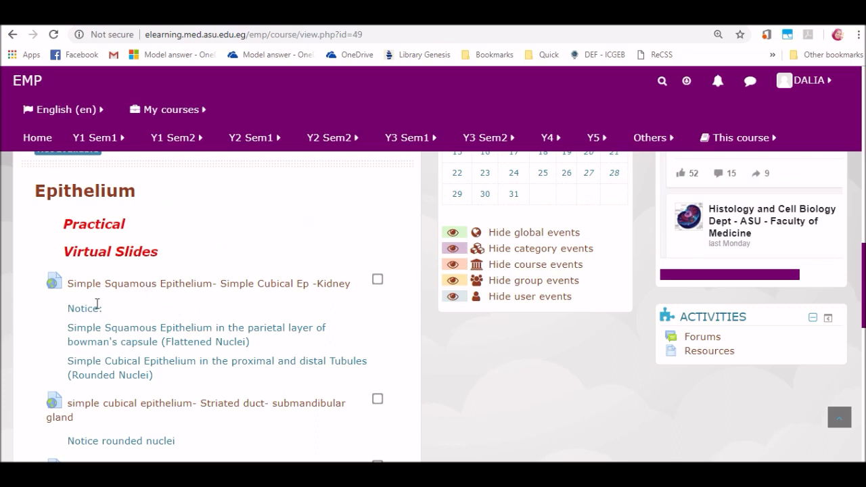
mouse_move(147, 303)
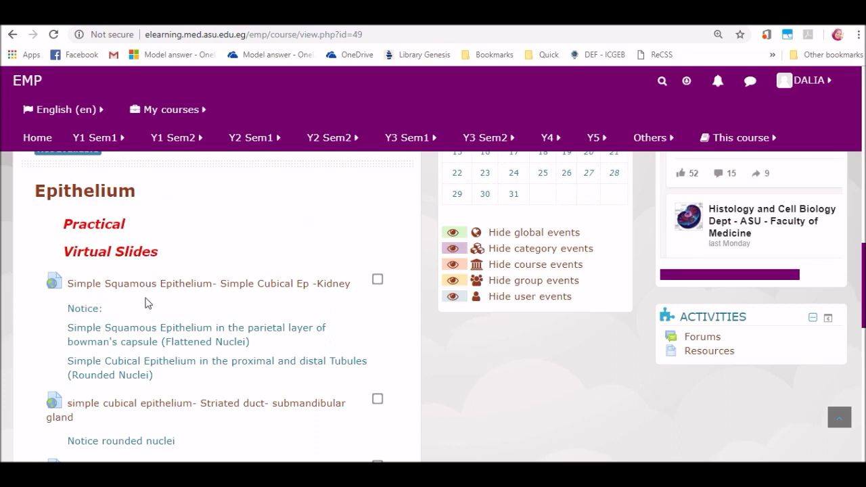
mouse_move(322, 303)
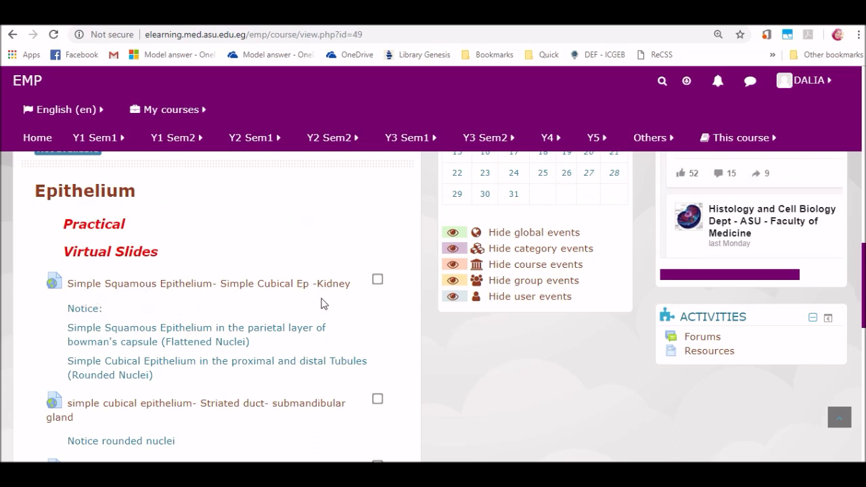
mouse_move(340, 302)
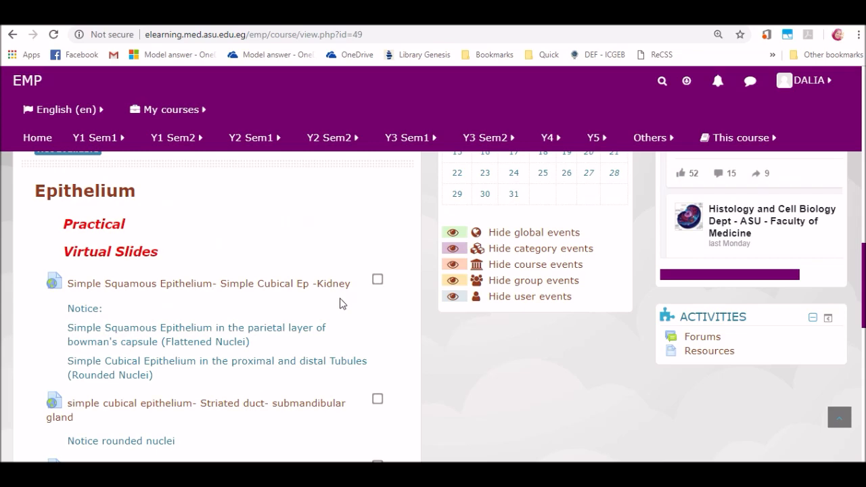
Preview the kidney epithelium slide, then open the Keratinized Stratified Squamous skin slide full screen.
click(206, 284)
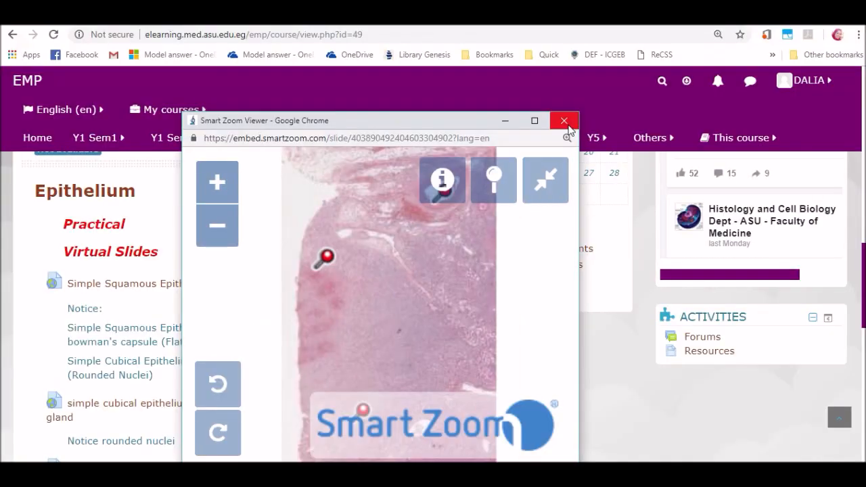
click(563, 120)
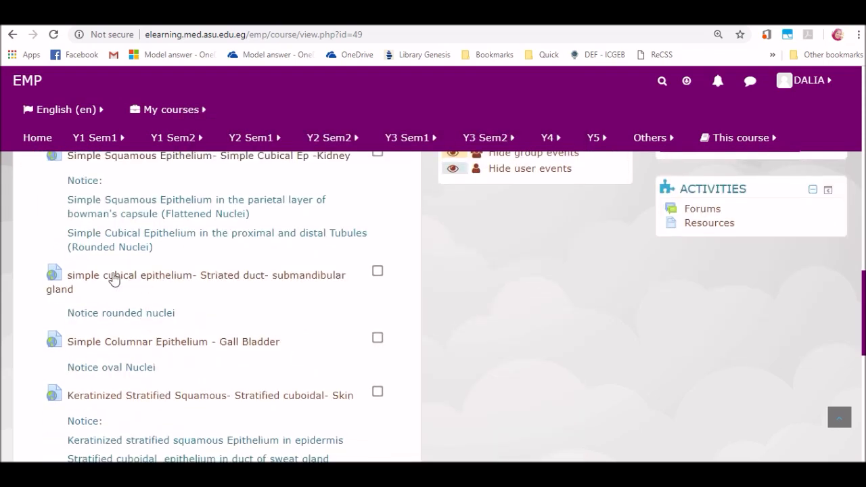
scroll(down, 3)
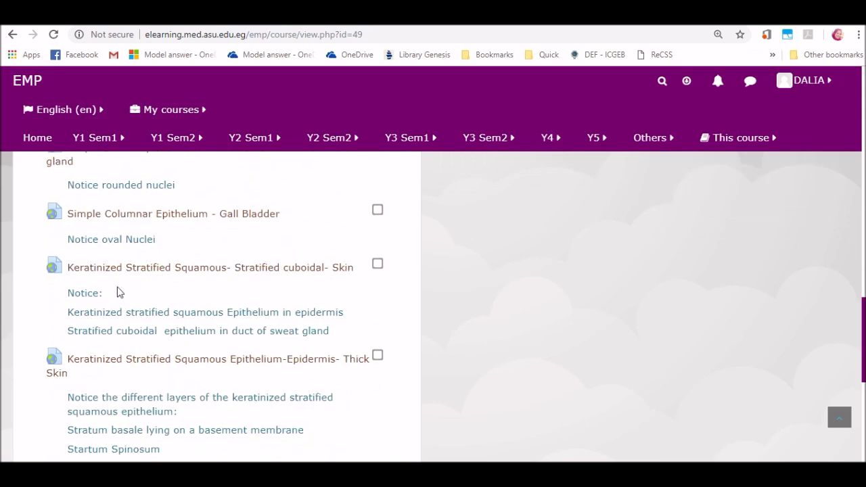
mouse_move(162, 267)
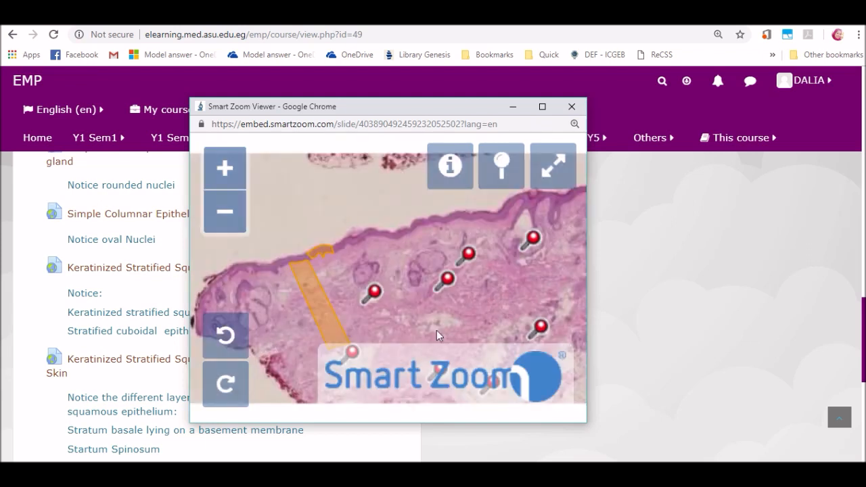
mouse_move(395, 292)
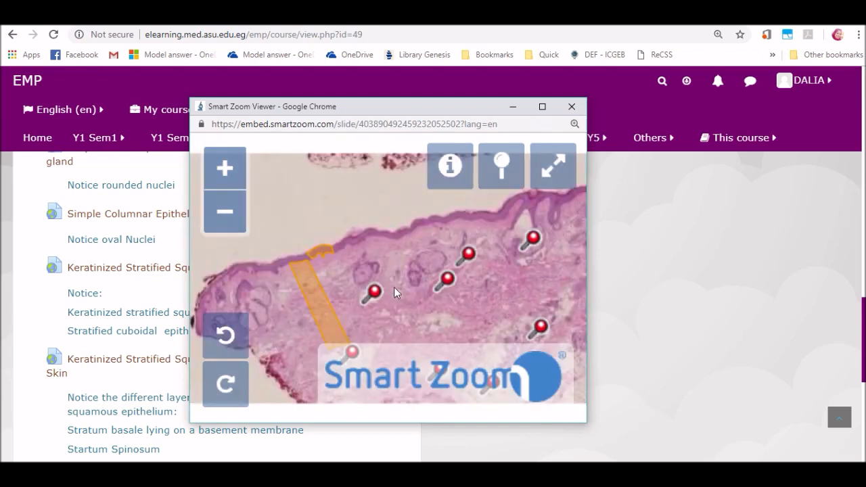
click(552, 165)
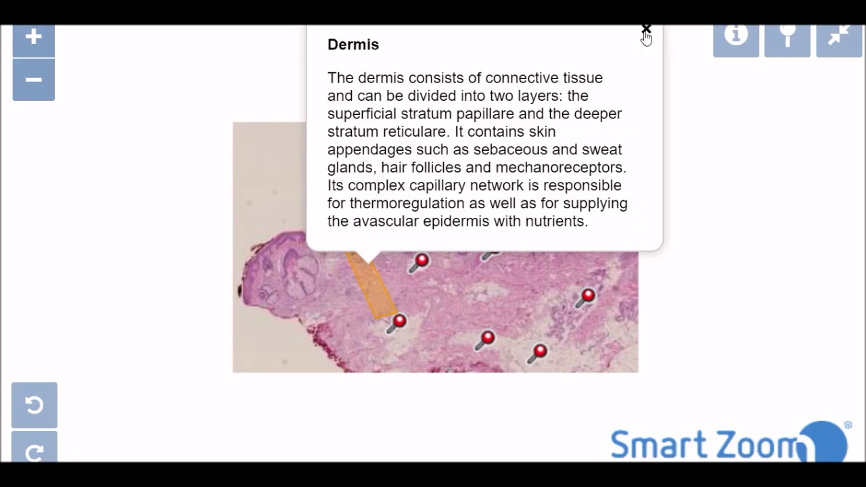
Dismiss the Dermis note and review the skin slide's title and H&E stain information.
click(646, 30)
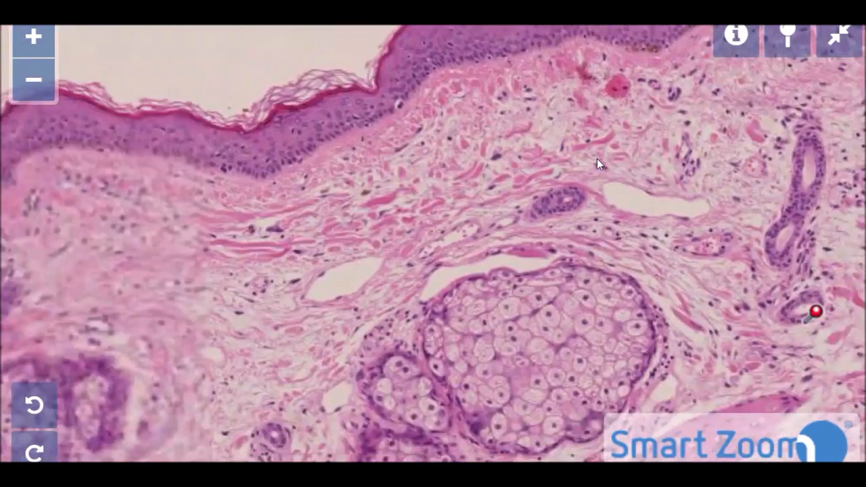
click(733, 35)
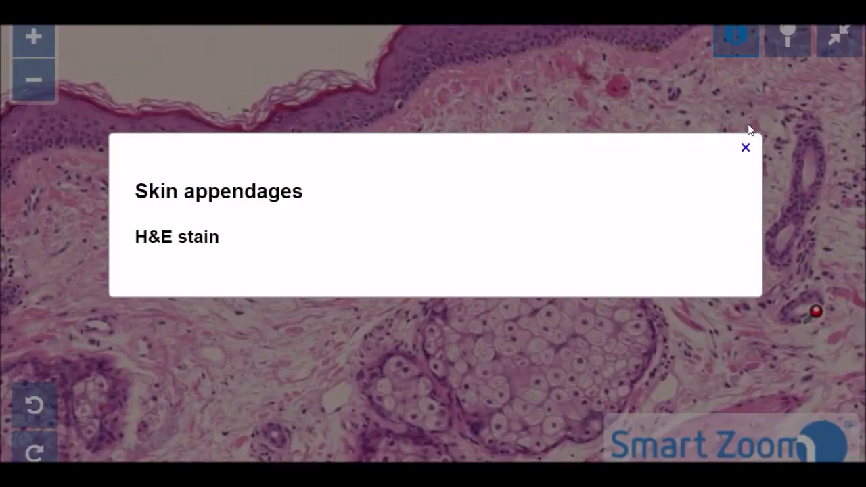
click(744, 147)
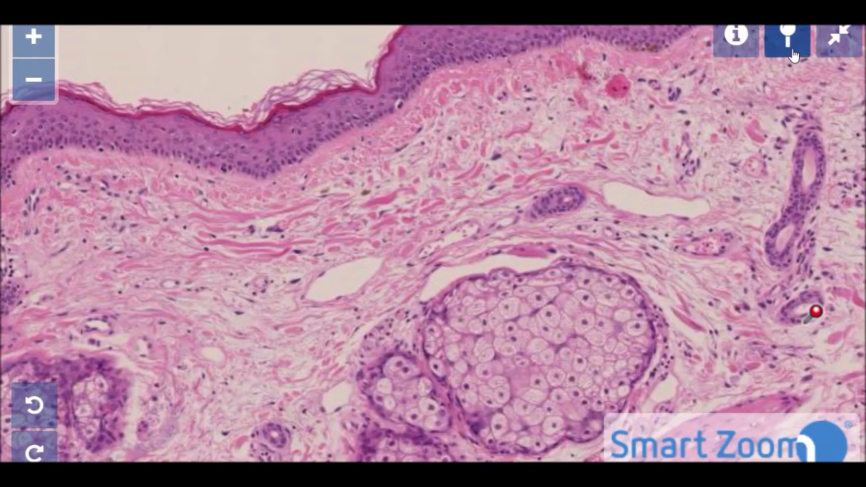
click(814, 311)
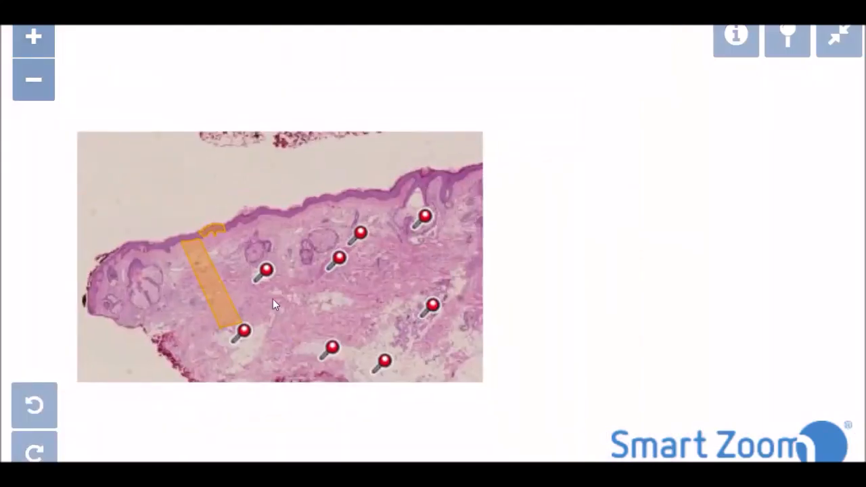
Reopen the Dermis annotation pin and rotate the skin slide image twice.
click(338, 257)
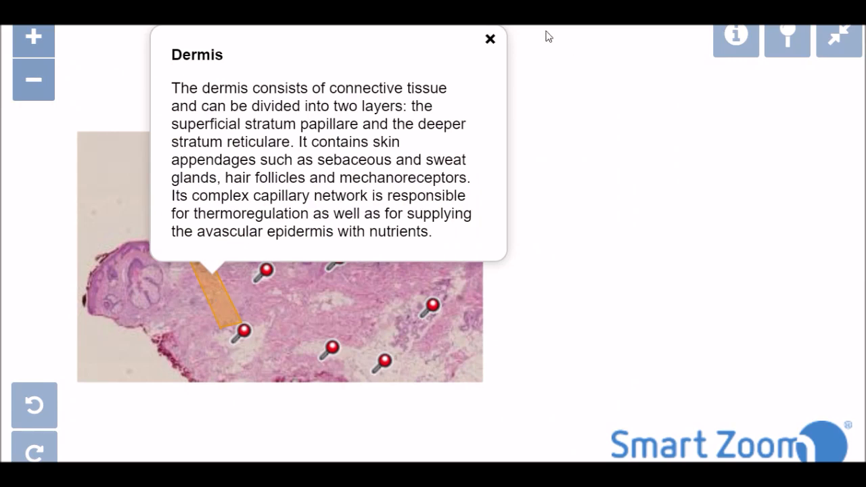
click(34, 406)
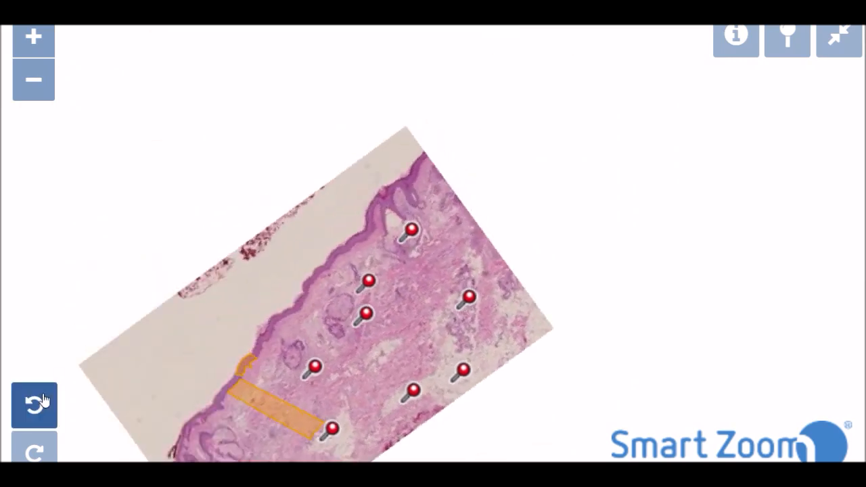
click(34, 406)
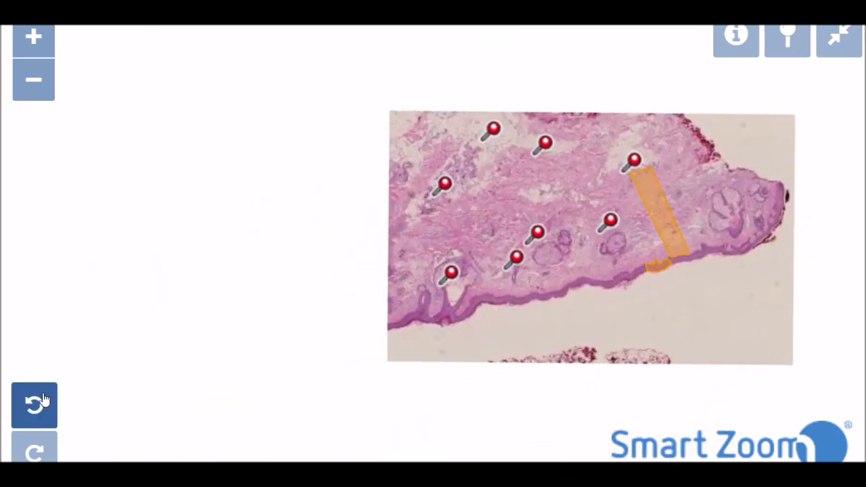